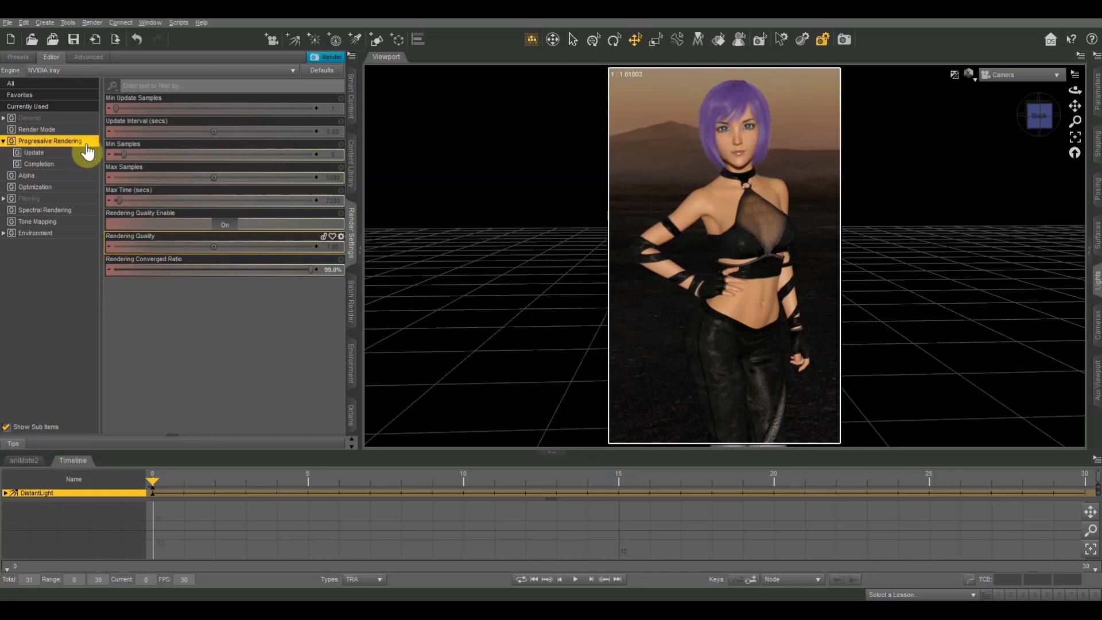
mouse_move(249, 374)
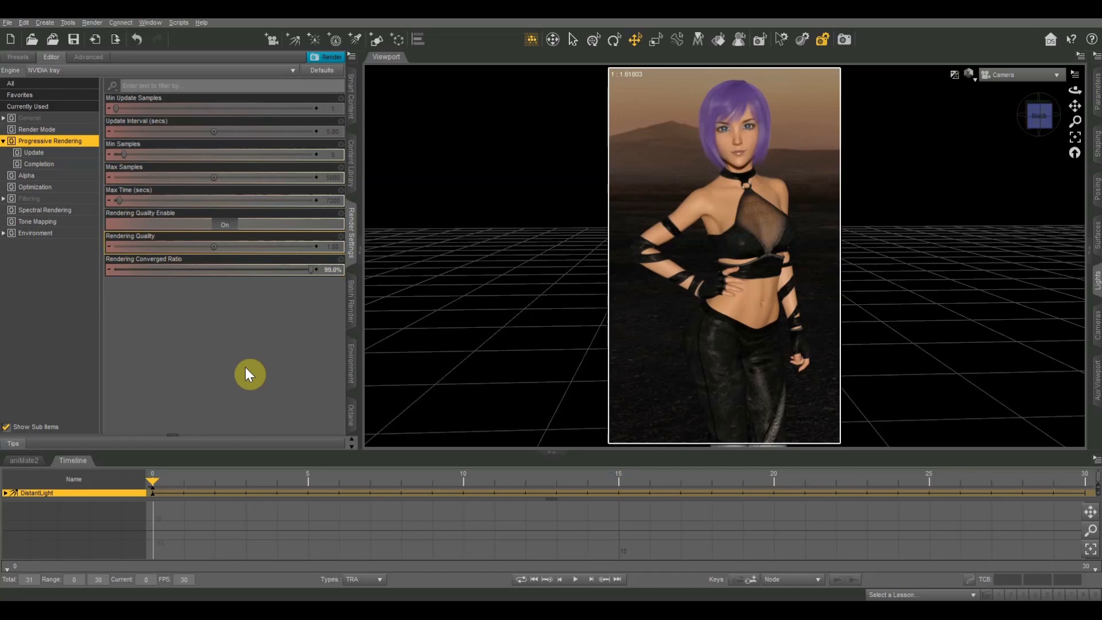
mouse_move(348, 364)
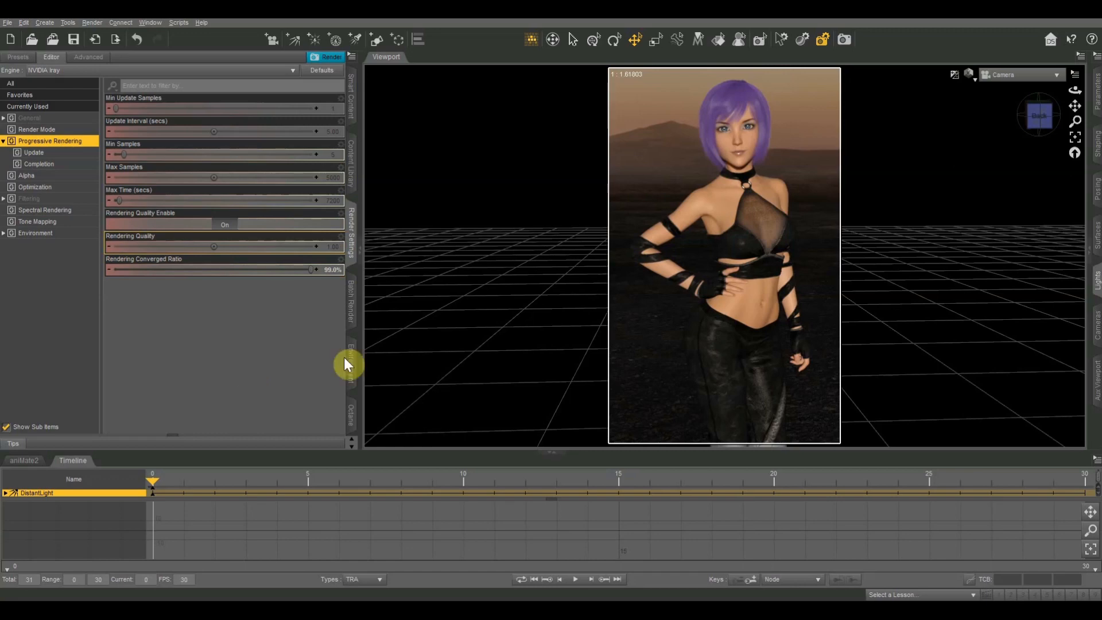
mouse_move(524, 336)
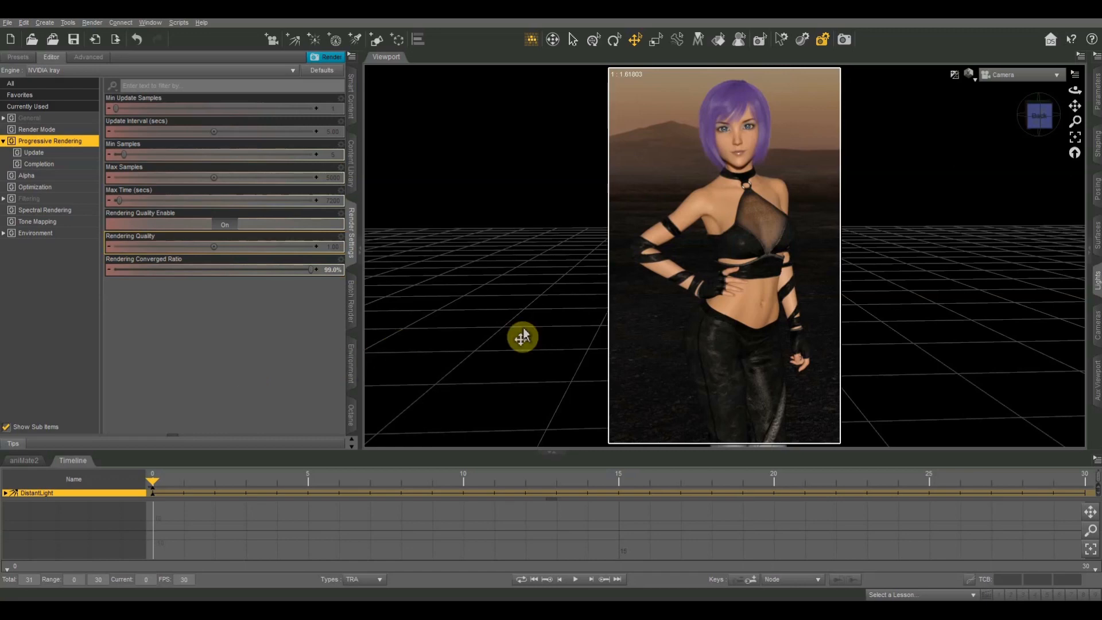
mouse_move(582, 344)
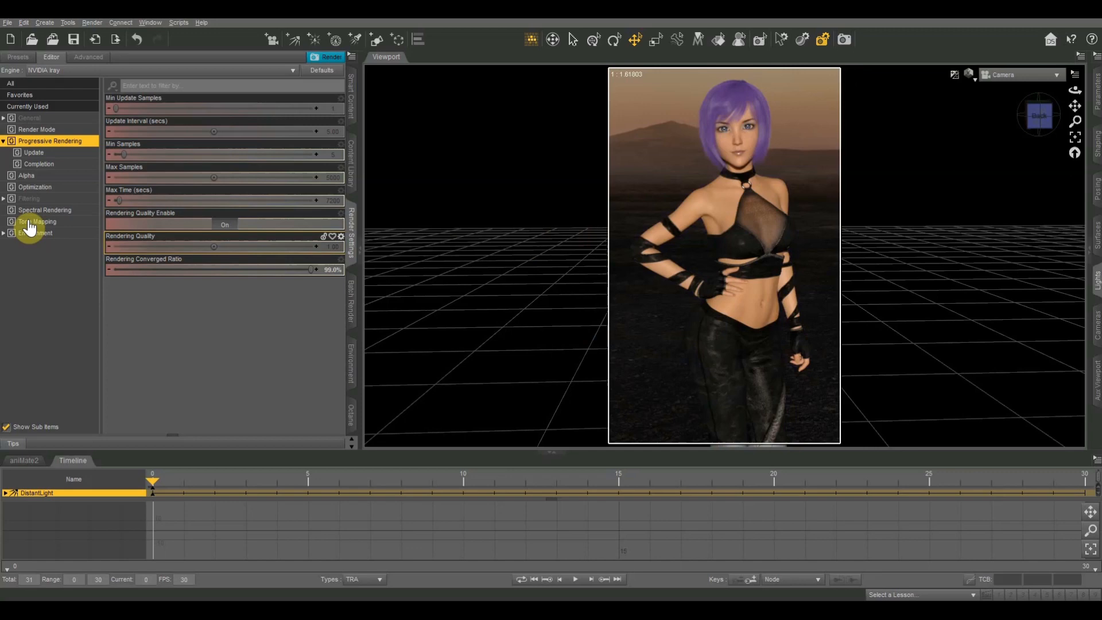
mouse_move(46, 144)
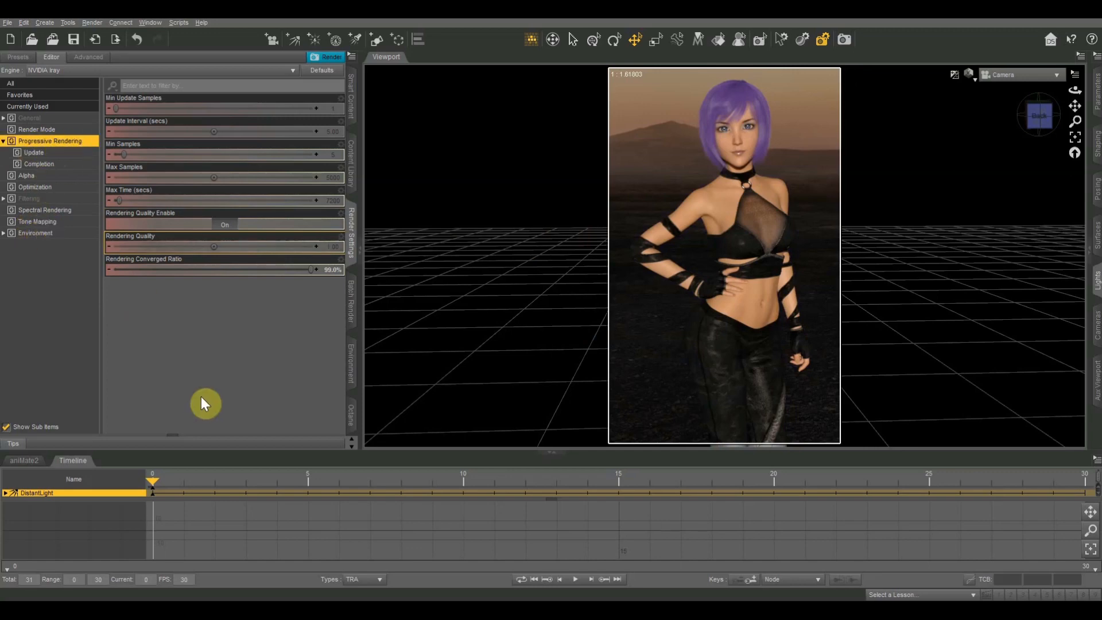
mouse_move(232, 356)
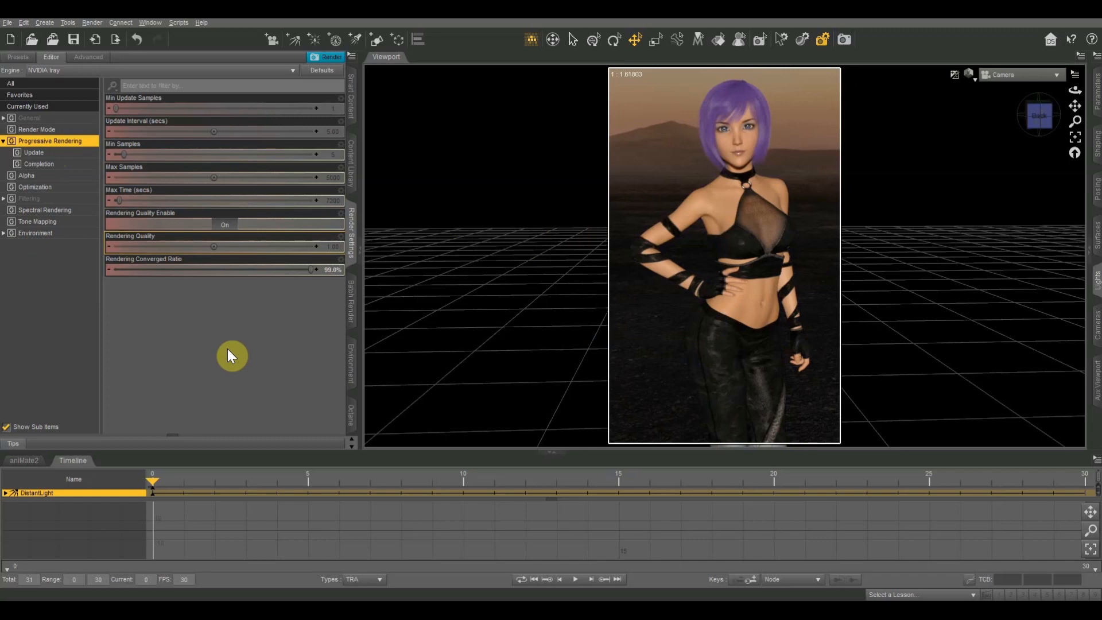
mouse_move(215, 327)
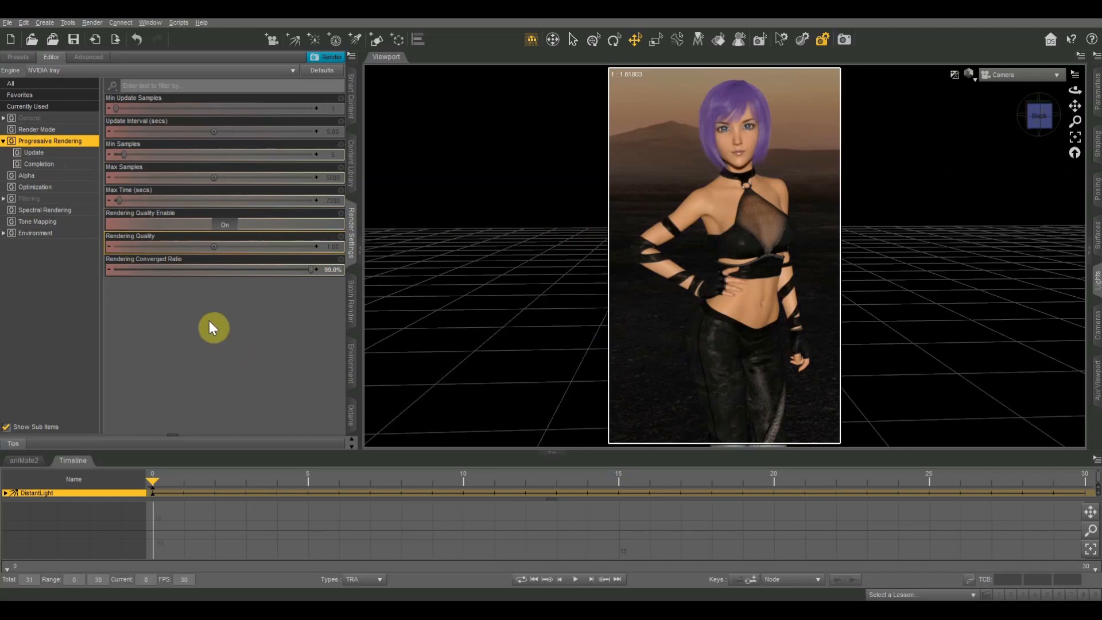
mouse_move(355, 240)
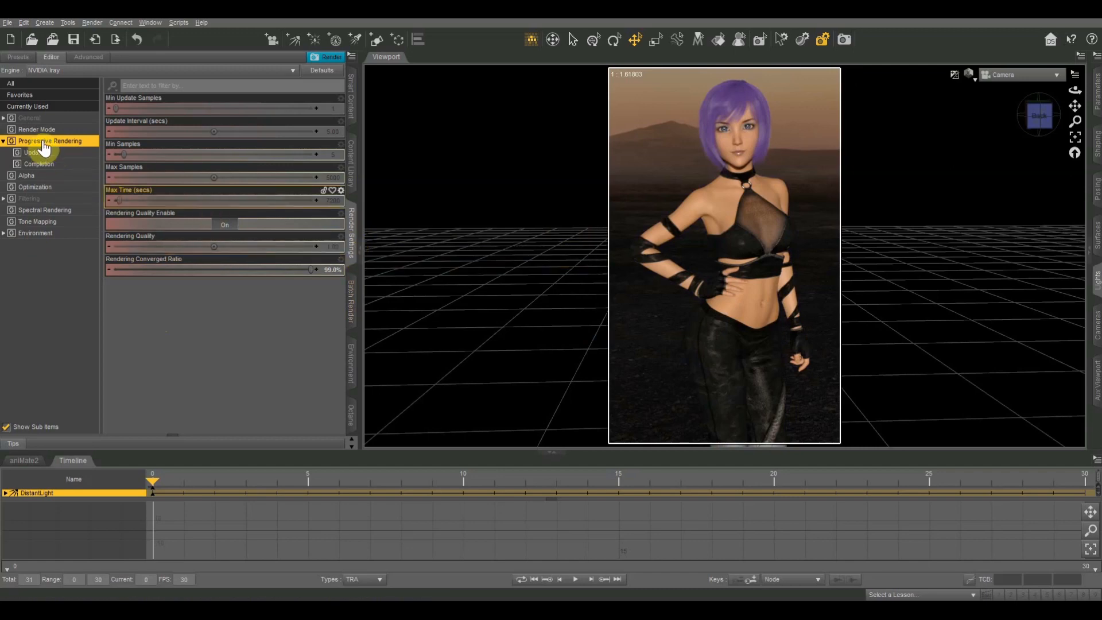
Browse the Progressive Rendering group and settle on its Update sub-group (Min Update Samples, Update Interval 5 s).
click(4, 140)
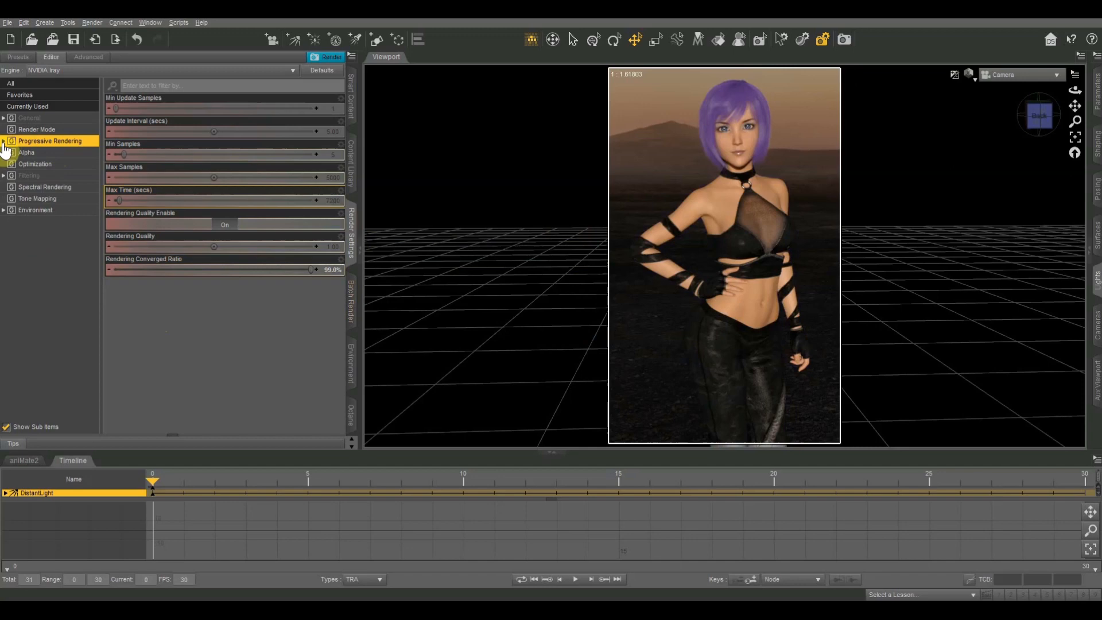
click(4, 140)
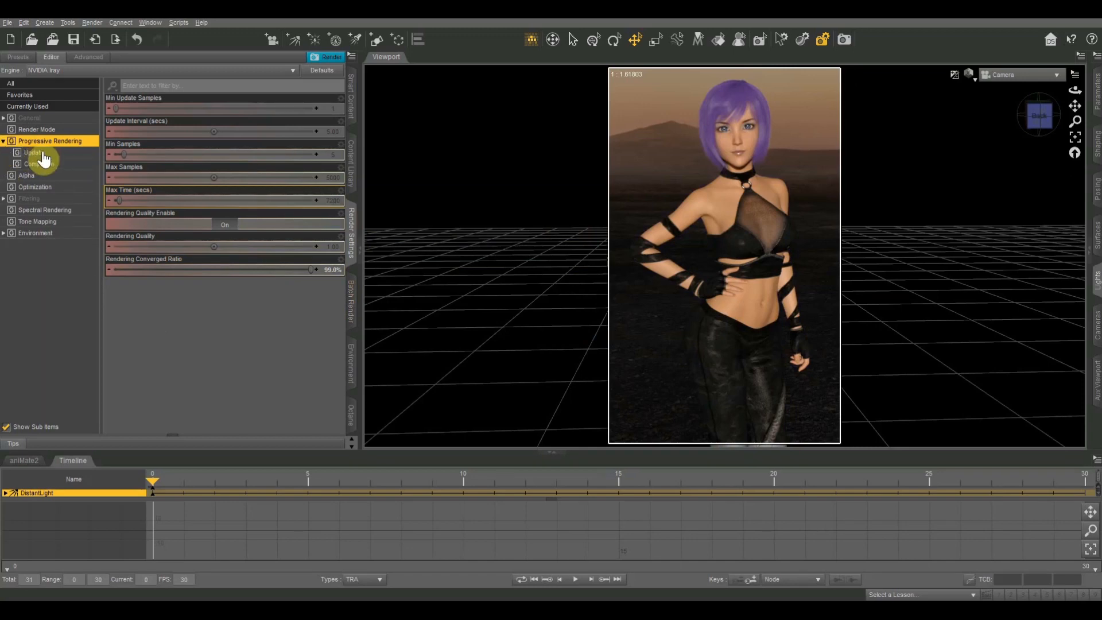
click(32, 153)
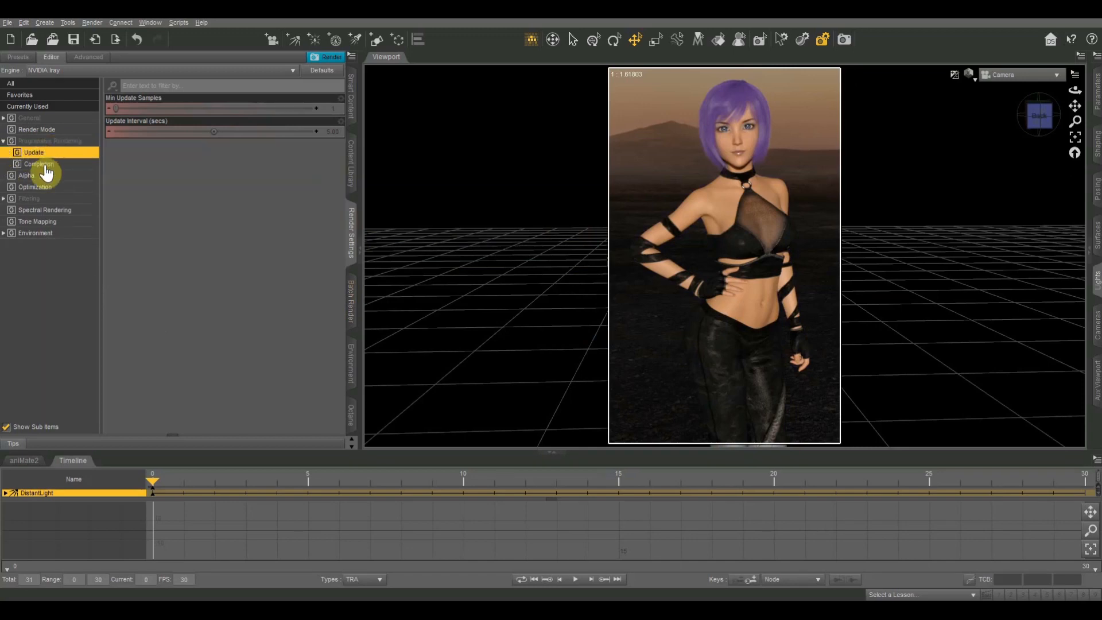
click(39, 164)
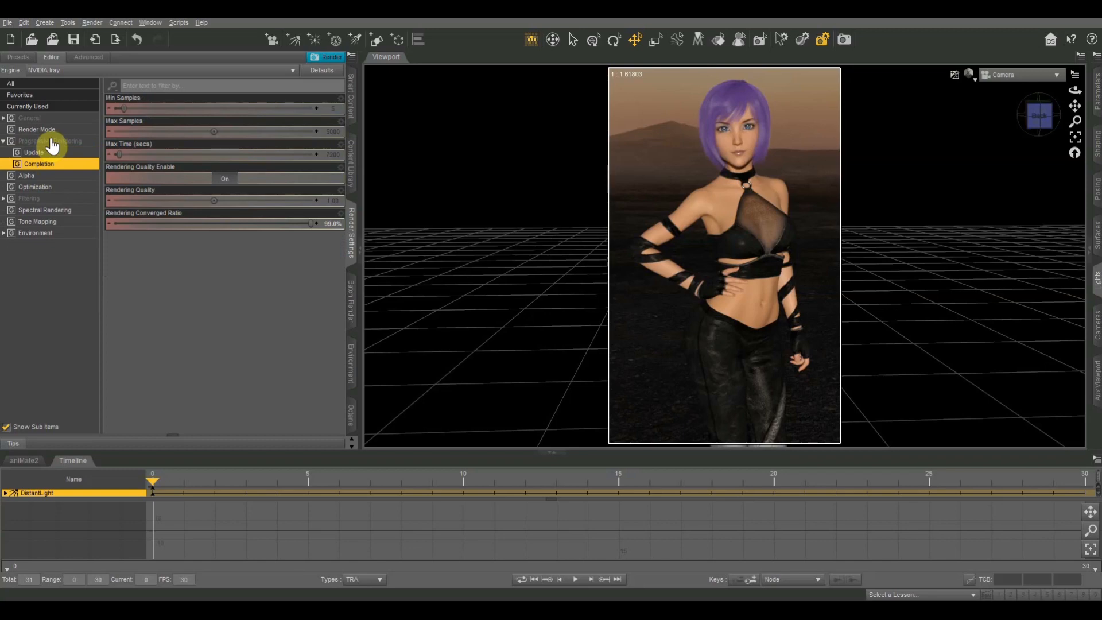
click(49, 140)
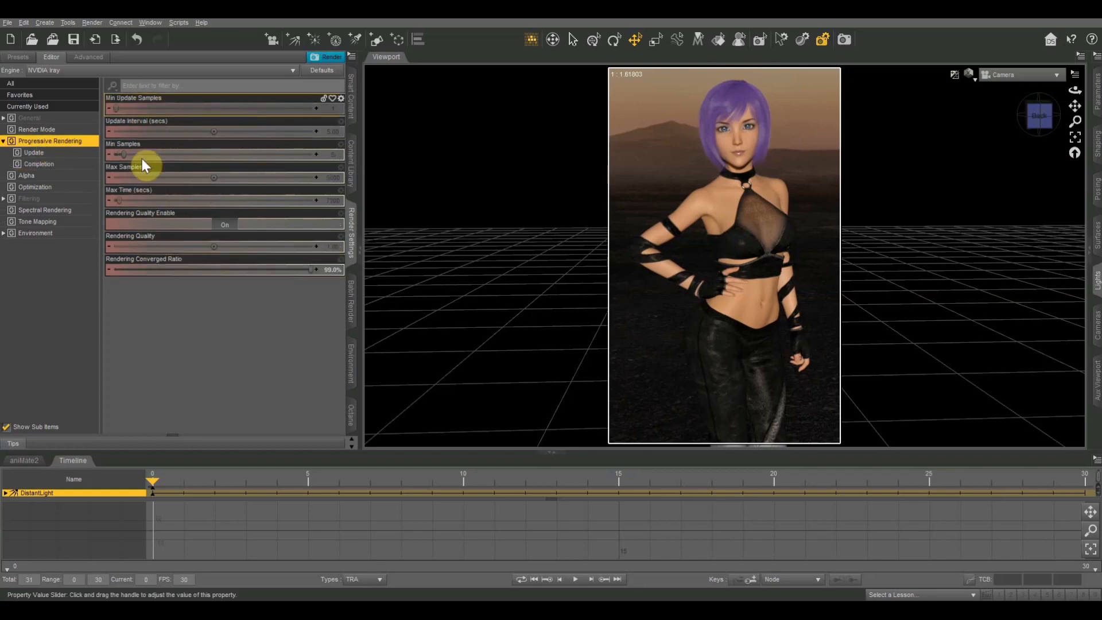
mouse_move(33, 155)
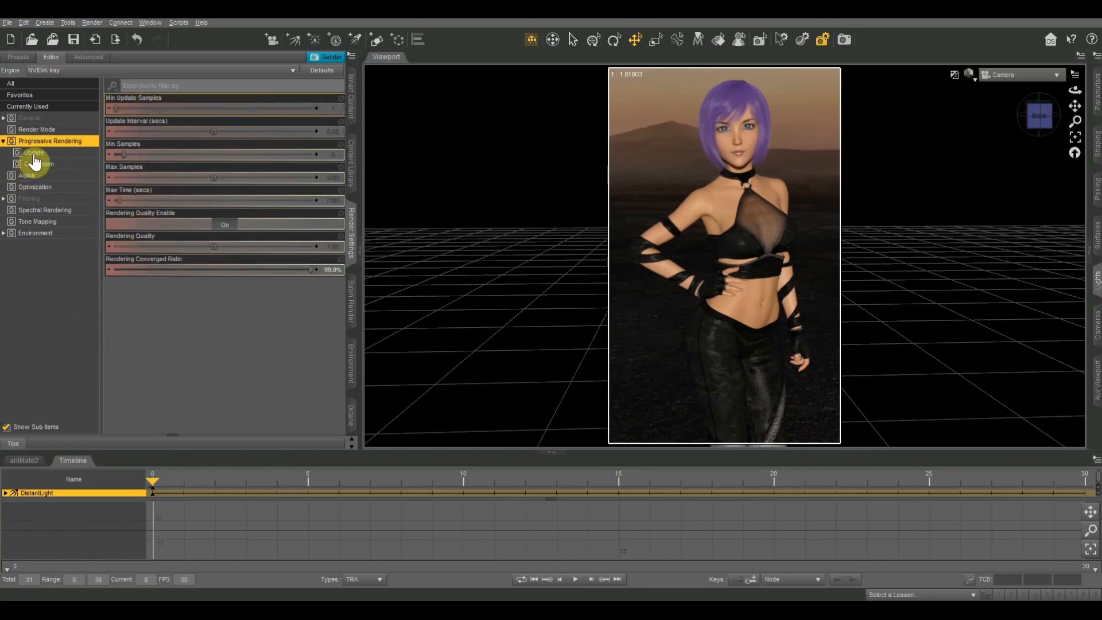
click(33, 153)
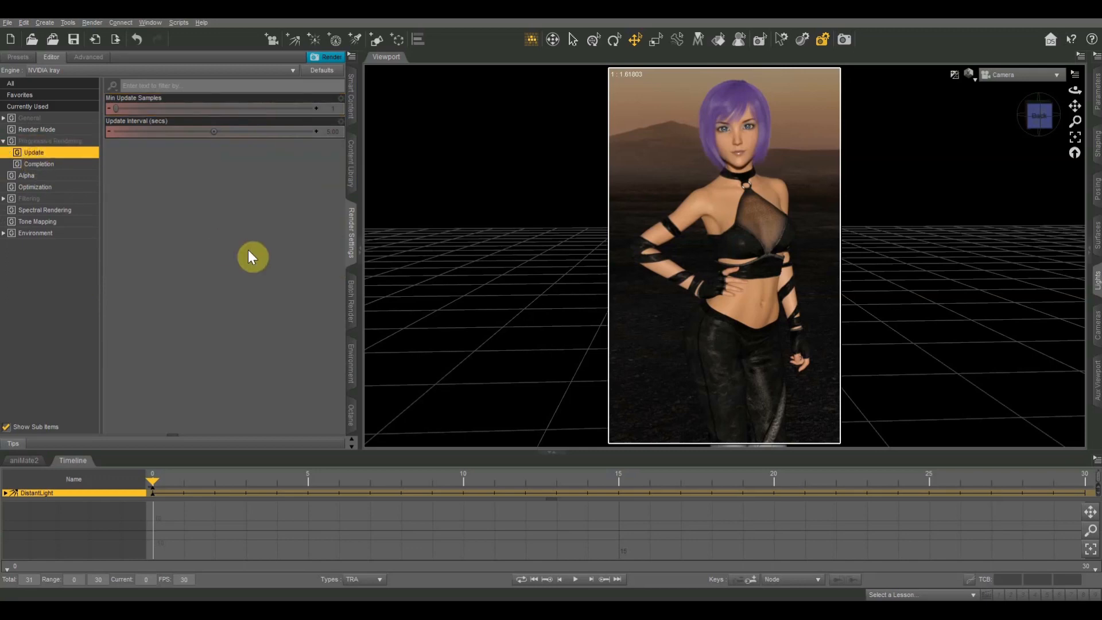
mouse_move(139, 105)
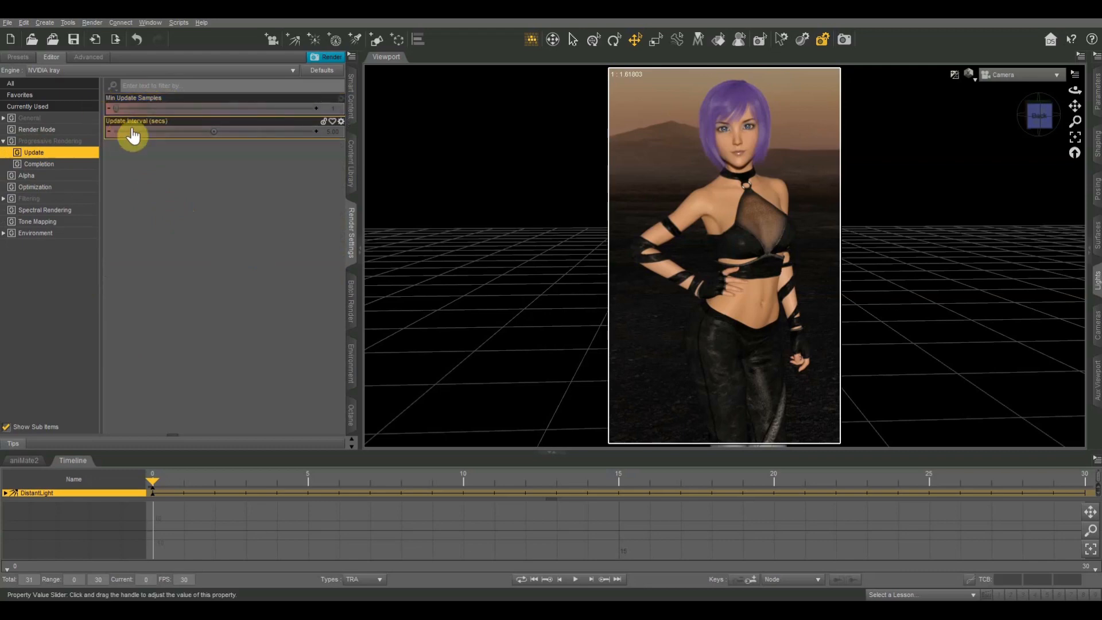
mouse_move(165, 126)
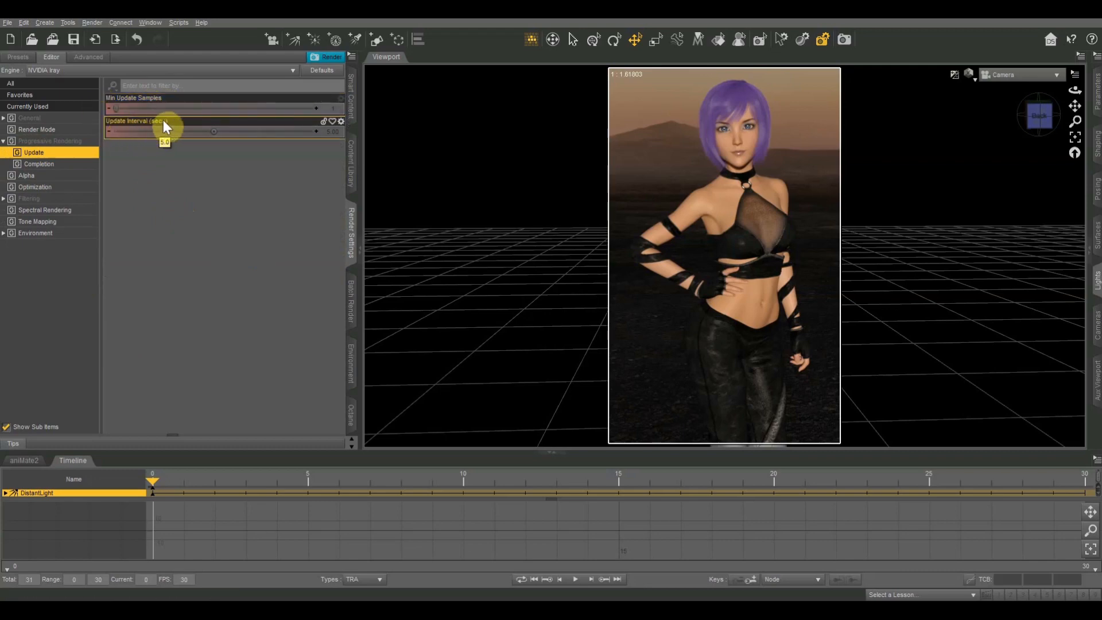
mouse_move(158, 266)
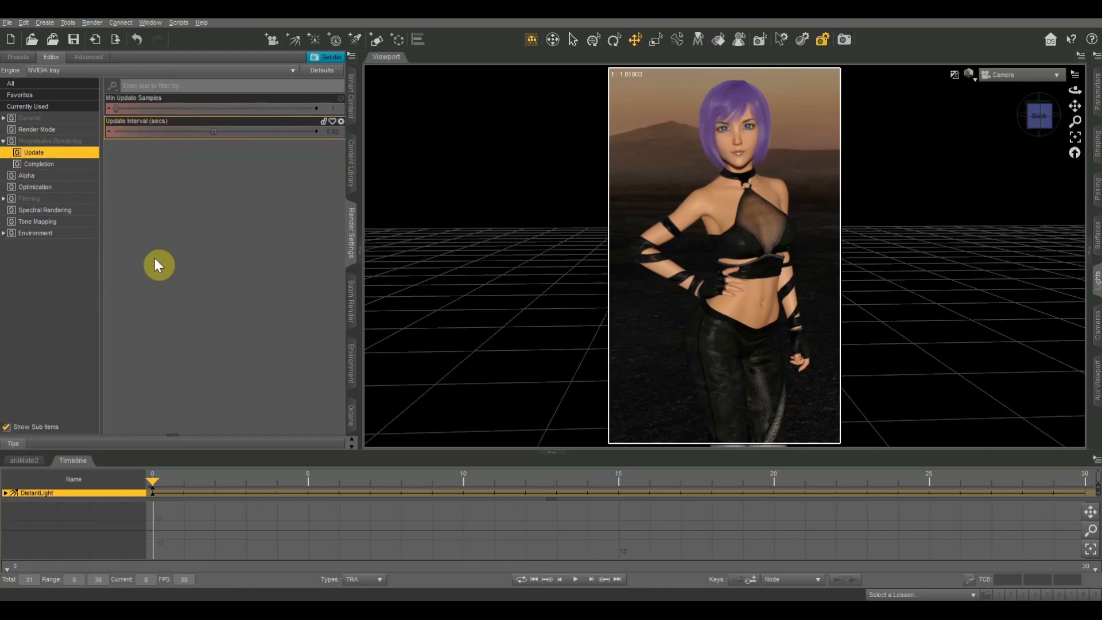
mouse_move(209, 188)
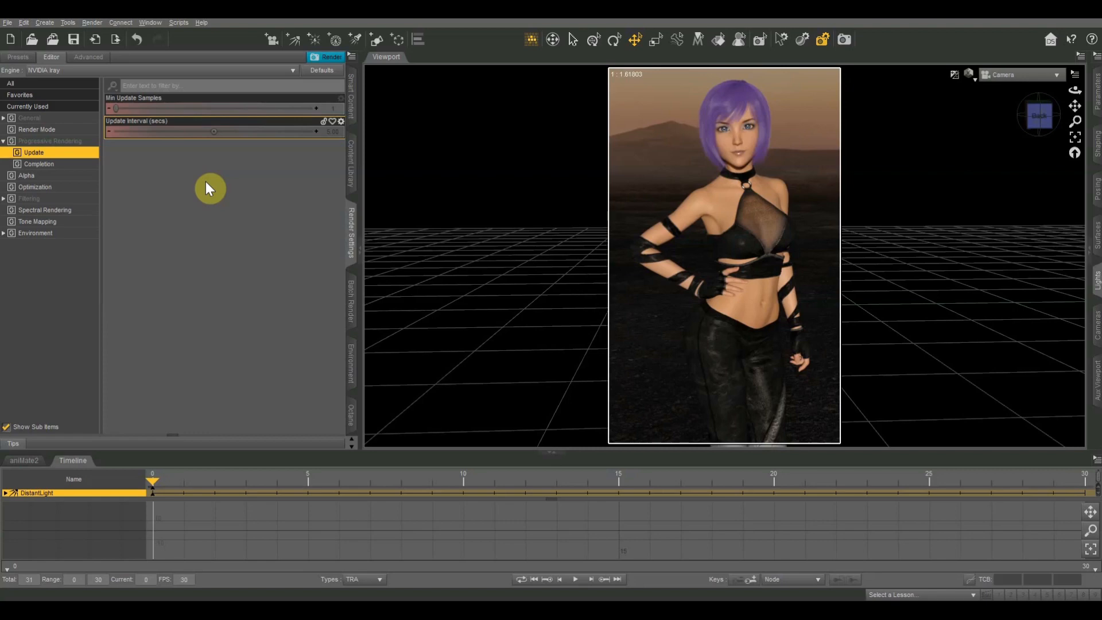
mouse_move(935, 262)
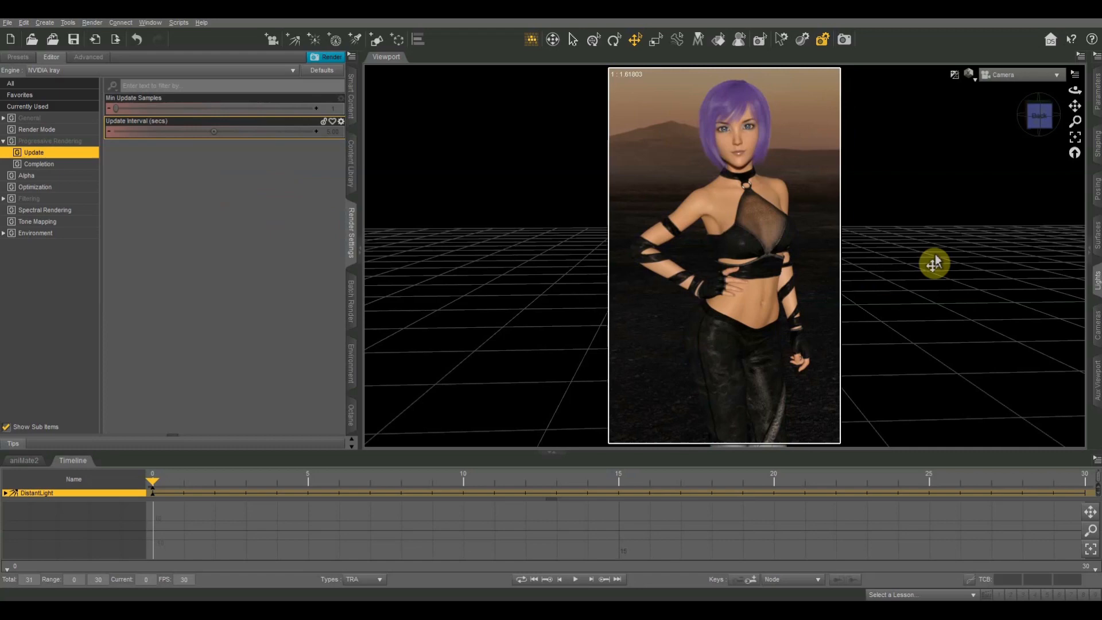
mouse_move(265, 233)
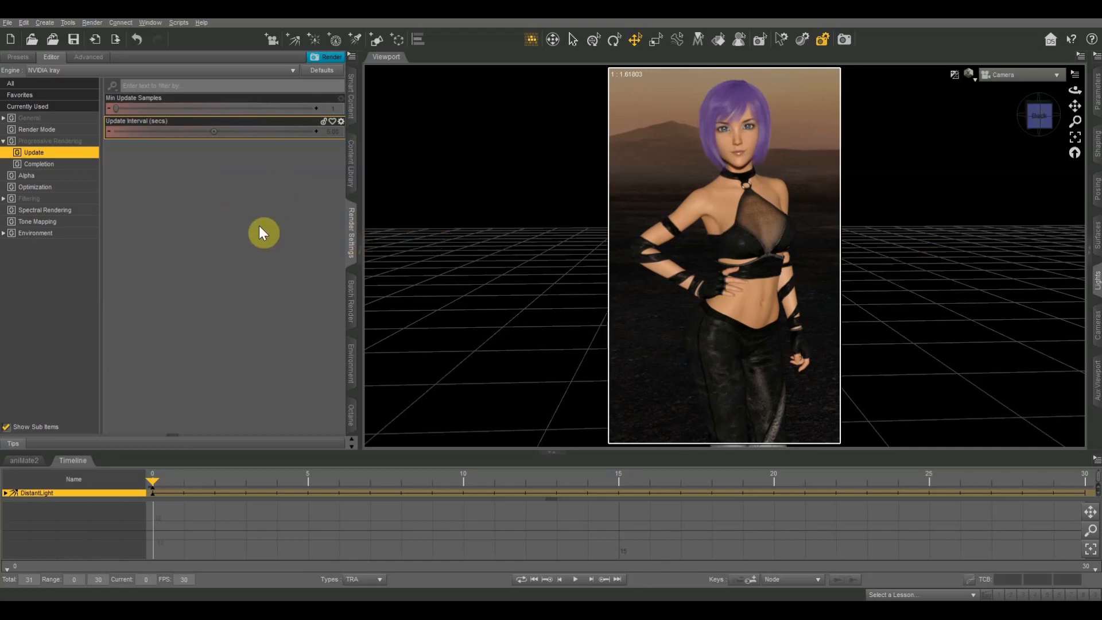
mouse_move(541, 244)
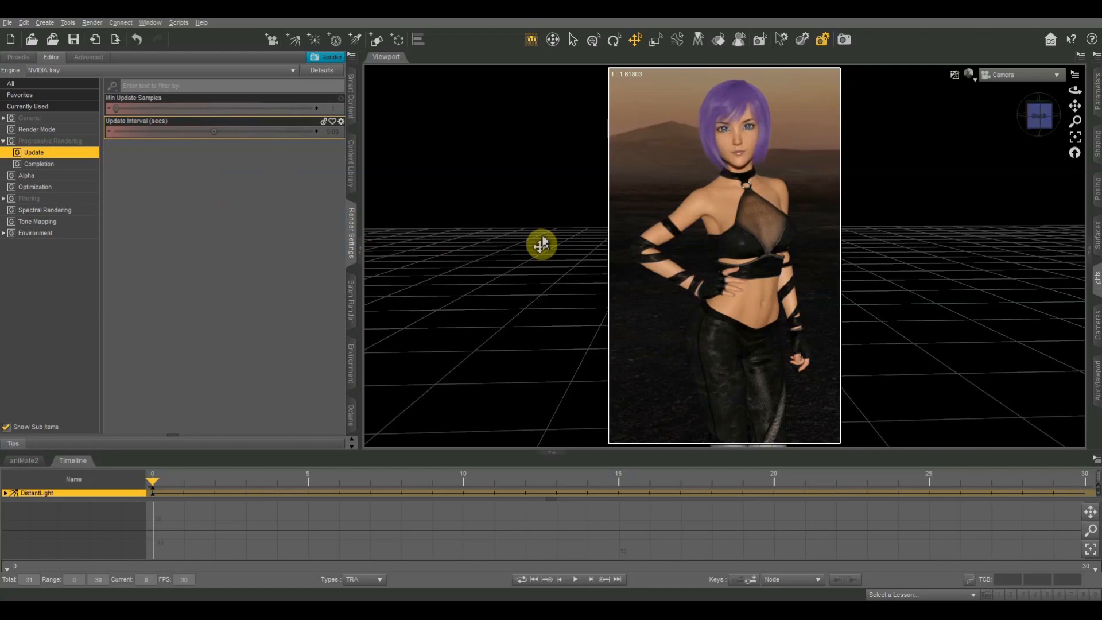
mouse_move(541, 268)
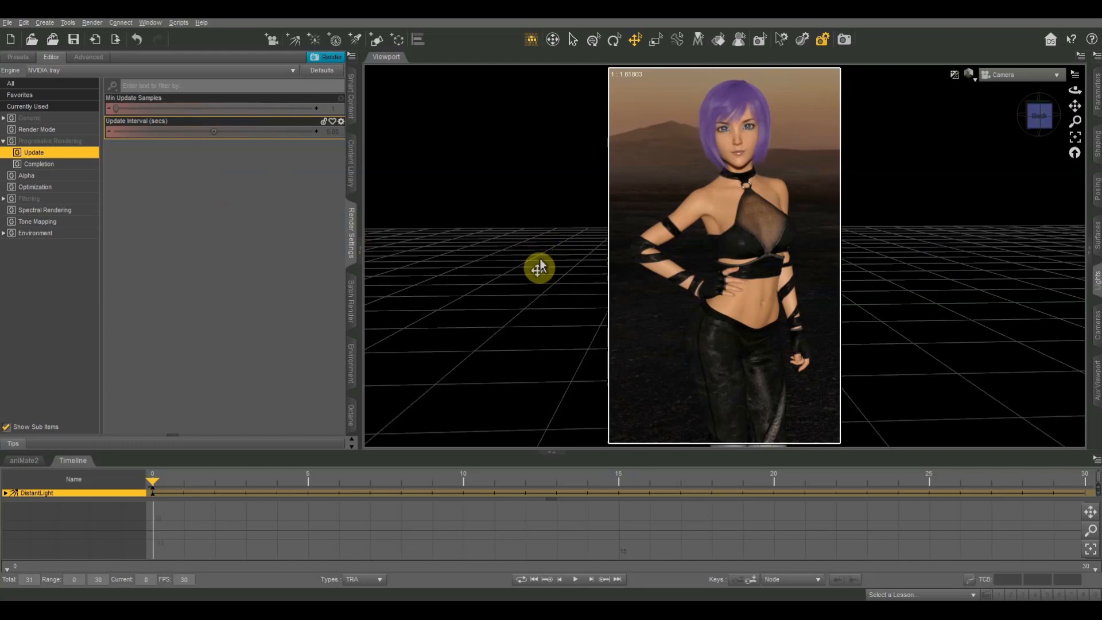
mouse_move(973, 287)
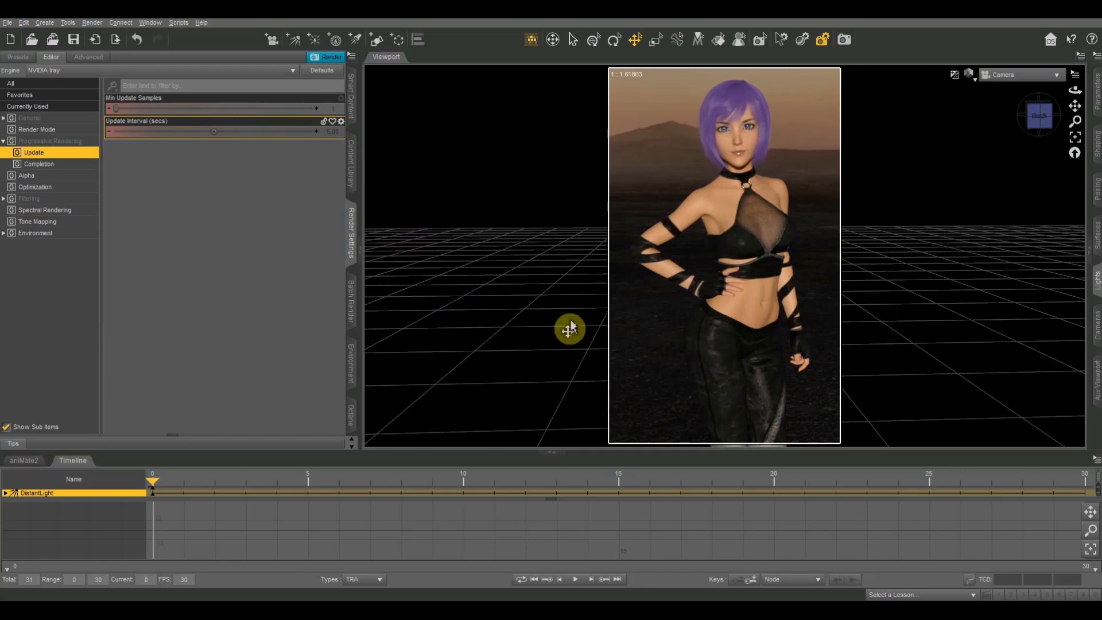
mouse_move(650, 148)
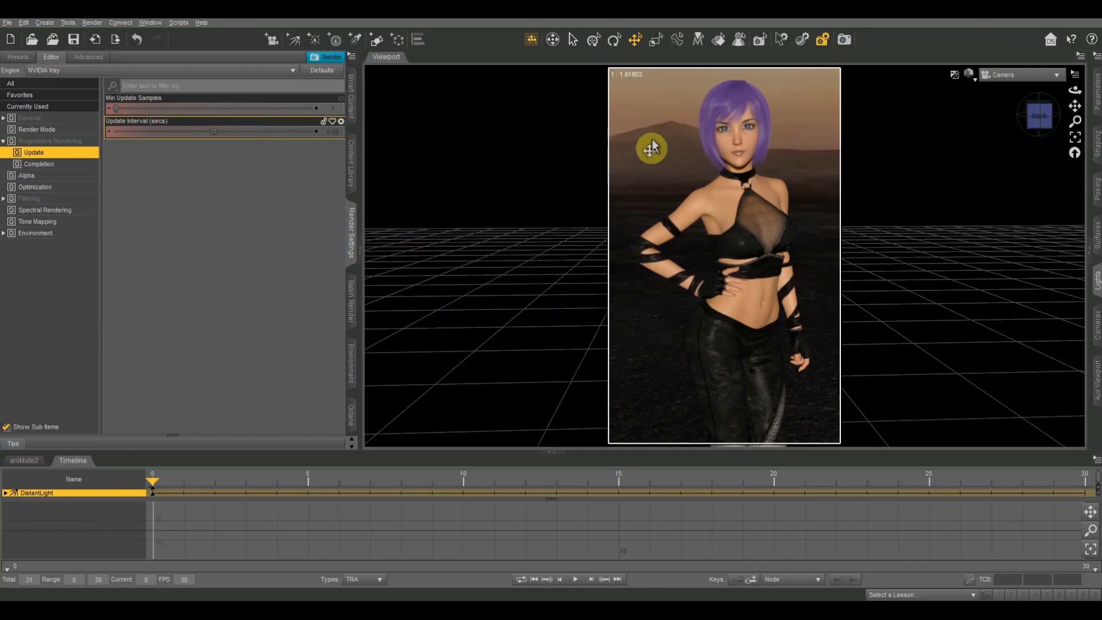
mouse_move(594, 163)
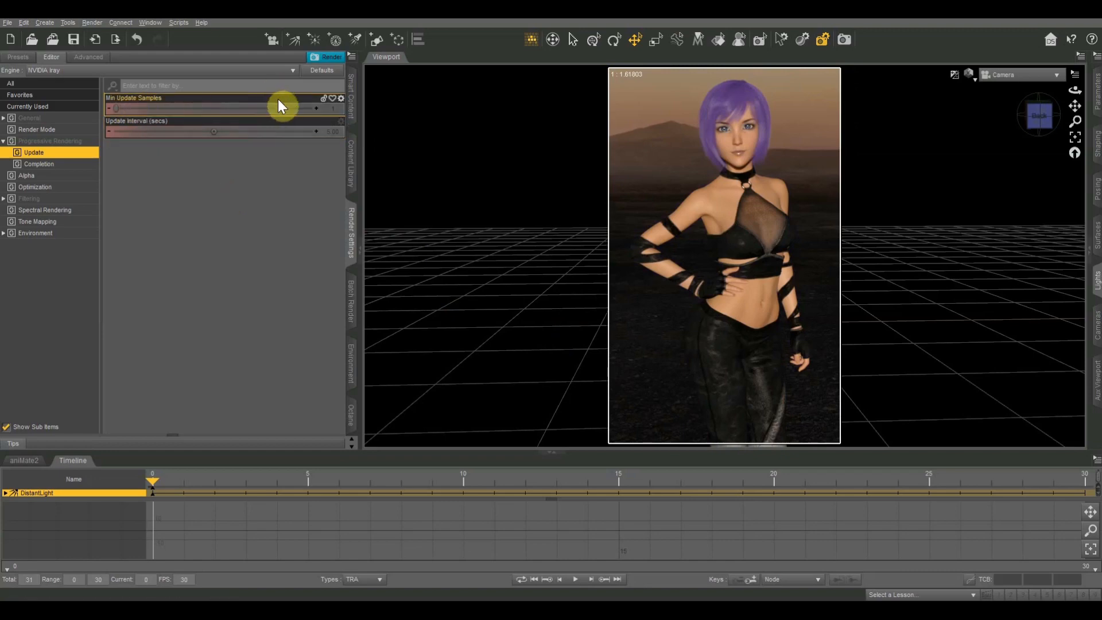
mouse_move(355, 123)
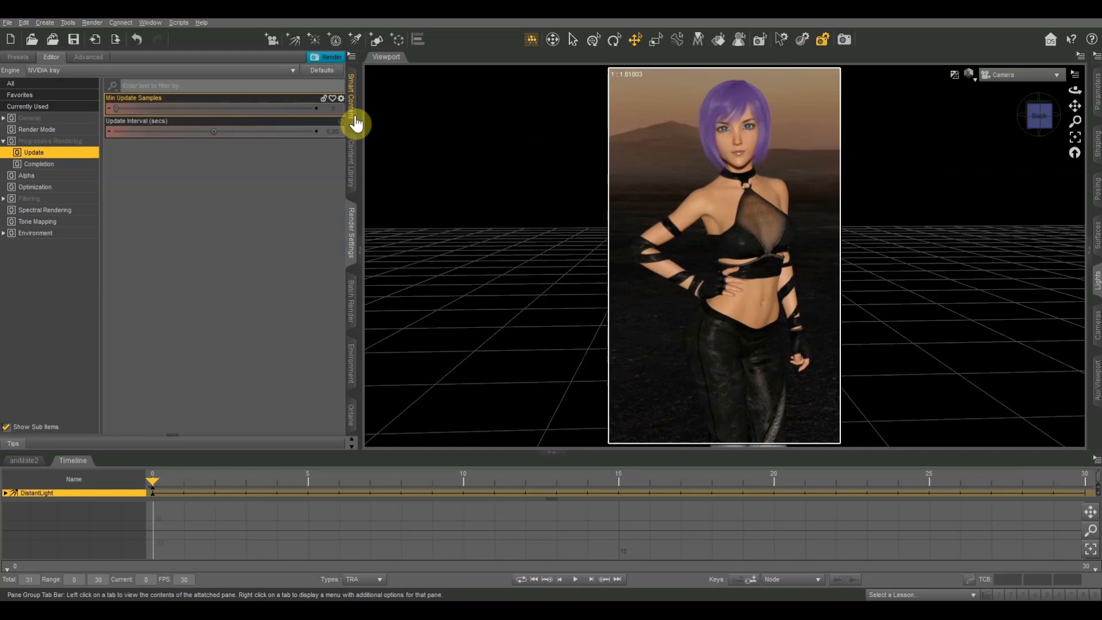
mouse_move(330, 282)
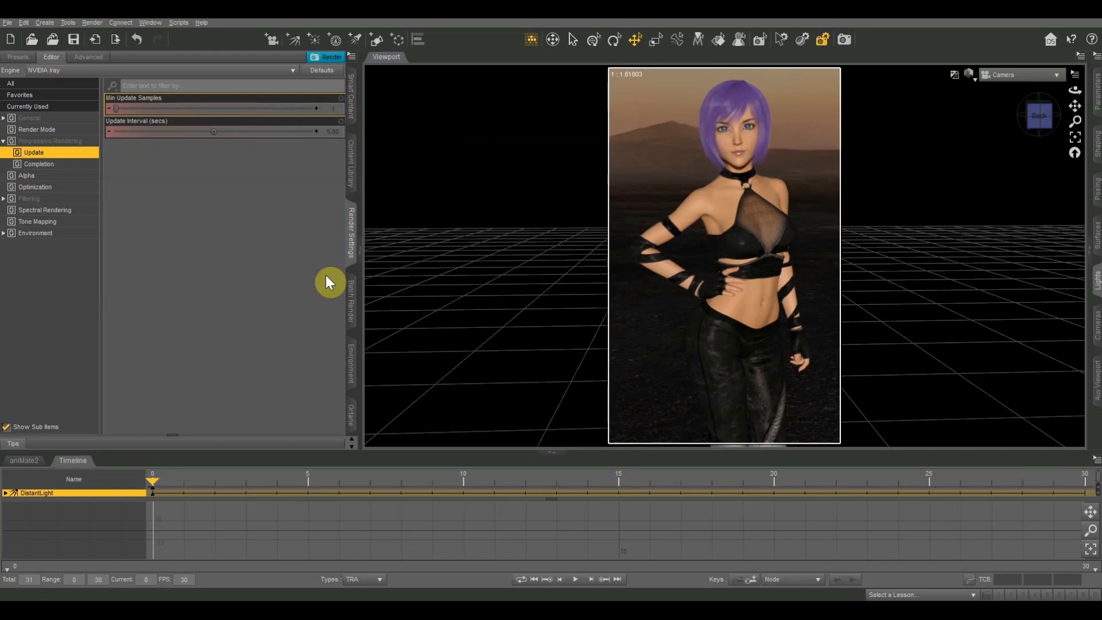
mouse_move(303, 255)
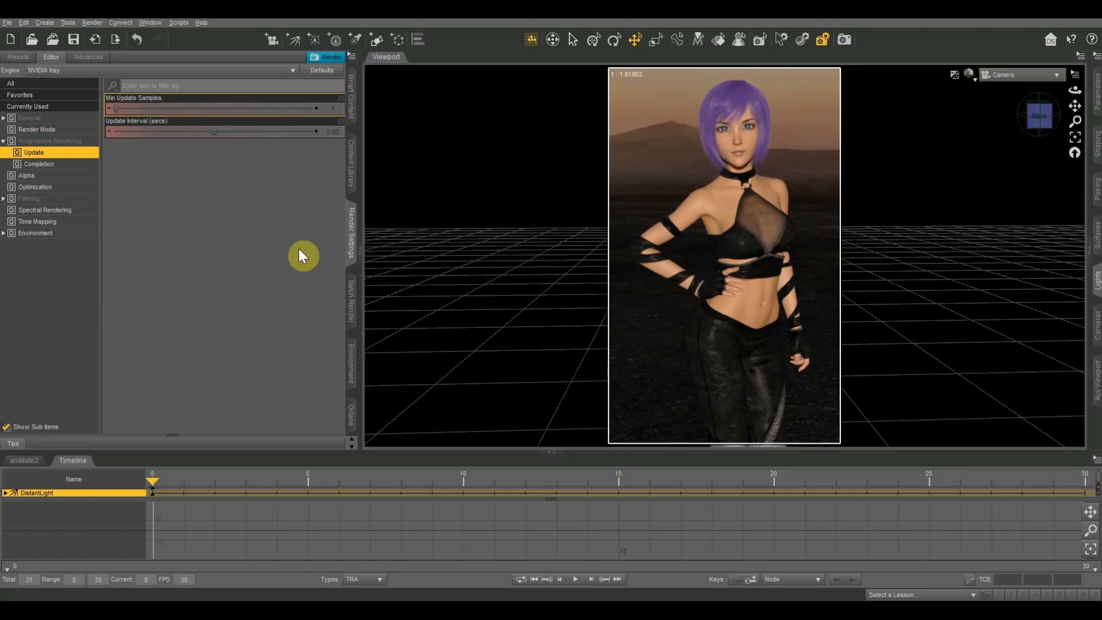
mouse_move(325, 256)
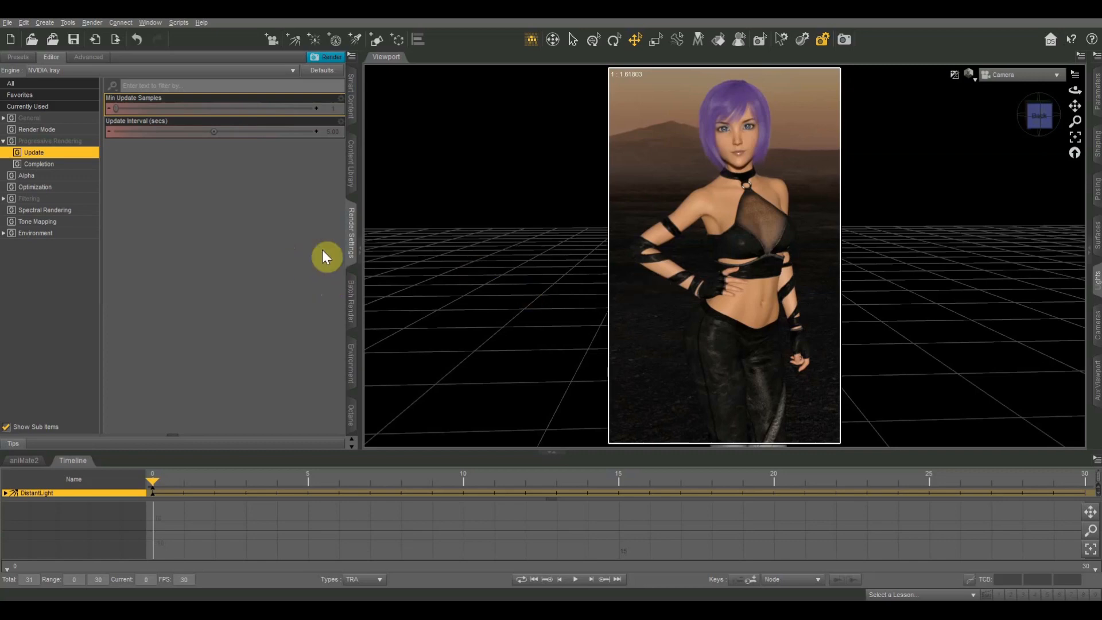
mouse_move(275, 256)
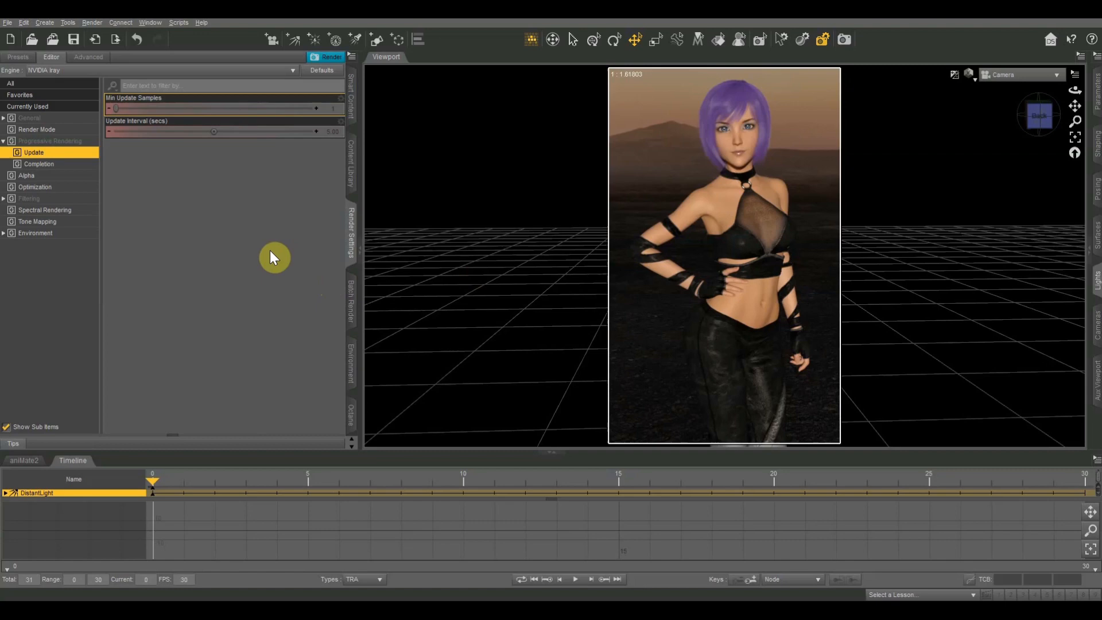
mouse_move(189, 205)
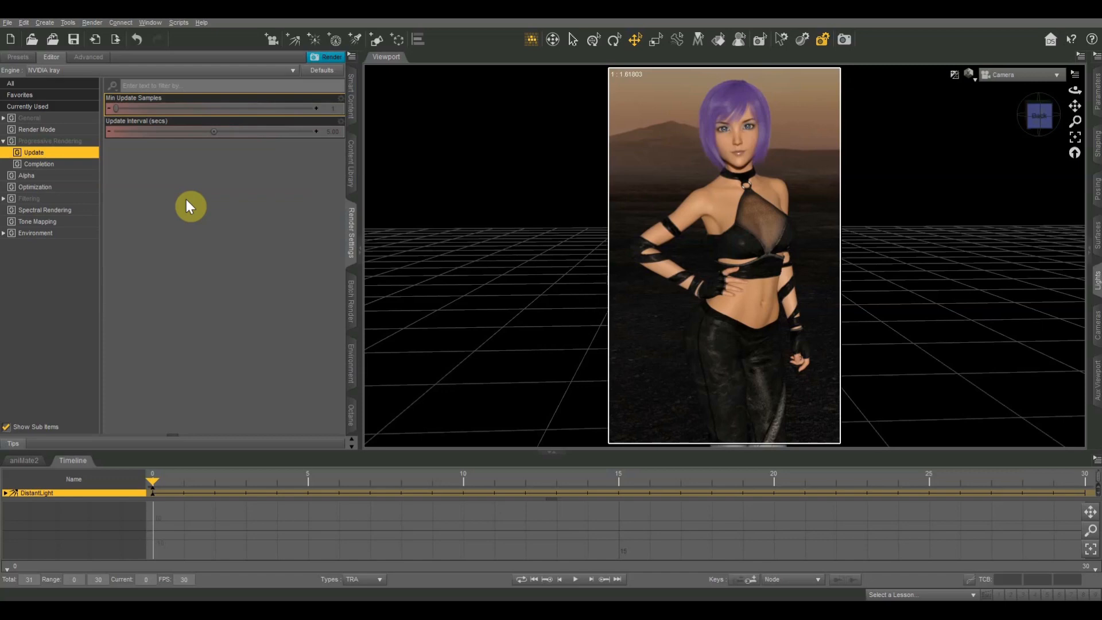
mouse_move(155, 196)
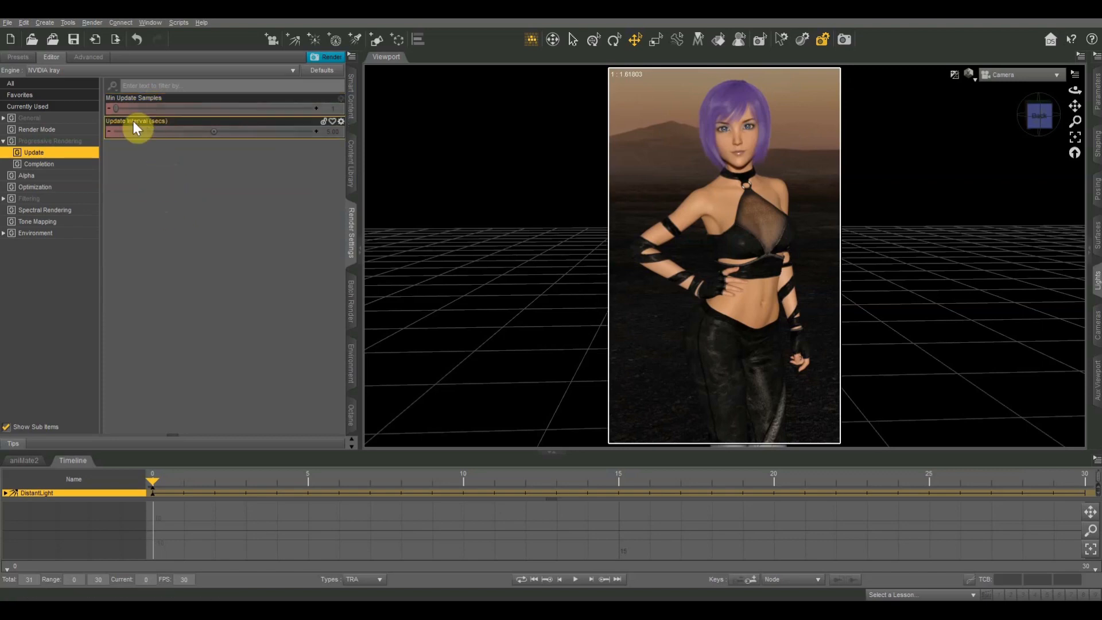
mouse_move(239, 113)
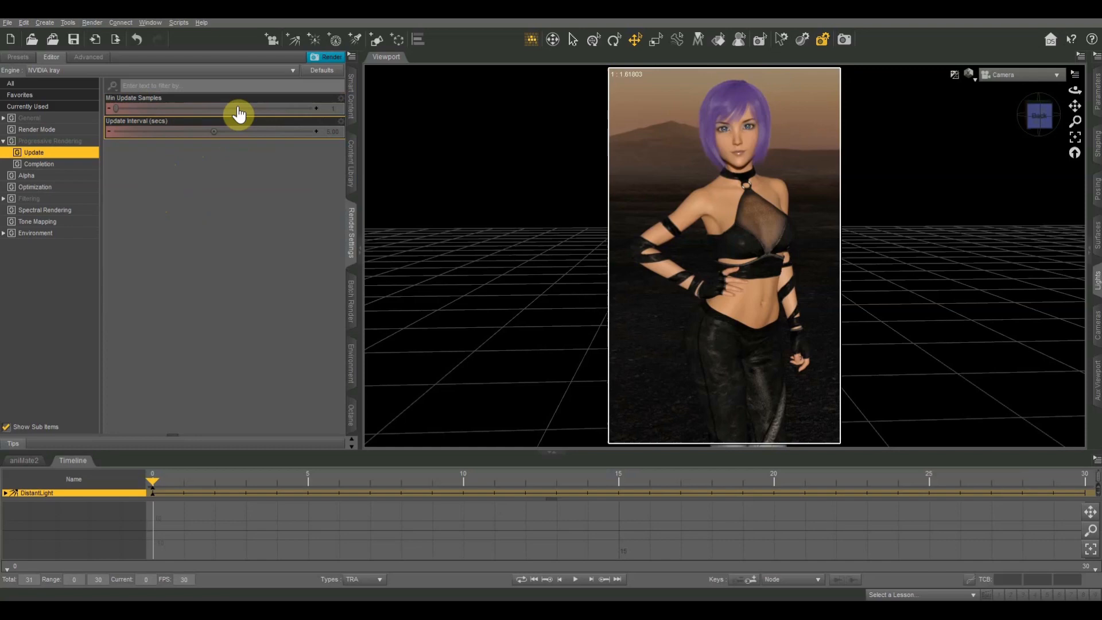
mouse_move(243, 105)
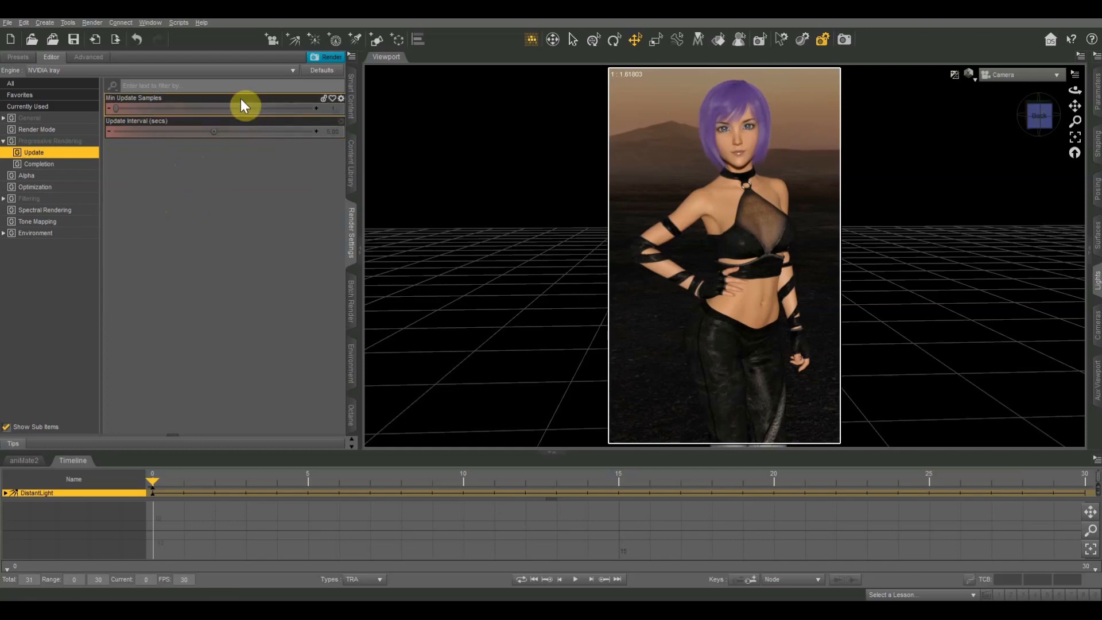
mouse_move(248, 145)
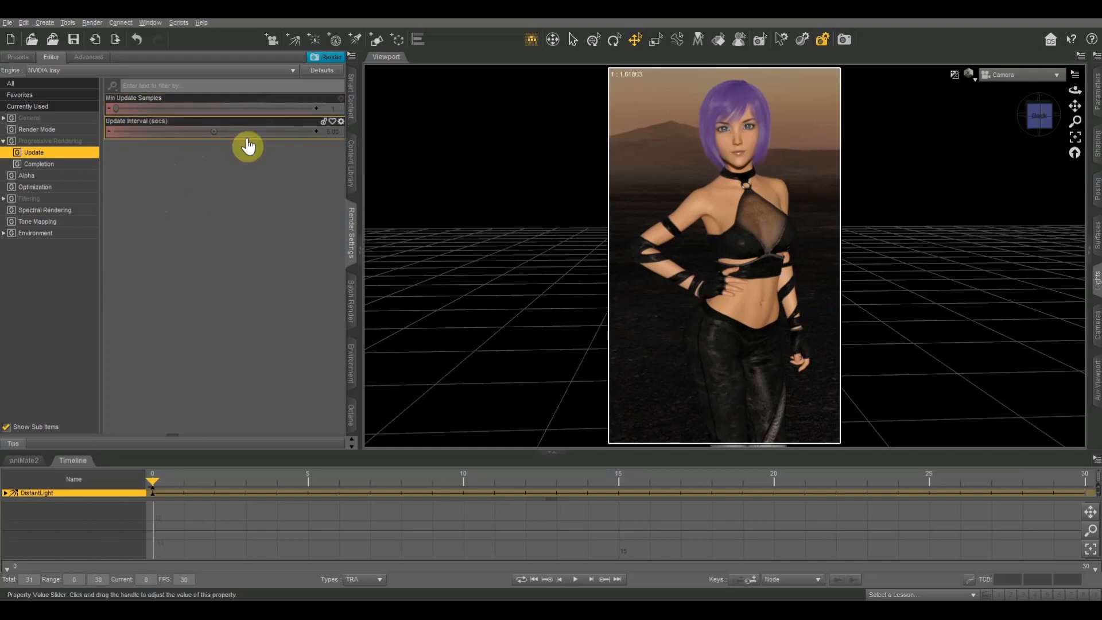
mouse_move(150, 149)
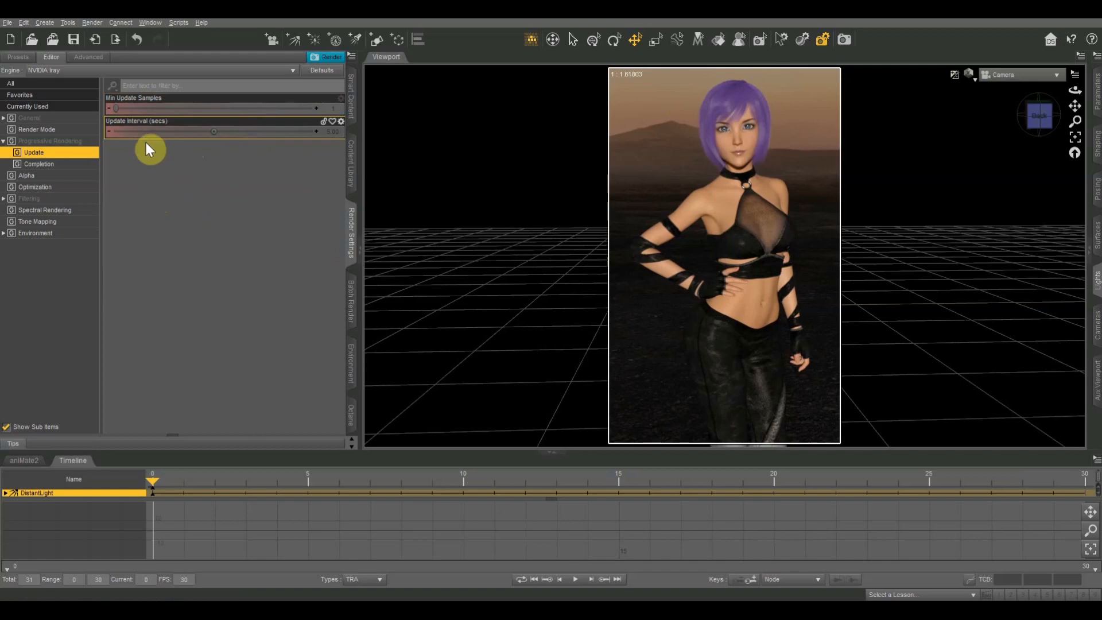
mouse_move(140, 129)
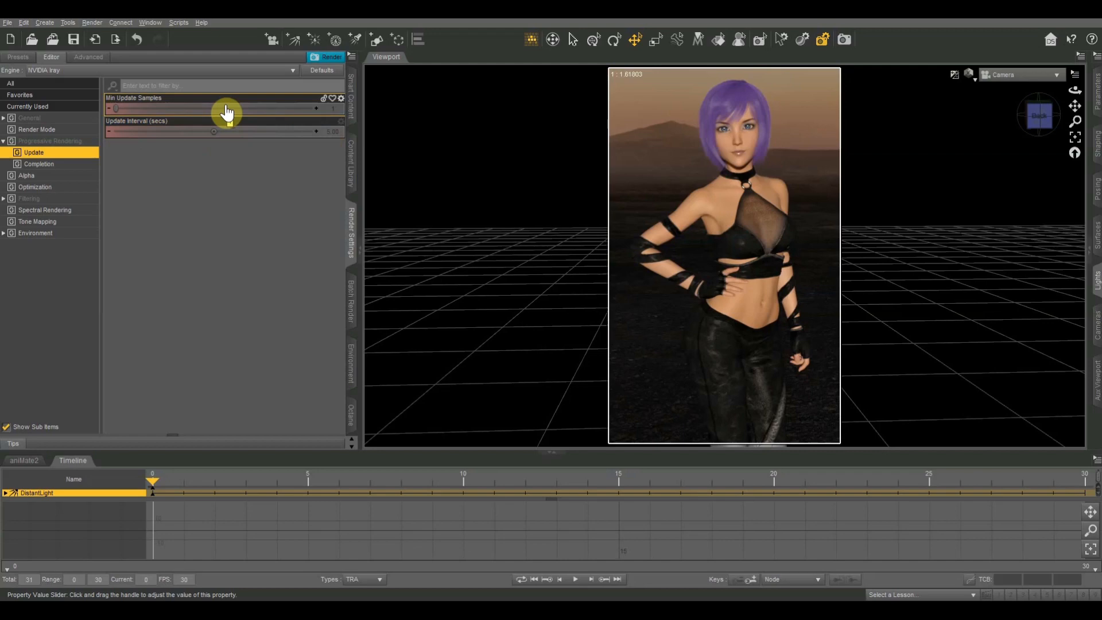
mouse_move(171, 179)
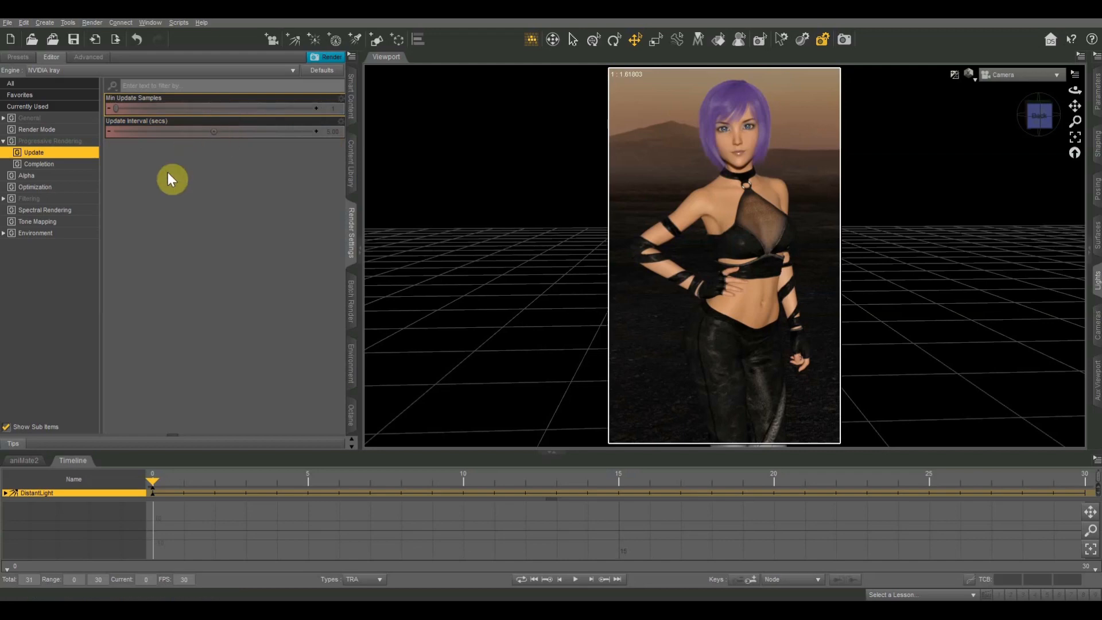
mouse_move(152, 139)
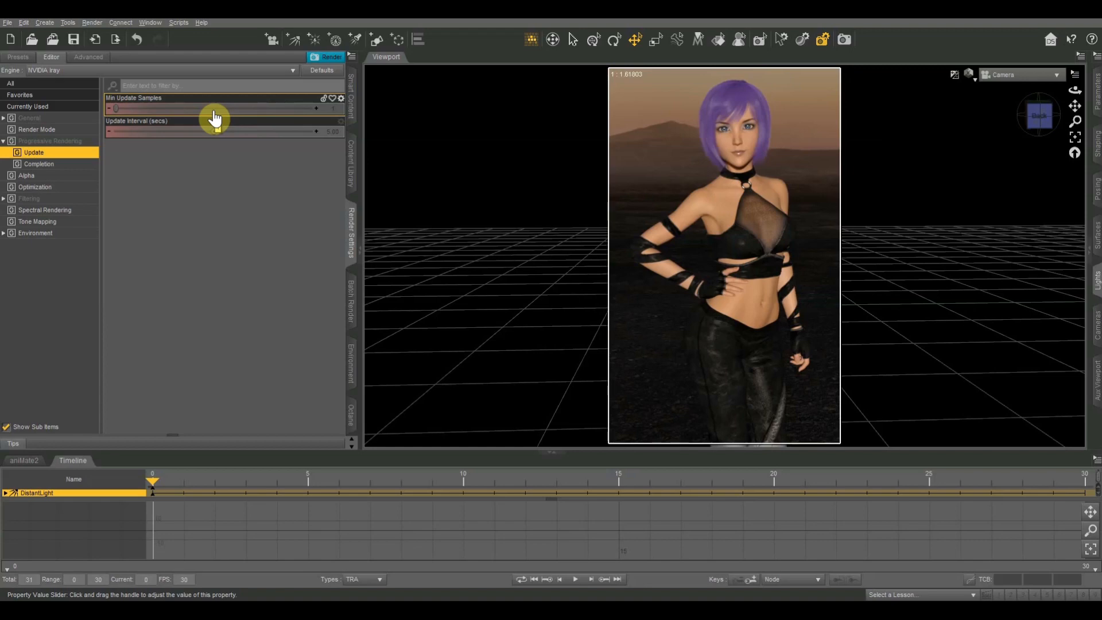
mouse_move(843, 41)
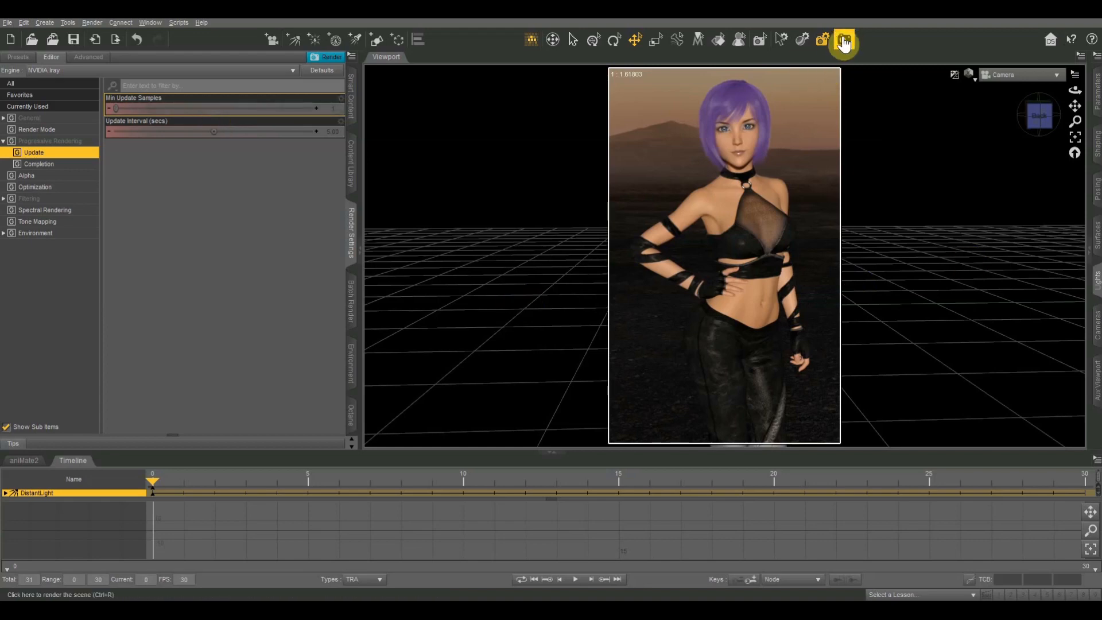
mouse_move(844, 40)
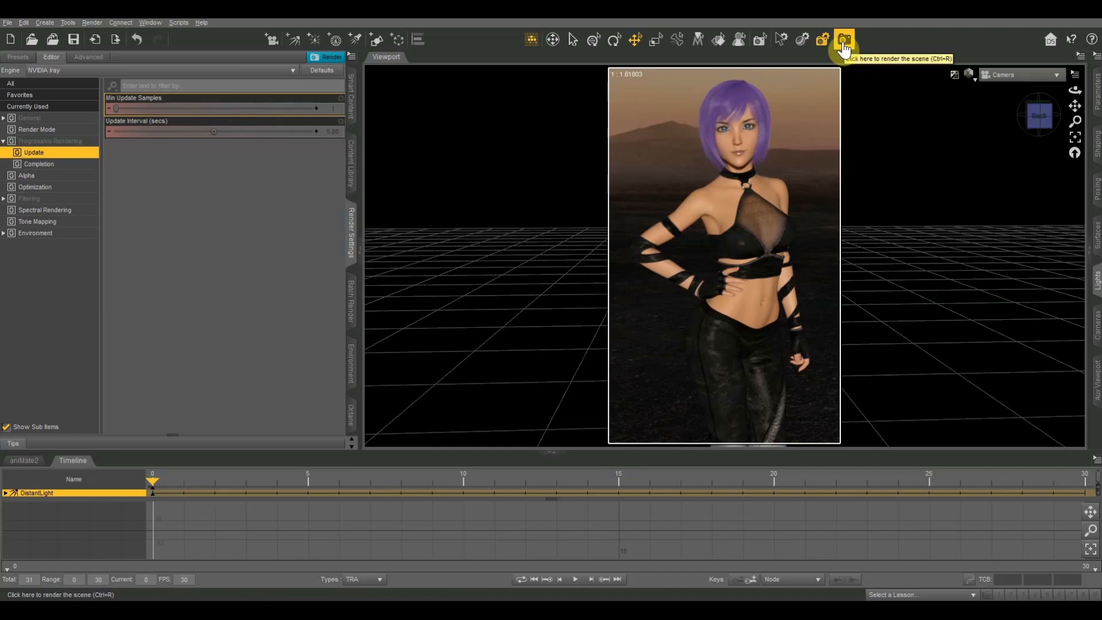
Start an Iray render of the purple-haired figure from the toolbar.
click(844, 39)
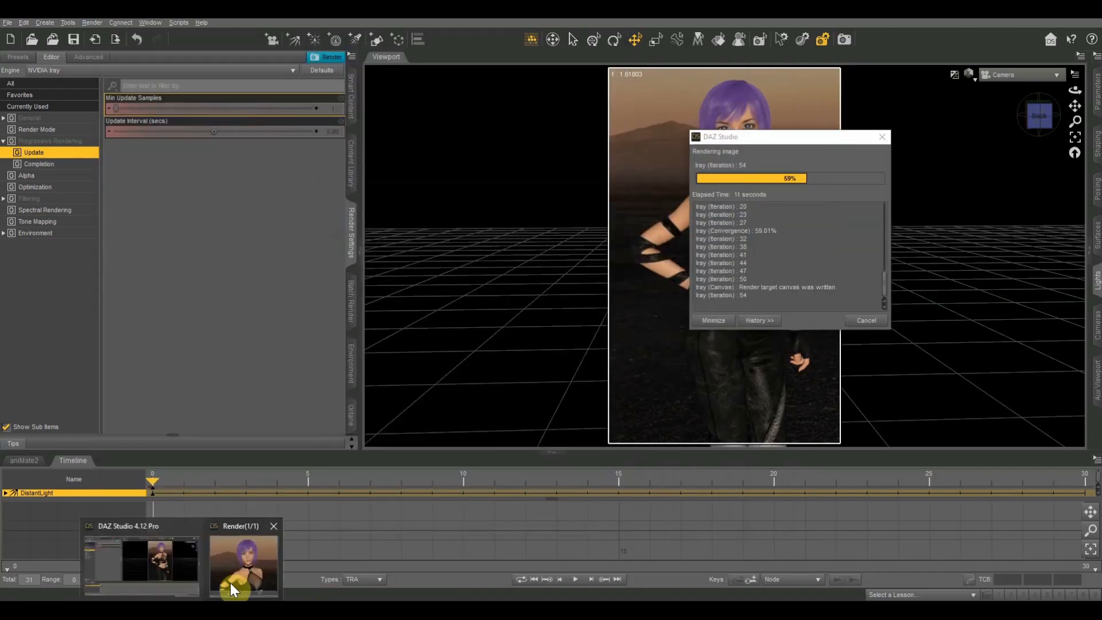
Bring the Render (1/1) window forward to watch the render progress.
click(243, 563)
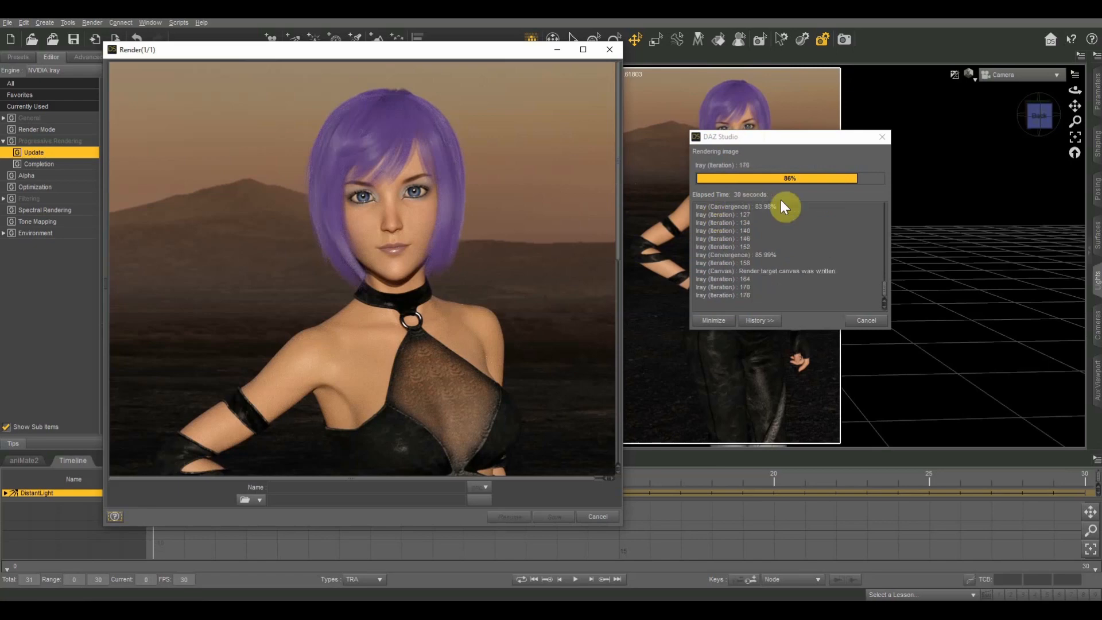
mouse_move(821, 206)
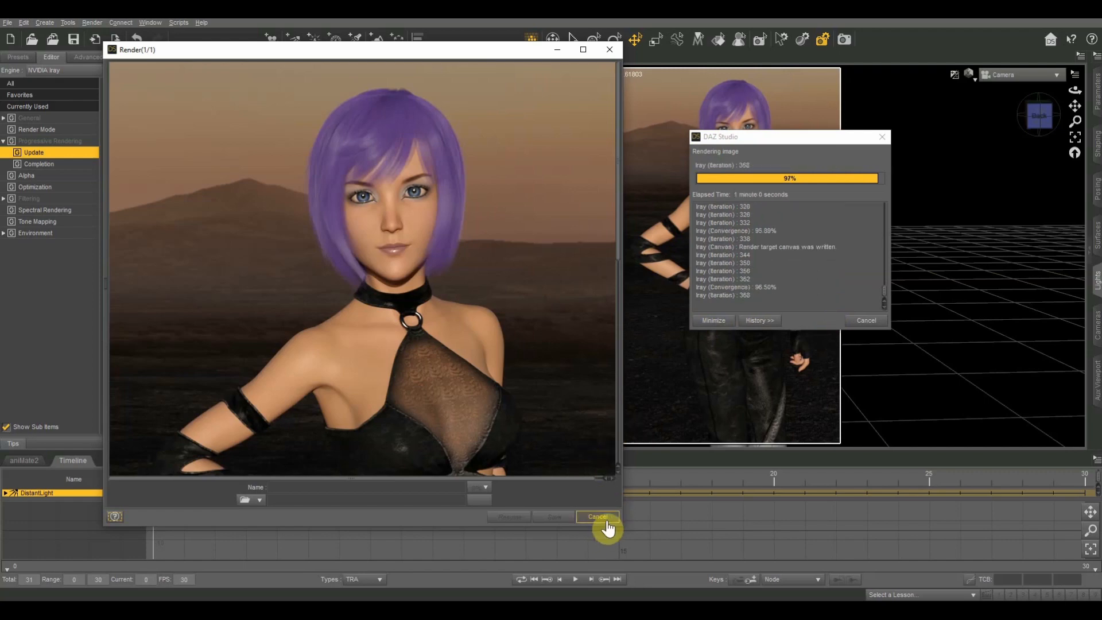
Cancel the running render at about 97% and confirm with Yes.
click(596, 516)
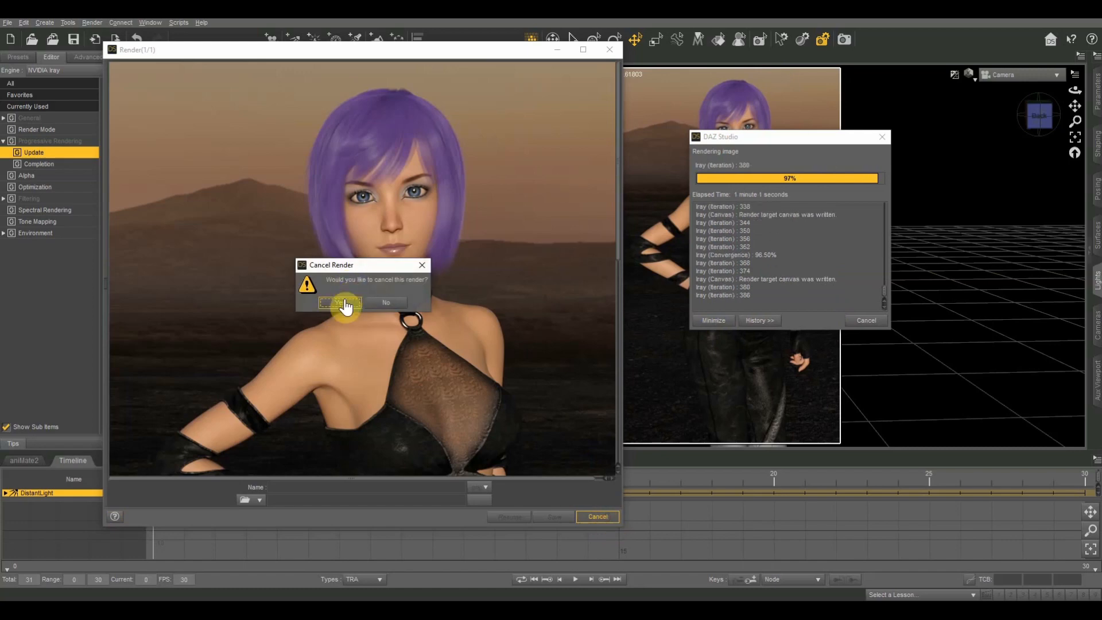
click(339, 303)
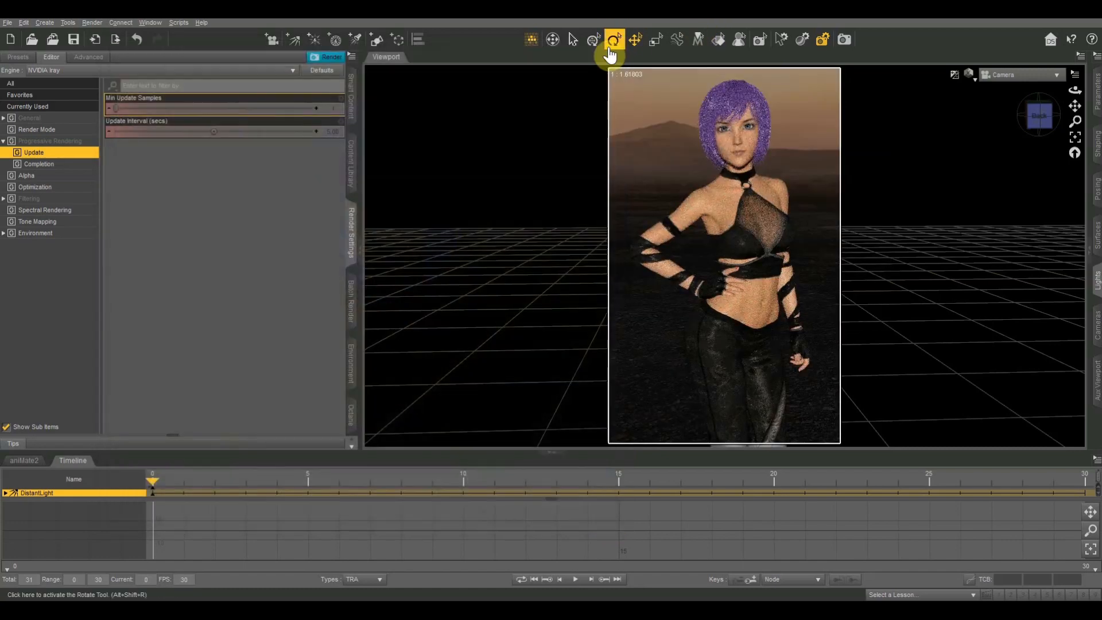
mouse_move(98, 290)
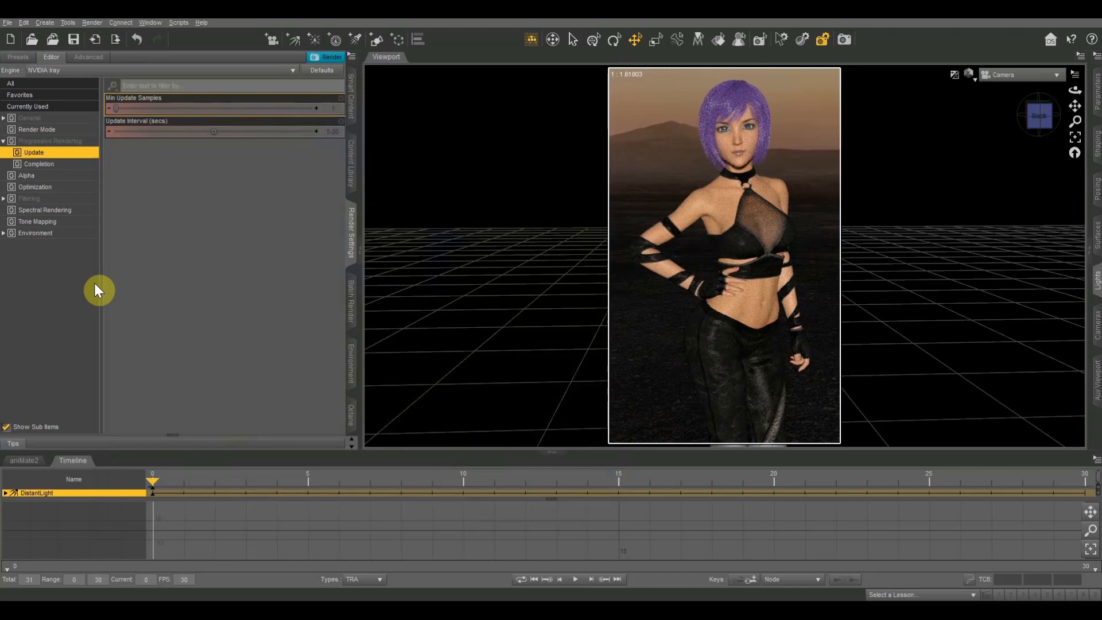
mouse_move(146, 179)
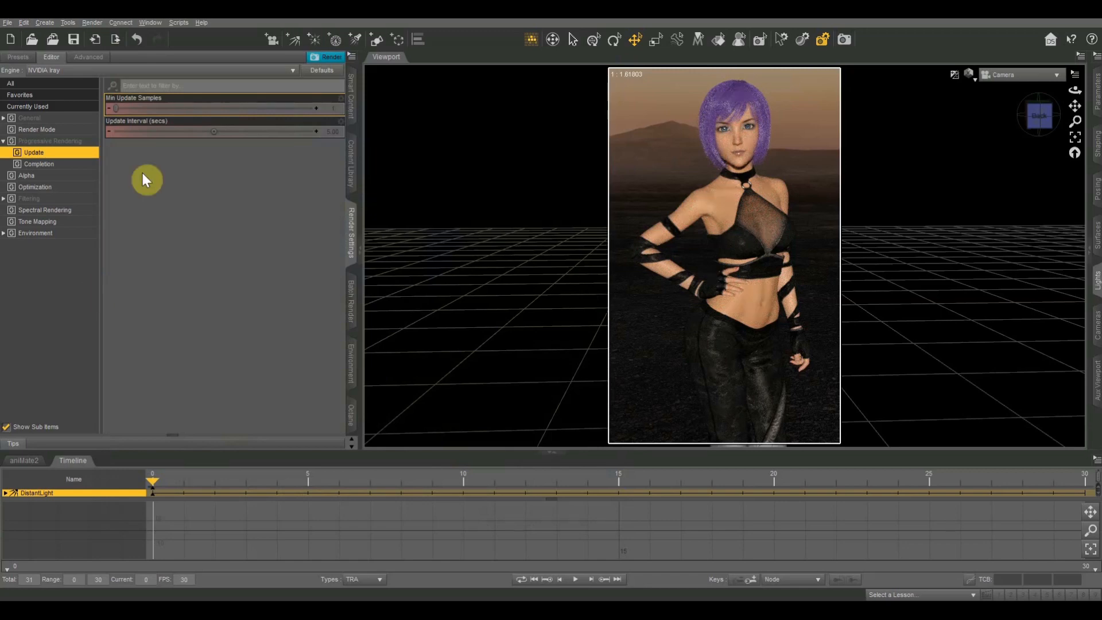
mouse_move(320, 113)
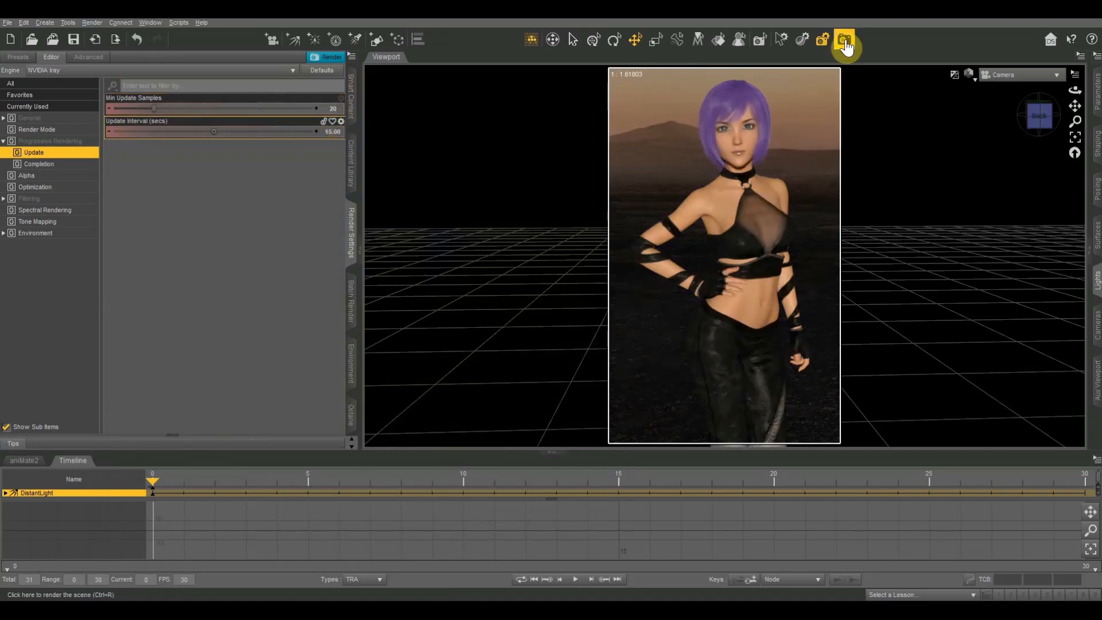
Render again with Min Update Samples 20 and a 15-second update interval.
click(843, 39)
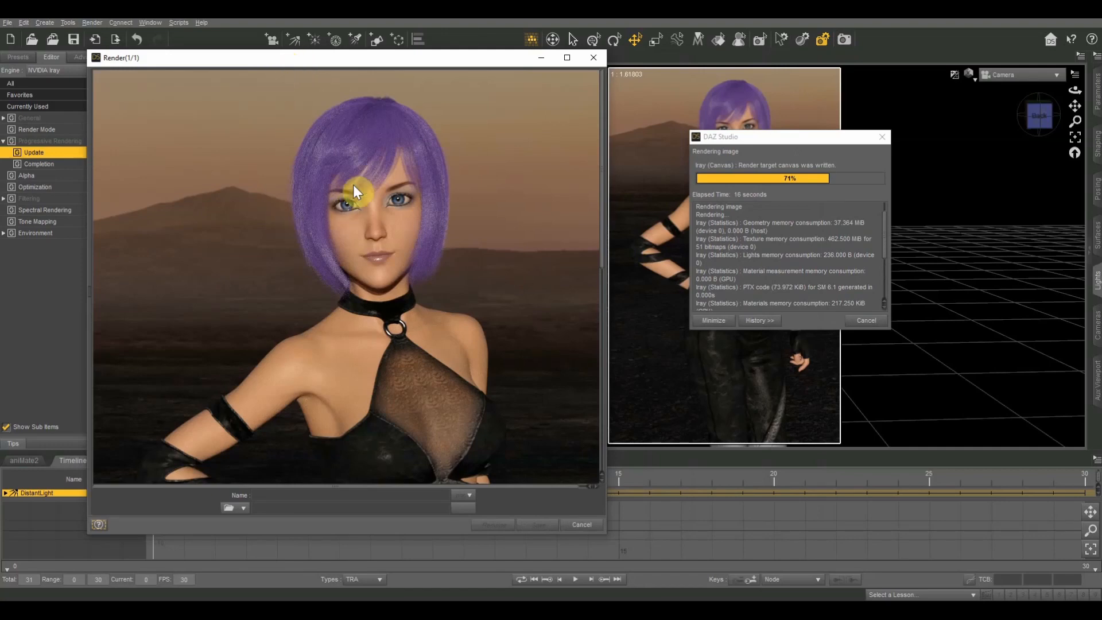
mouse_move(369, 123)
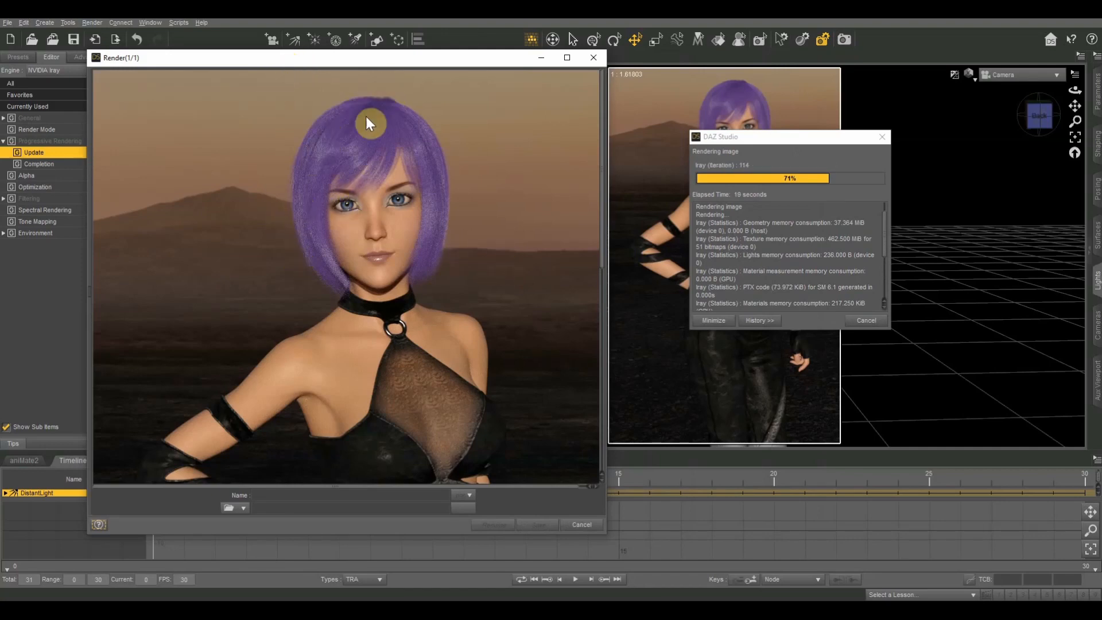
mouse_move(314, 277)
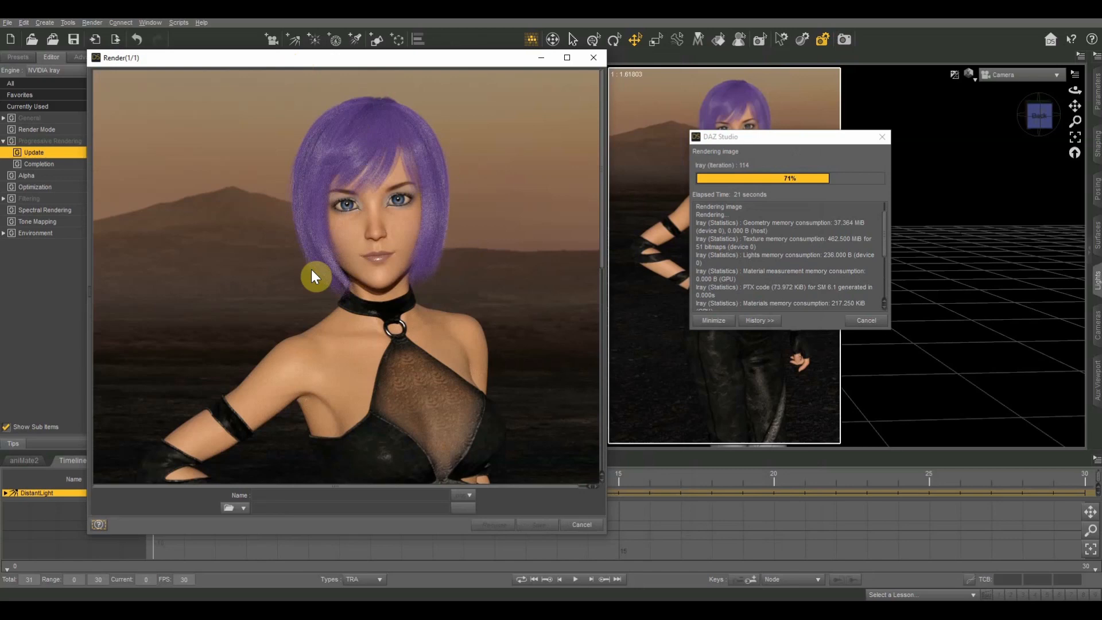
mouse_move(337, 377)
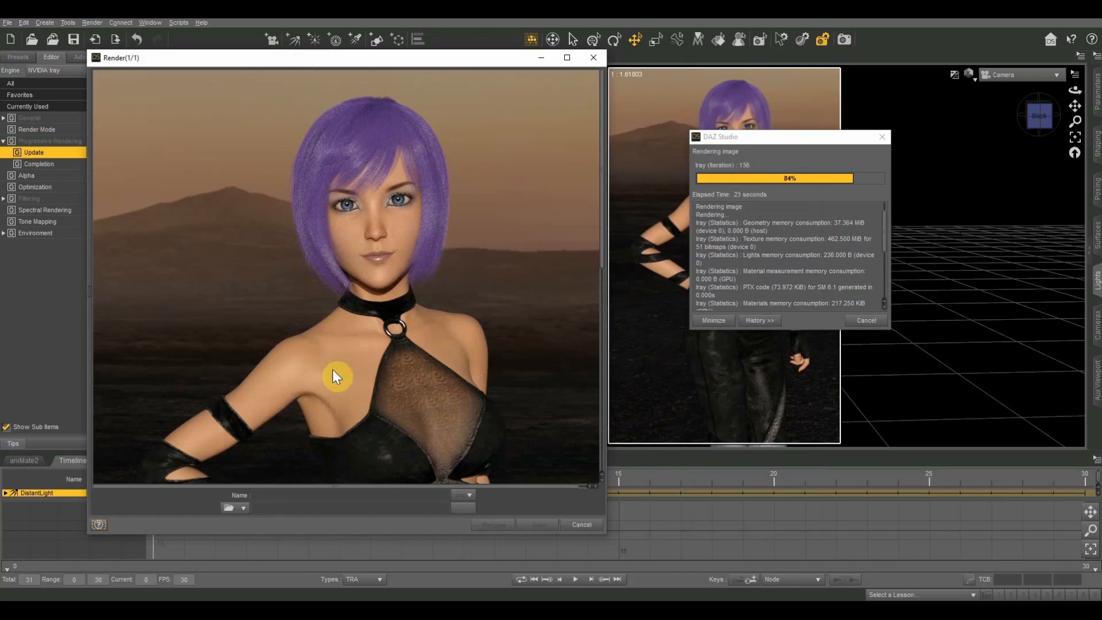
mouse_move(351, 374)
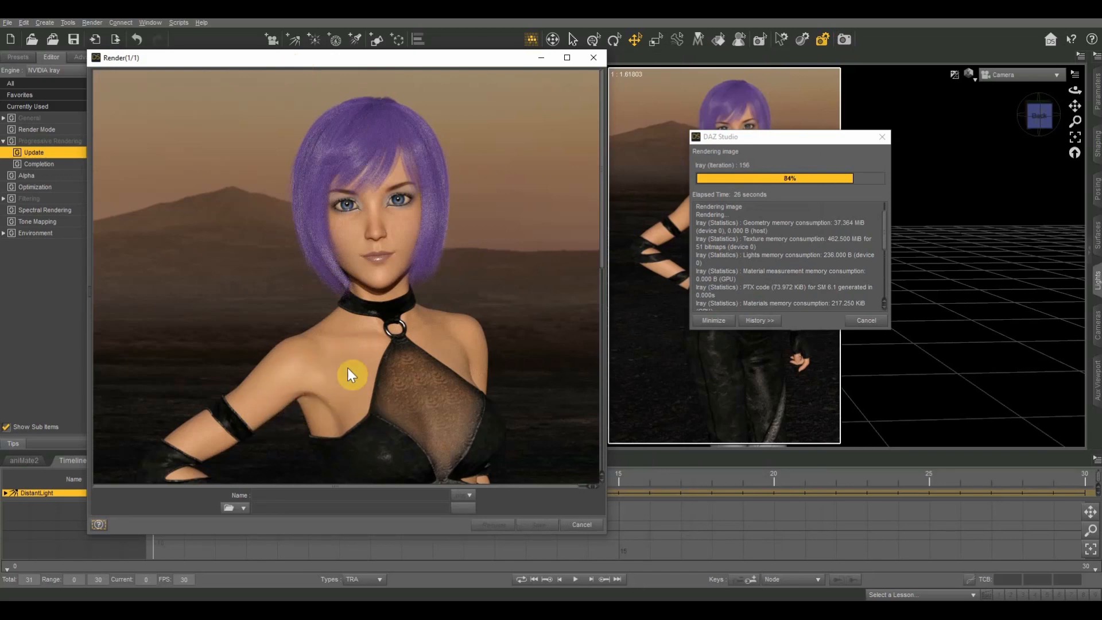
mouse_move(264, 202)
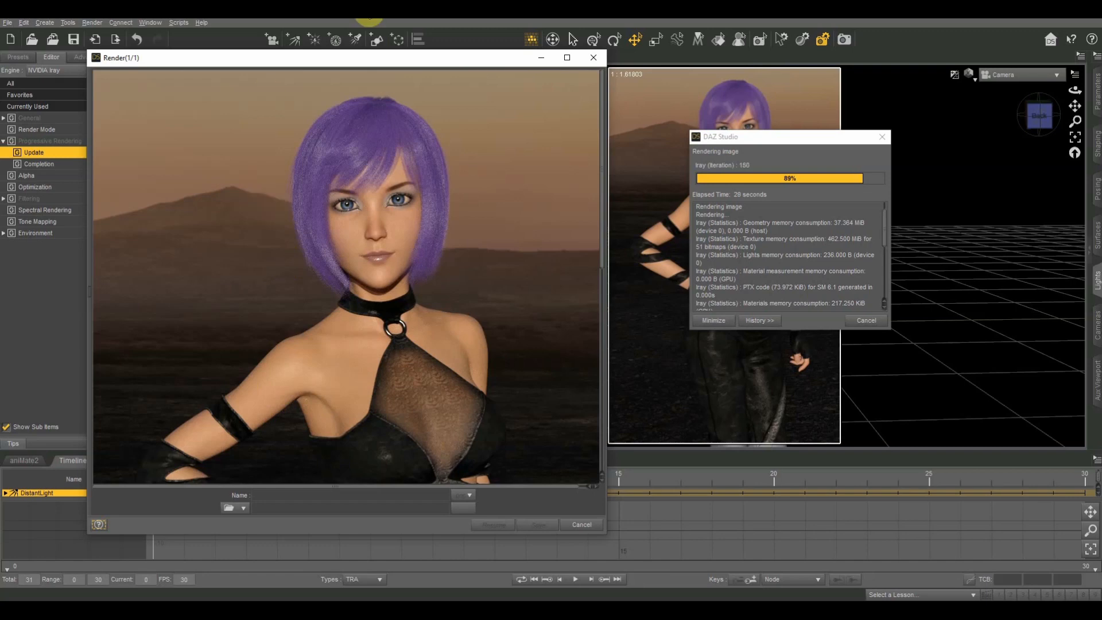
mouse_move(377, 178)
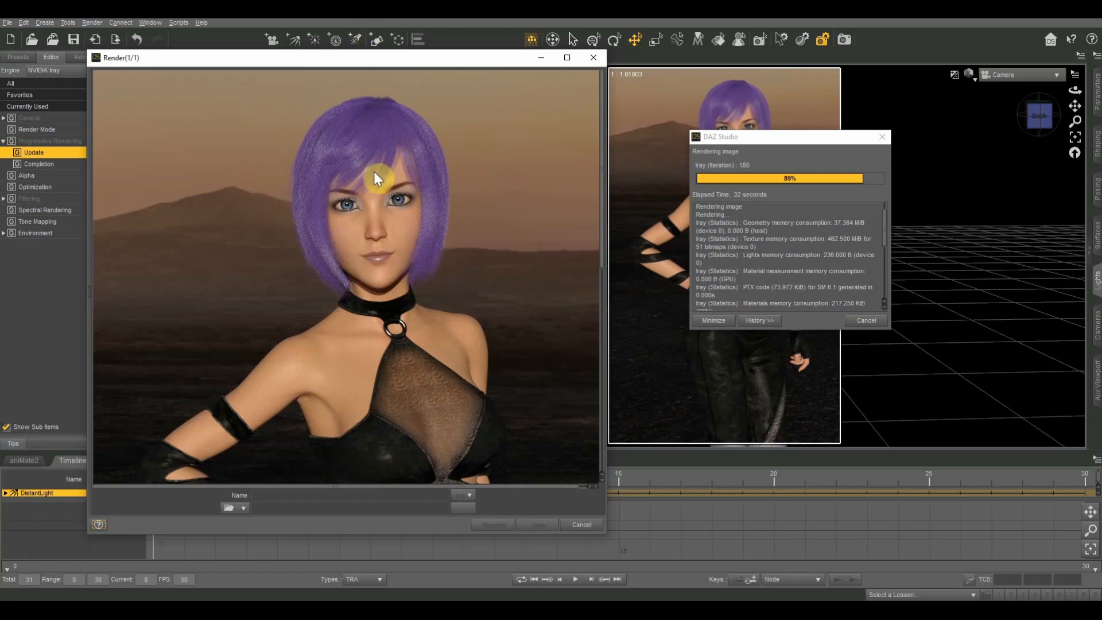
mouse_move(163, 125)
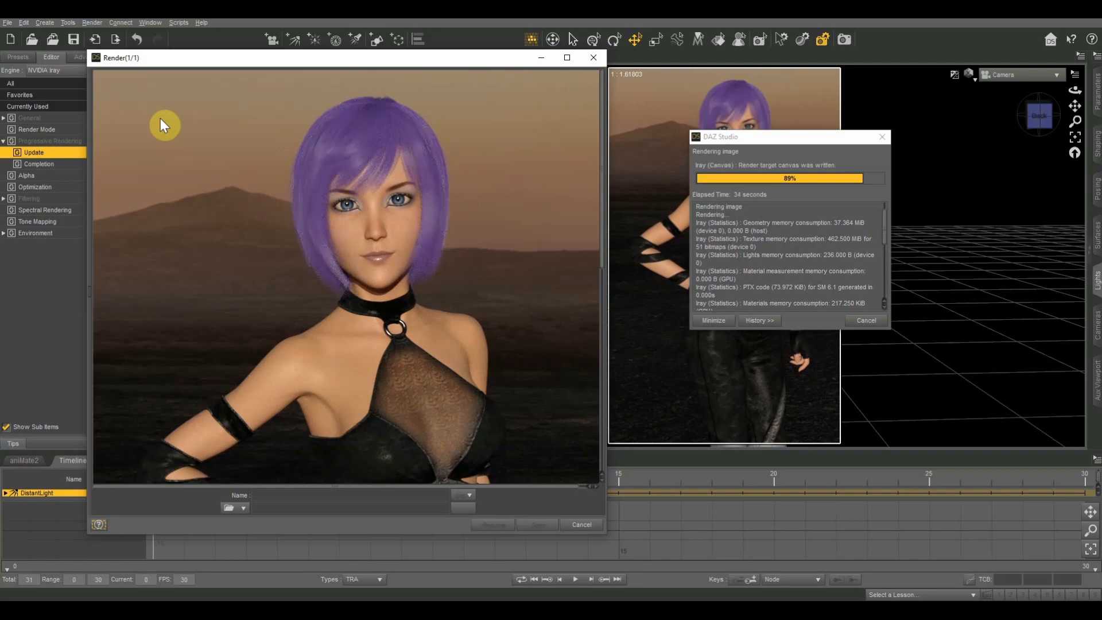
mouse_move(350, 174)
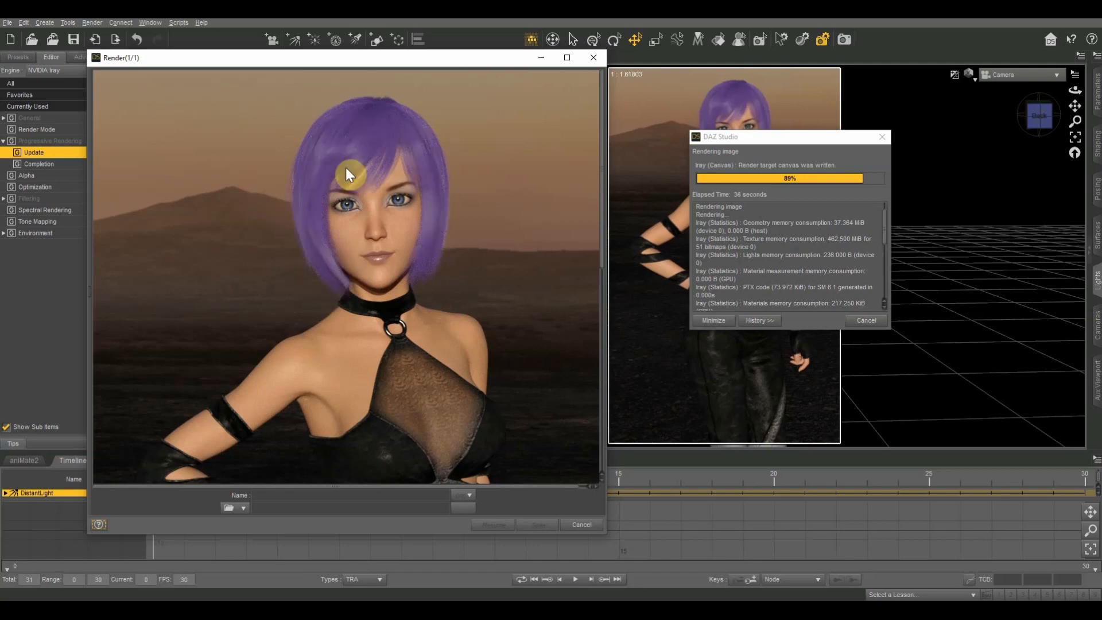
mouse_move(421, 286)
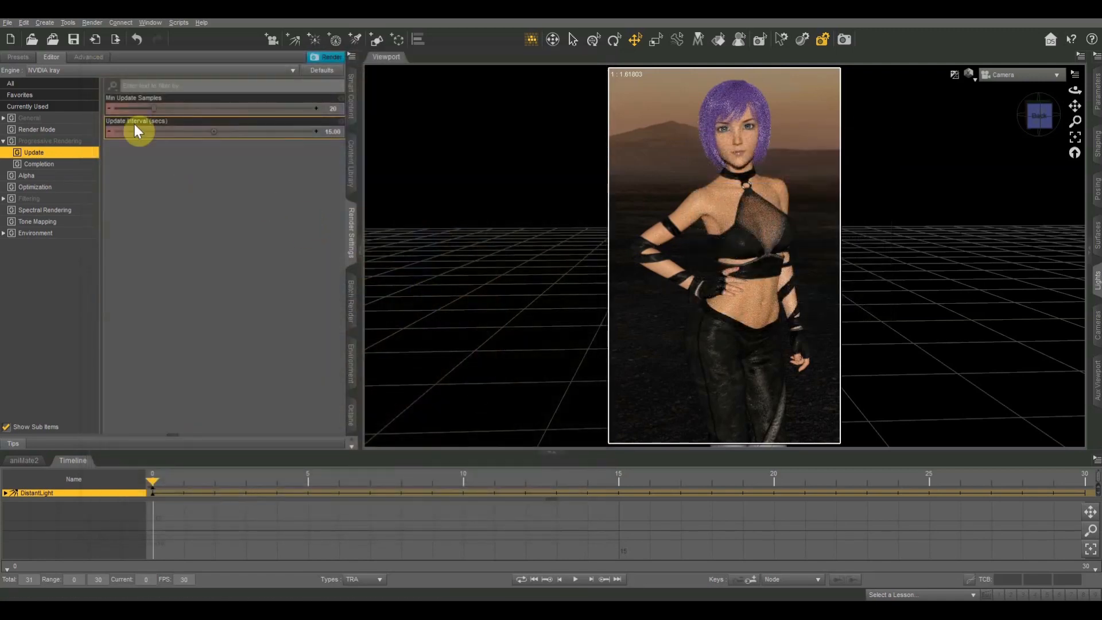
mouse_move(139, 133)
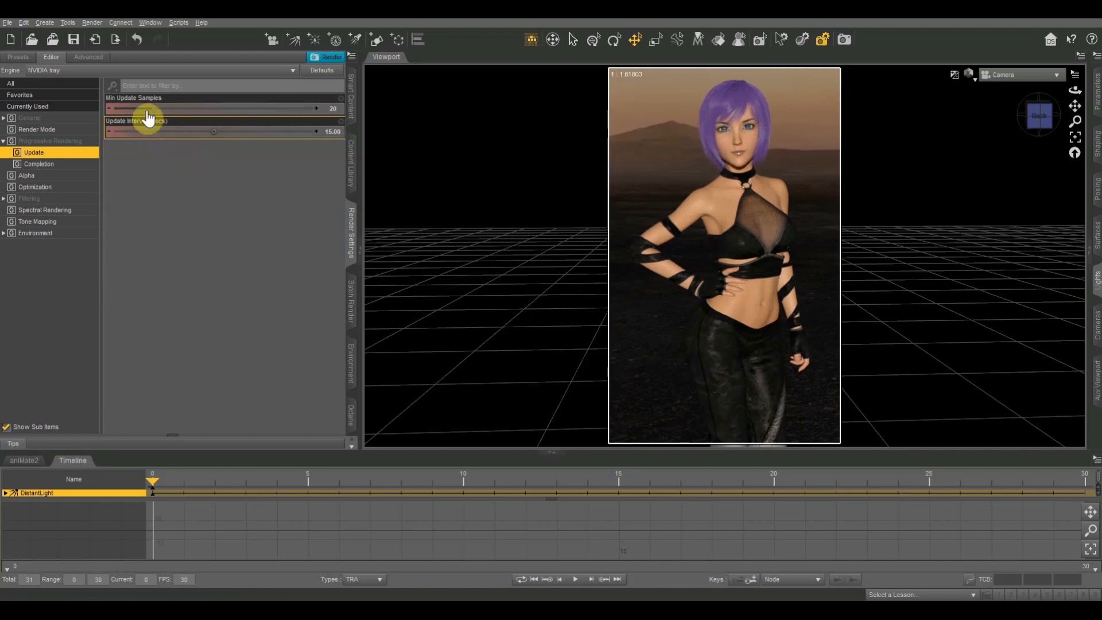
mouse_move(280, 114)
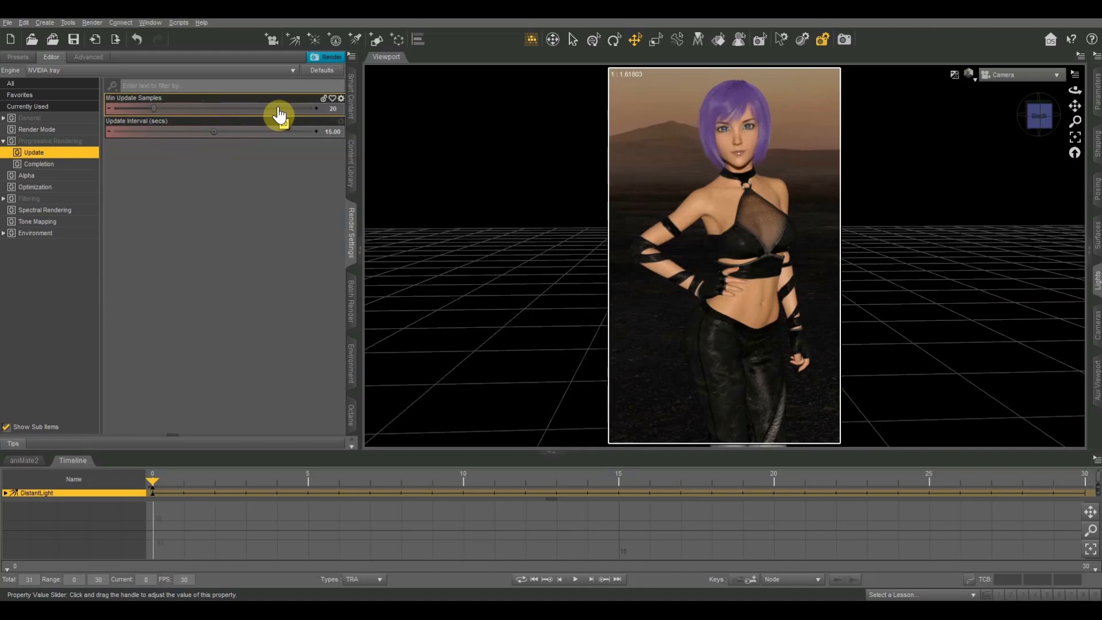
mouse_move(196, 130)
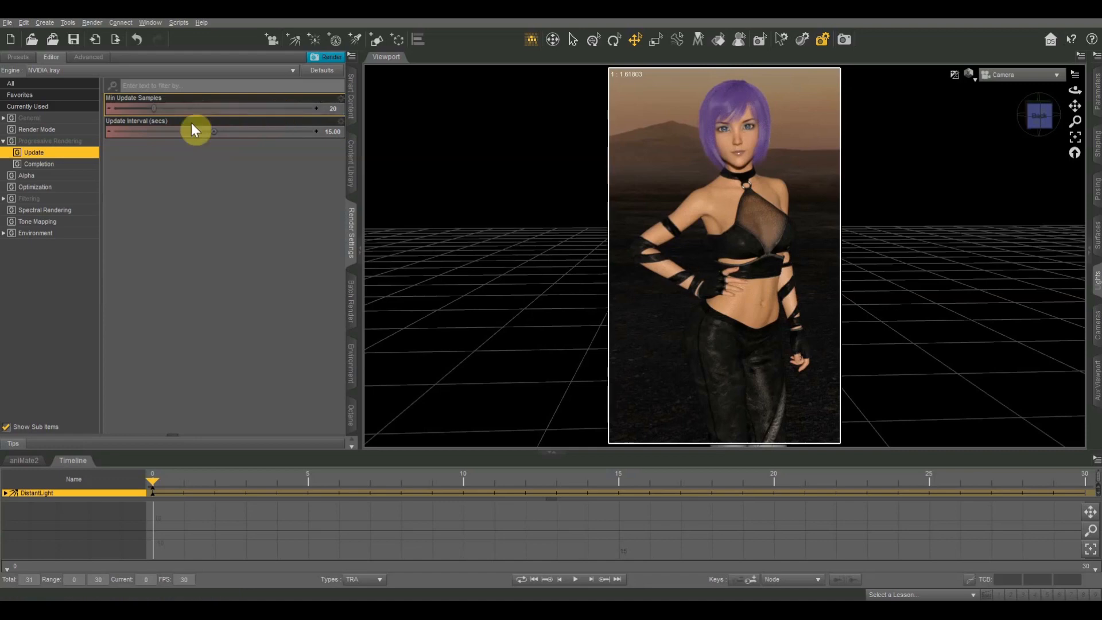
Lower the Update Interval back to 5 seconds and reduce Min Update Samples with the sliders.
drag(153, 108, 109, 108)
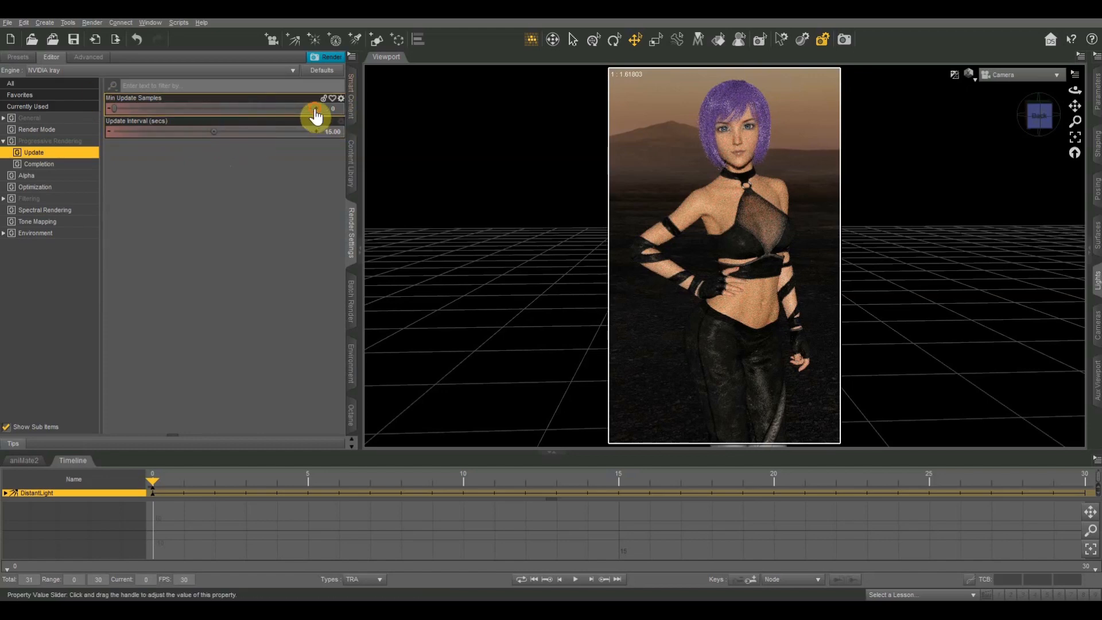
drag(215, 131, 192, 131)
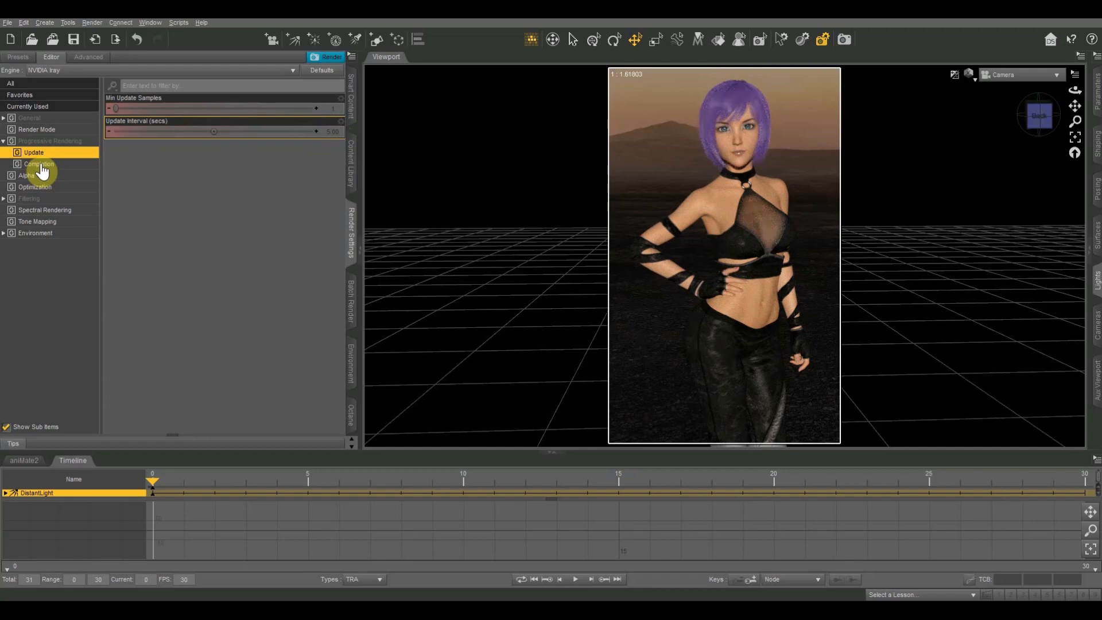
Show the Completion sub-group with Max Samples, Max Time and 99.0% converged ratio.
click(38, 164)
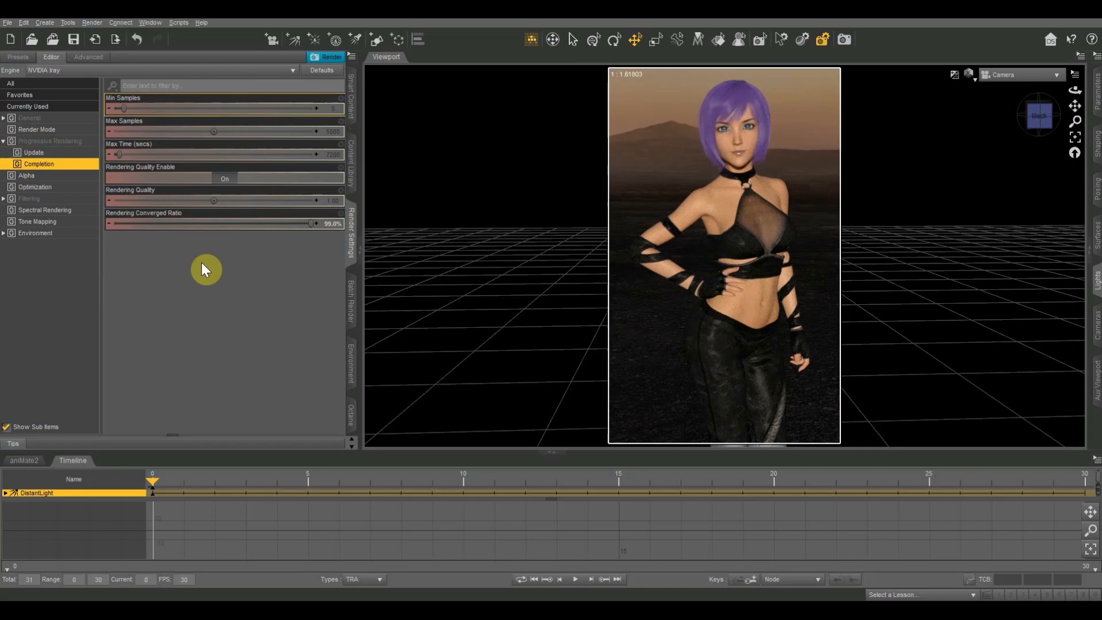
mouse_move(158, 237)
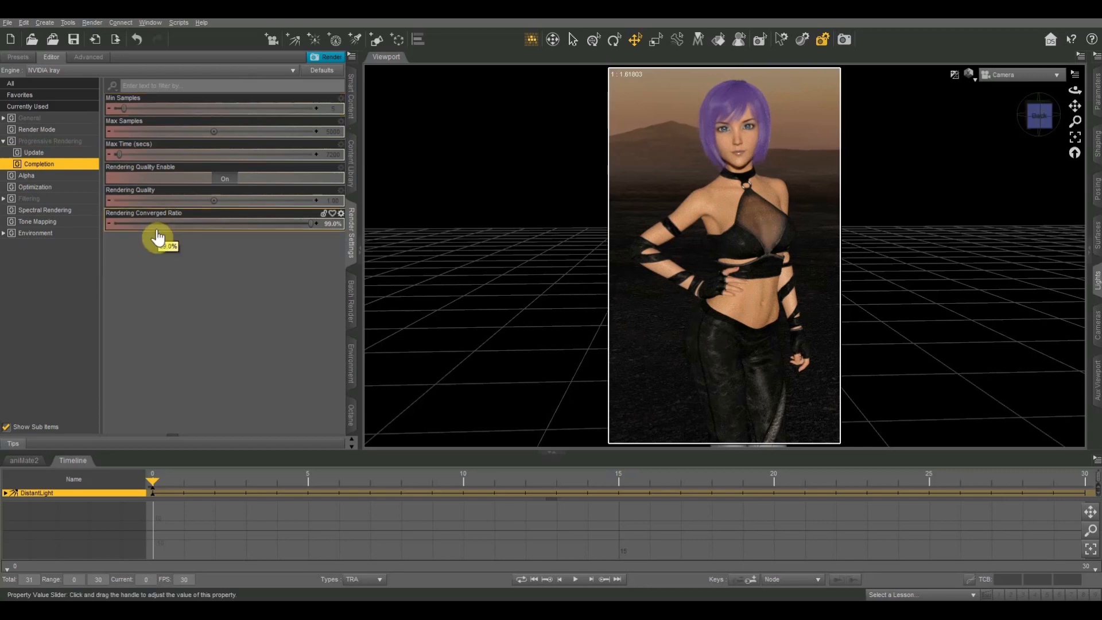
mouse_move(193, 229)
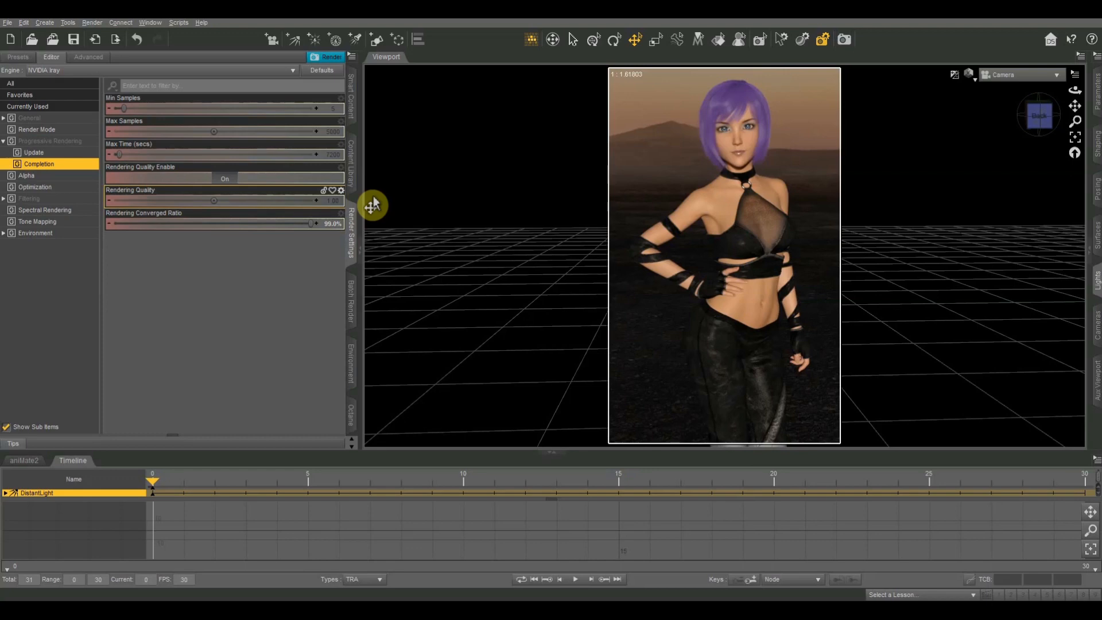
mouse_move(130, 238)
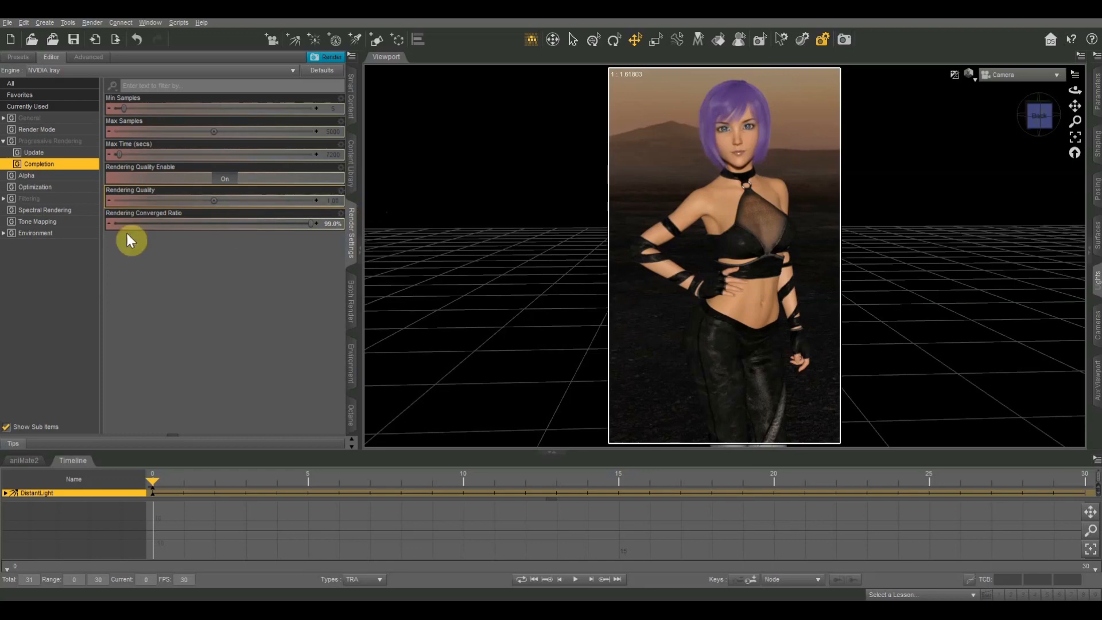
mouse_move(321, 228)
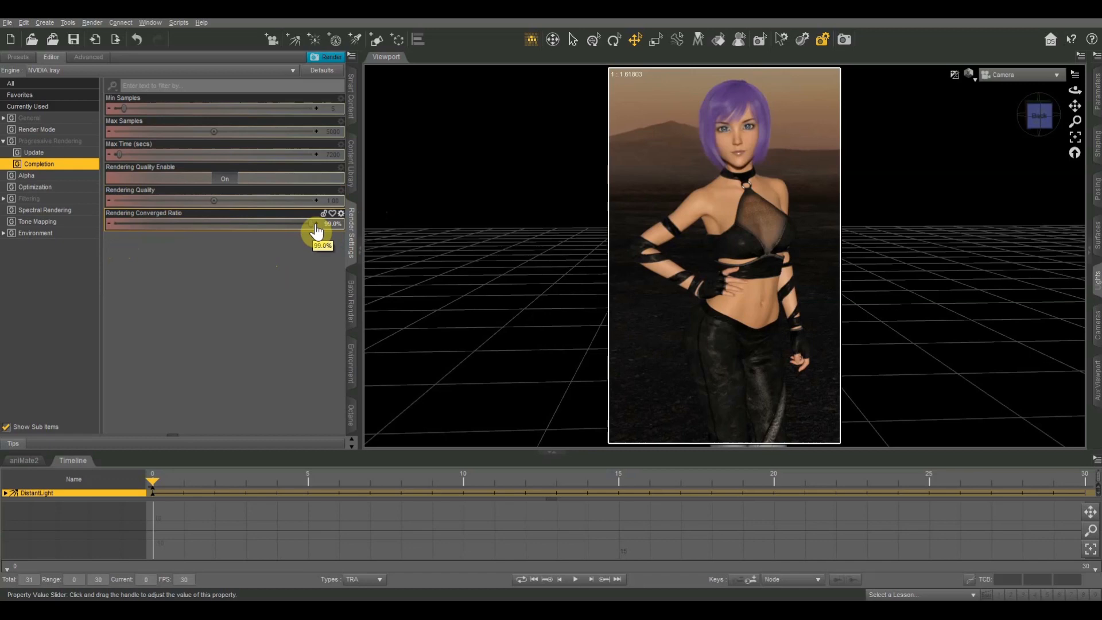
mouse_move(274, 255)
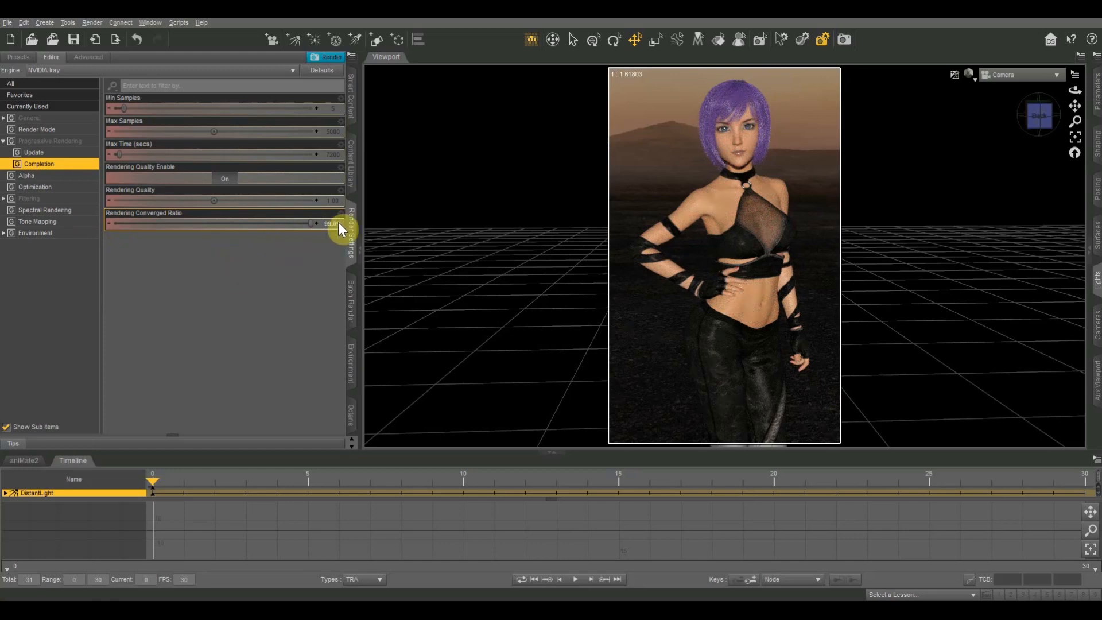
mouse_move(322, 232)
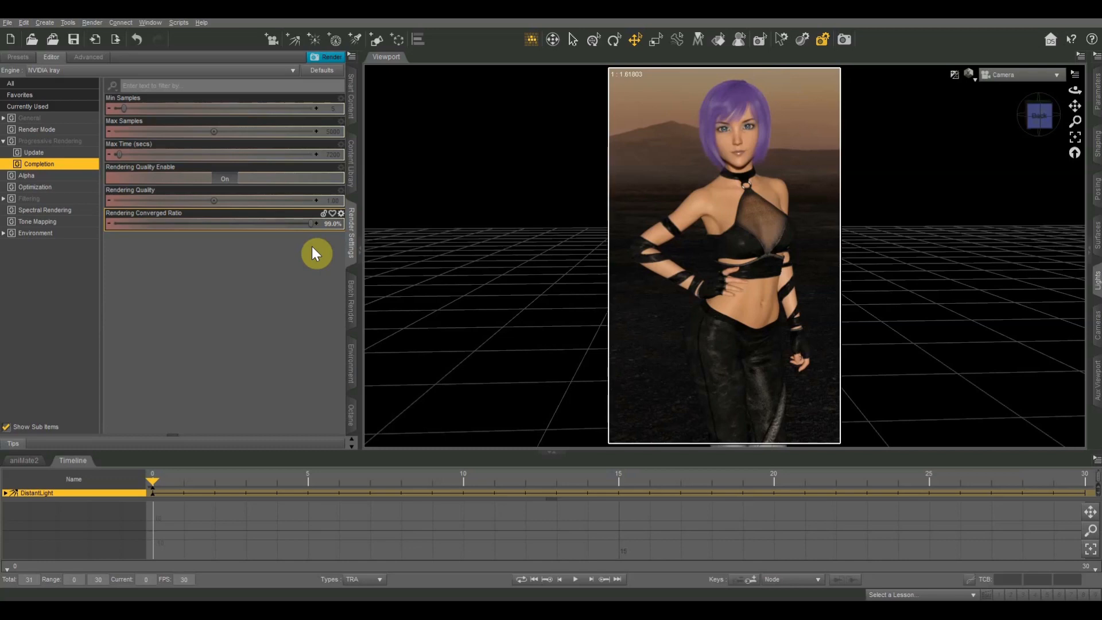
mouse_move(175, 261)
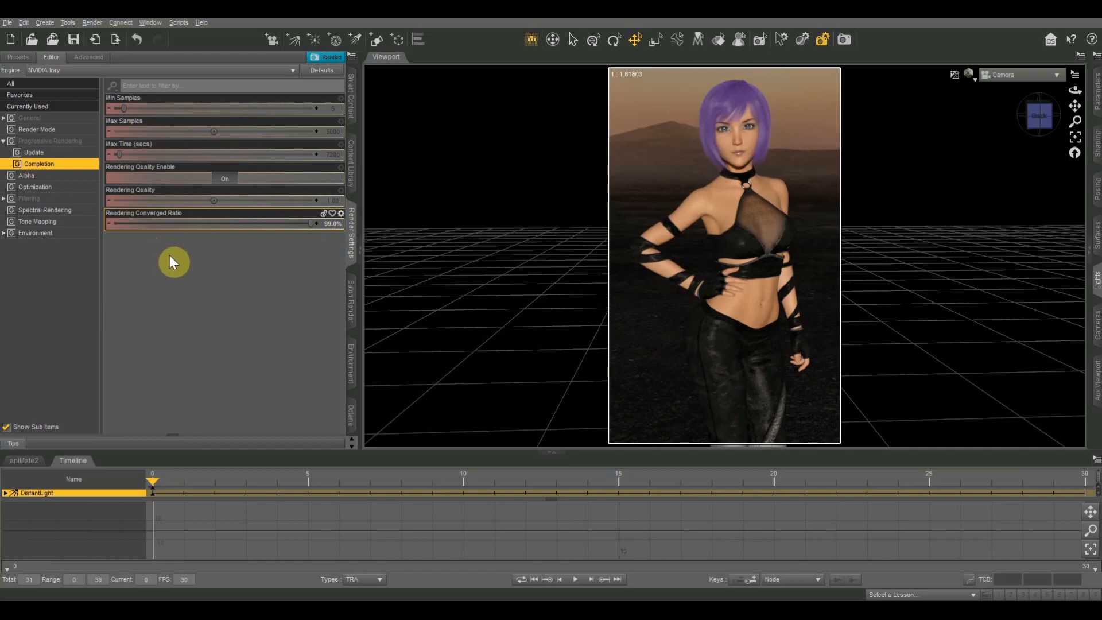
mouse_move(181, 209)
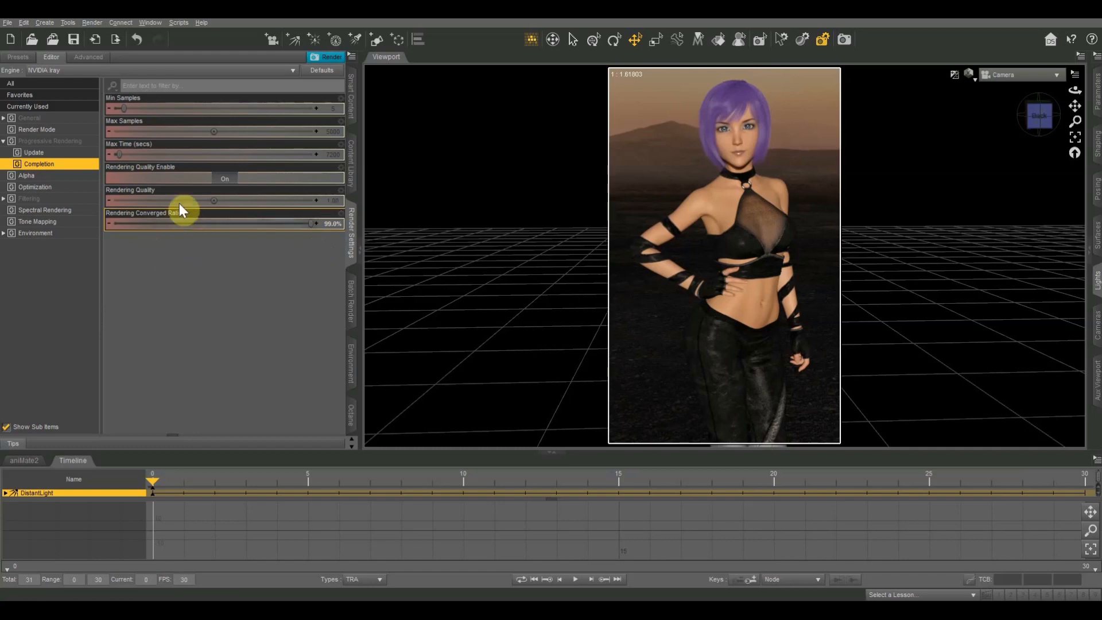
mouse_move(322, 205)
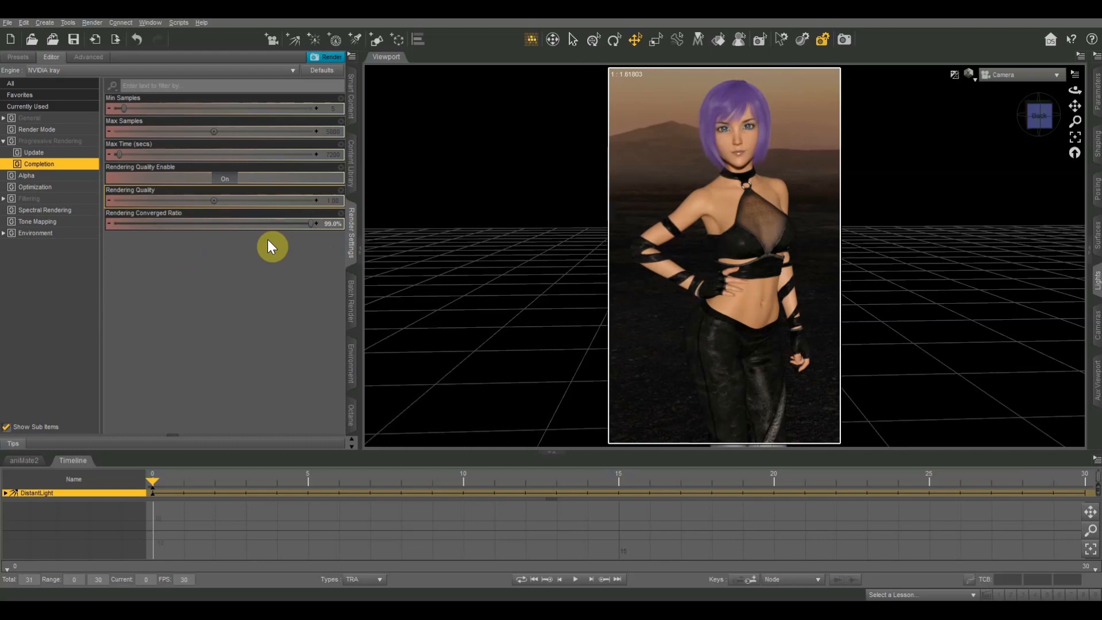
mouse_move(311, 204)
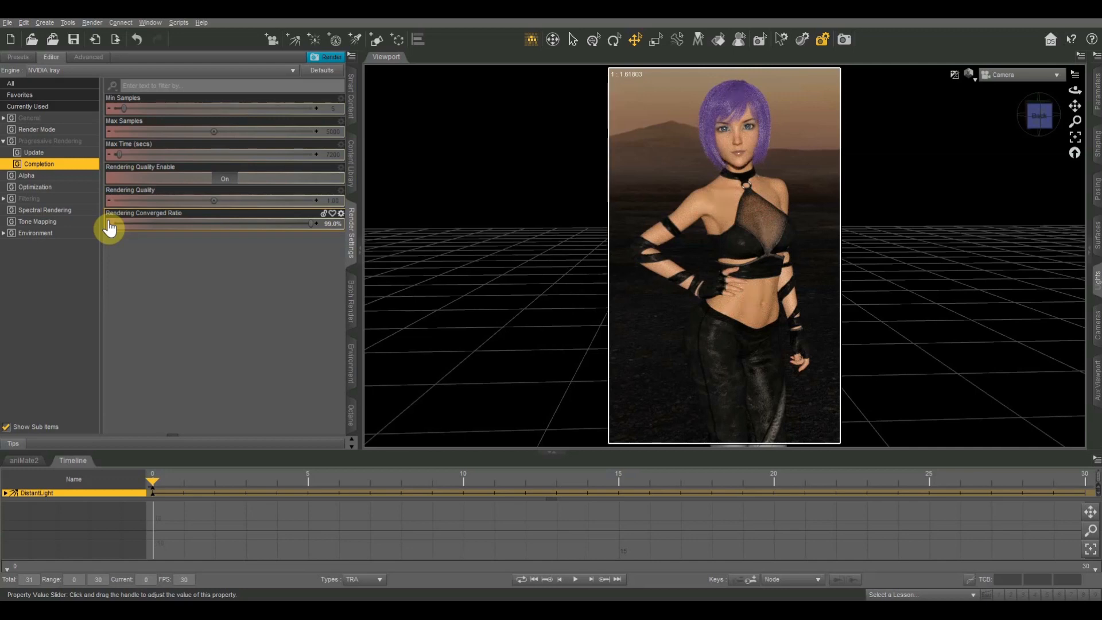
mouse_move(225, 239)
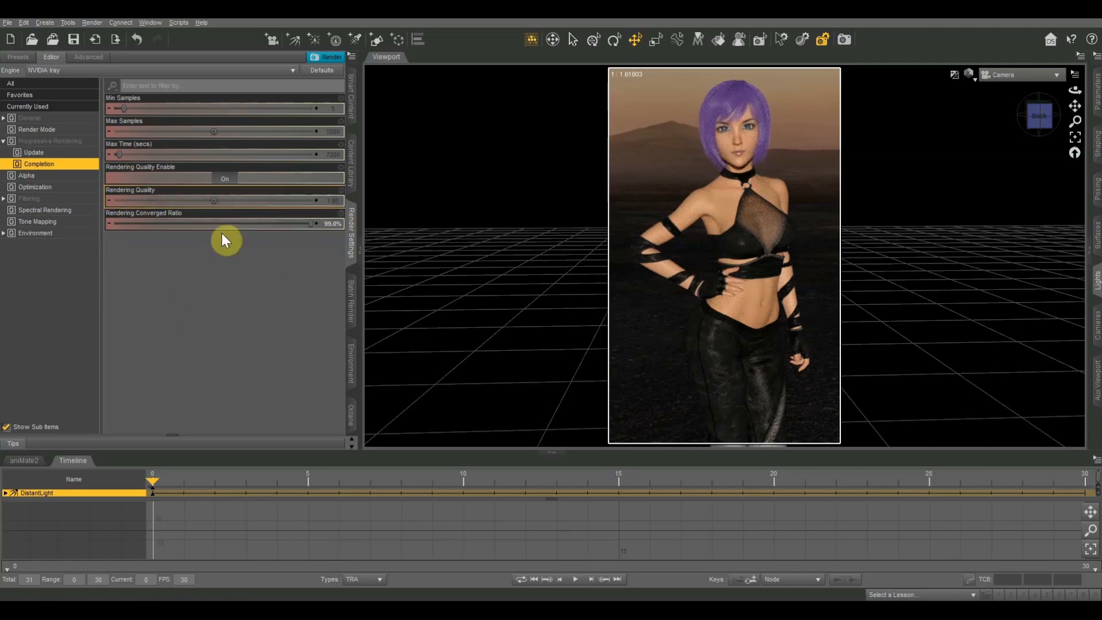
mouse_move(214, 246)
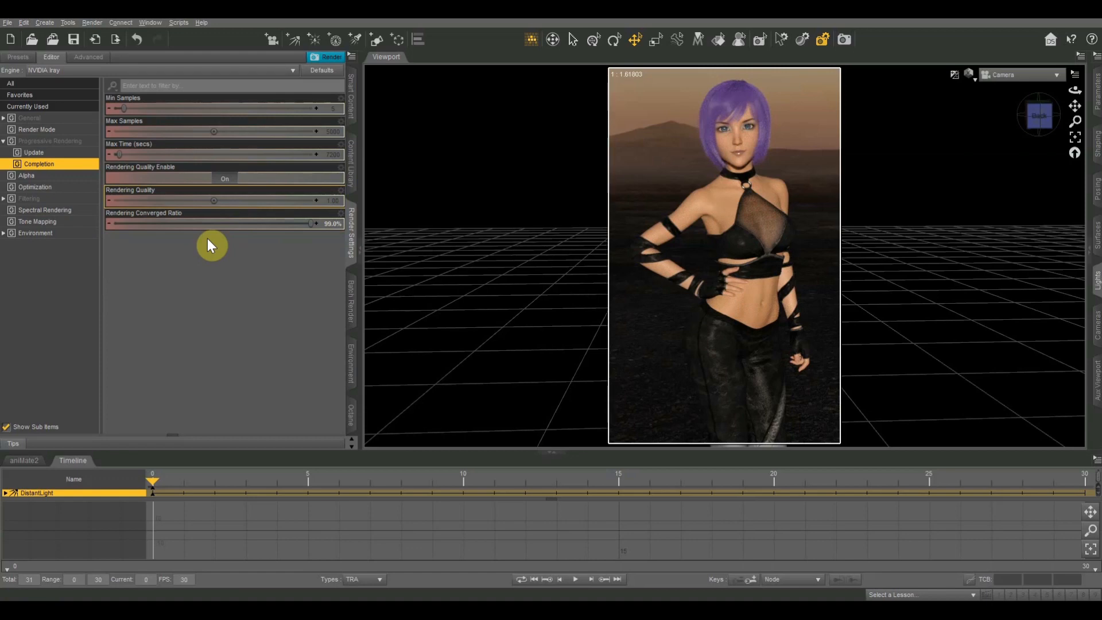
mouse_move(271, 214)
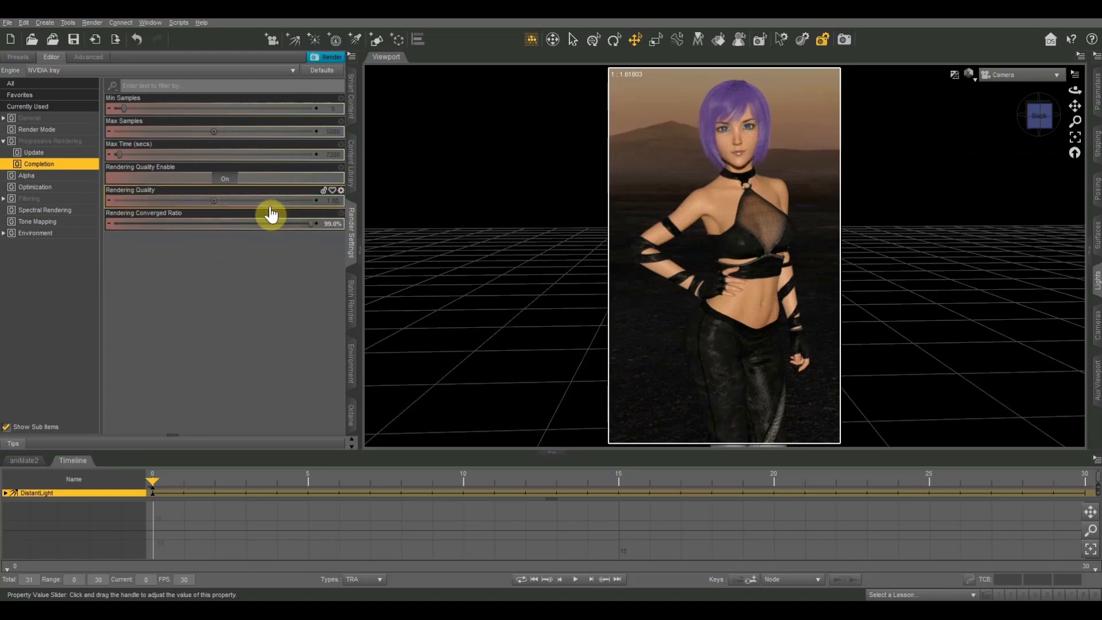
mouse_move(317, 209)
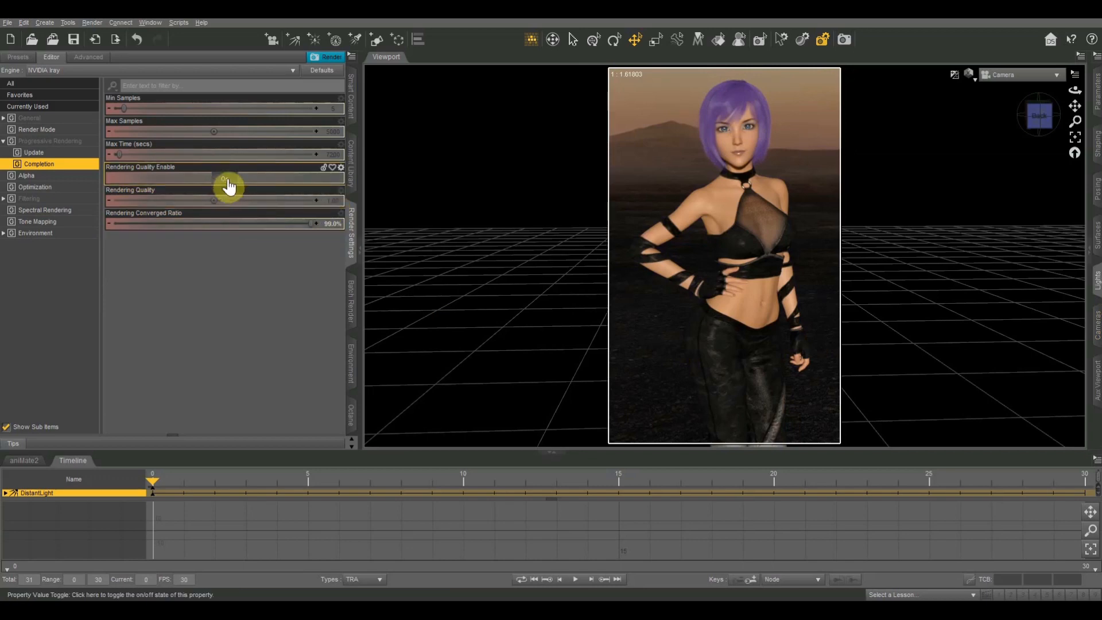
Toggle Rendering Quality Enable off and back on, leaving the converged ratio at 99.0%.
click(226, 179)
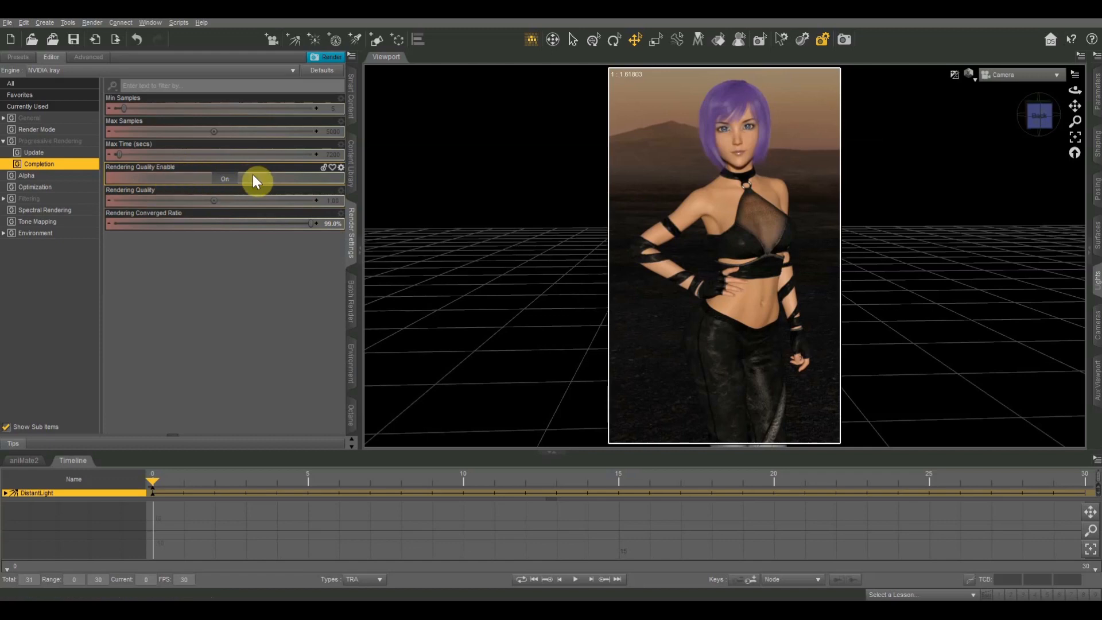
mouse_move(153, 229)
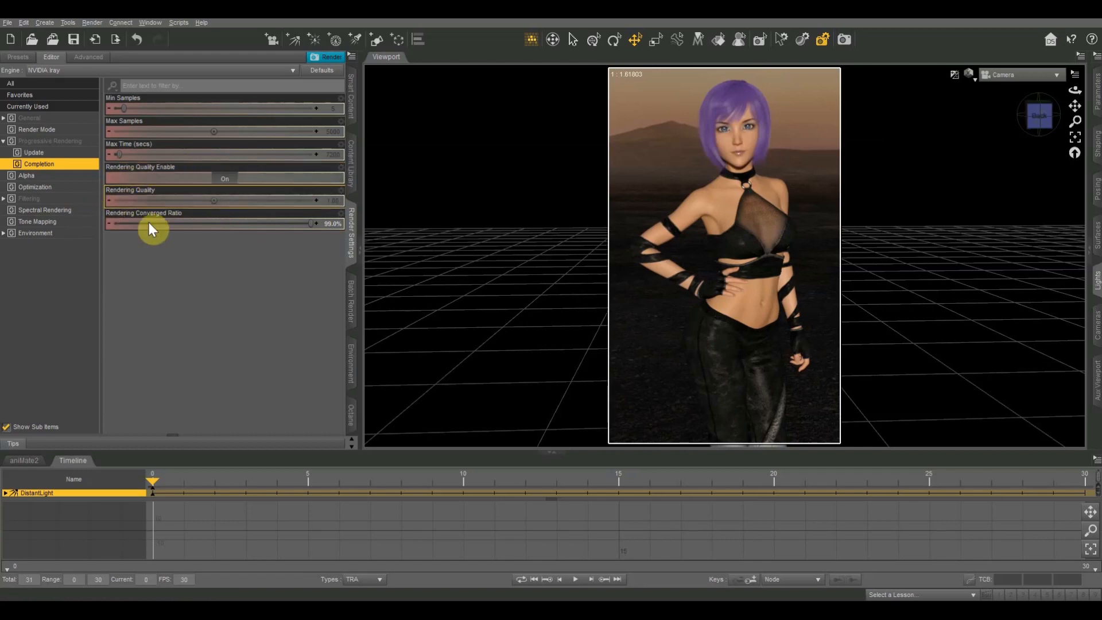
mouse_move(155, 205)
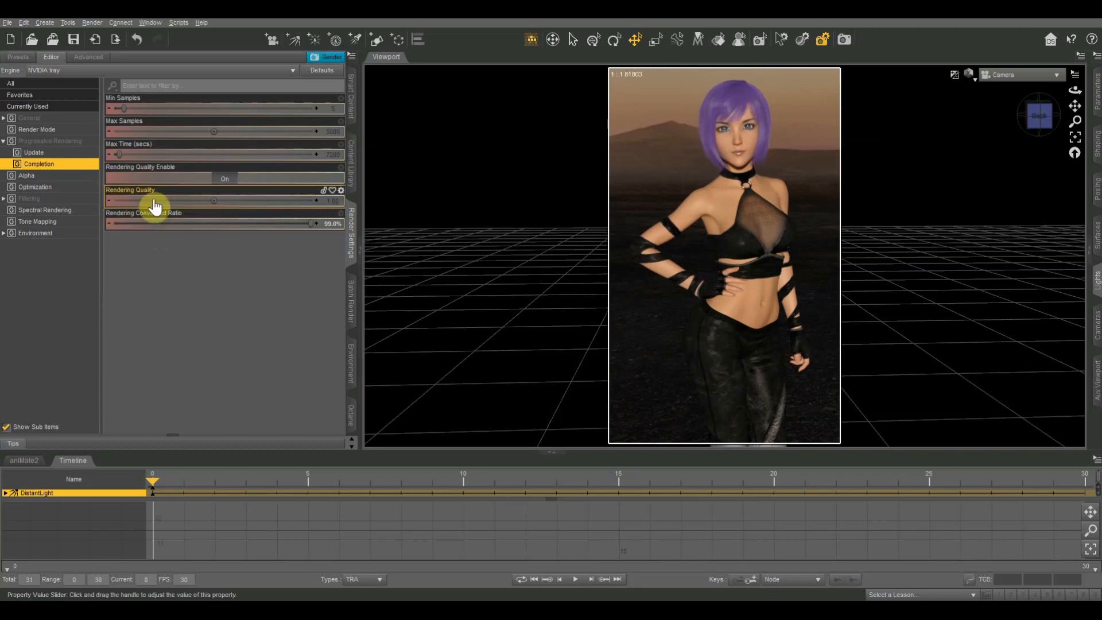
click(224, 178)
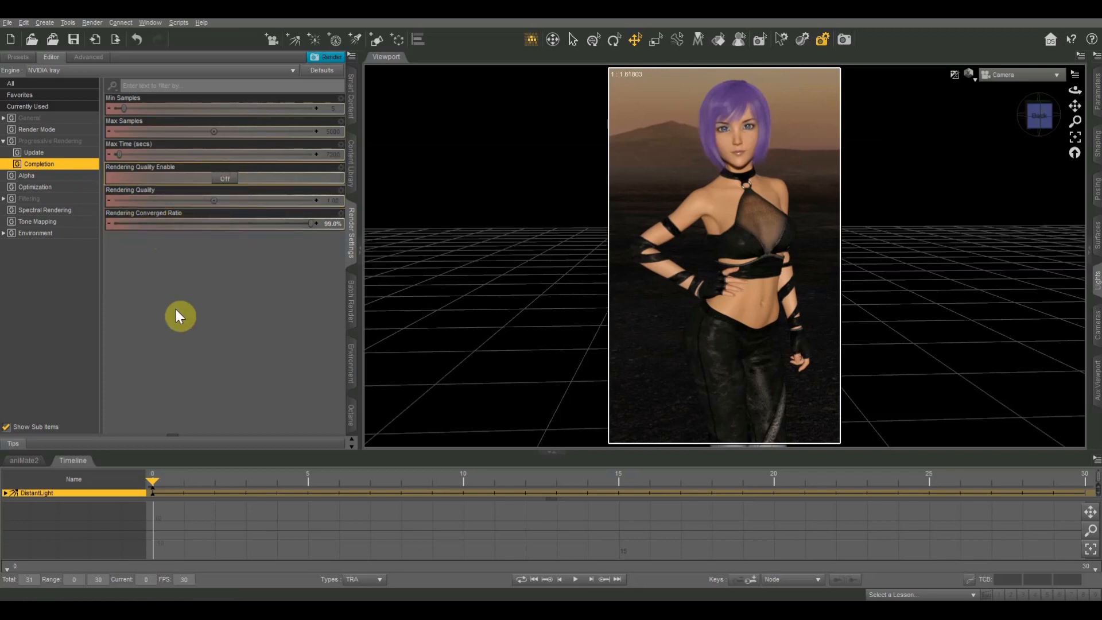
mouse_move(186, 213)
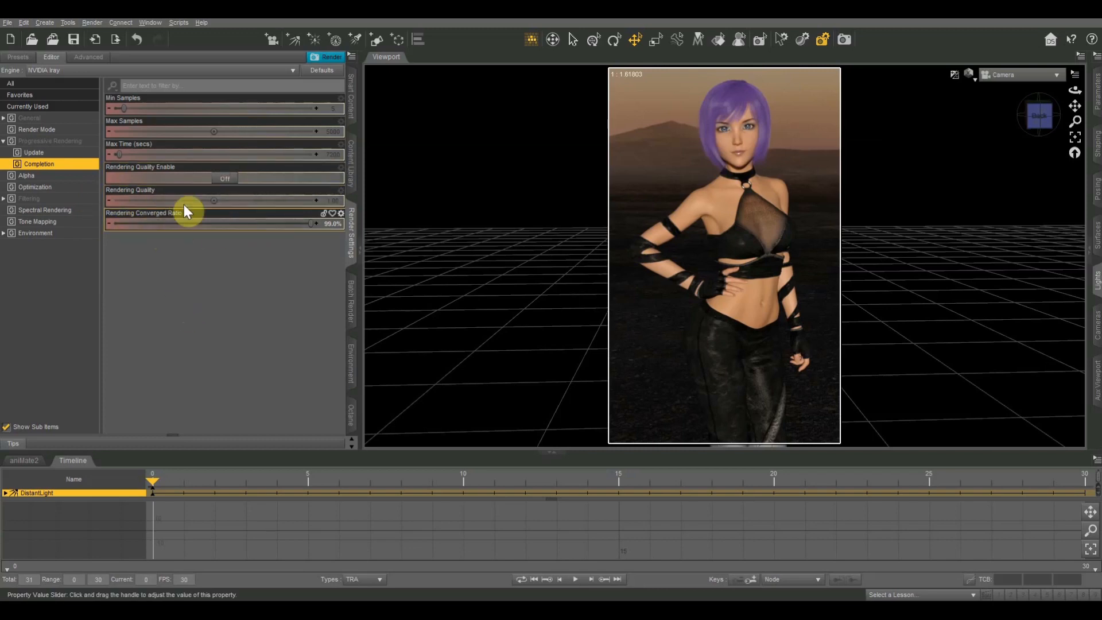
click(224, 178)
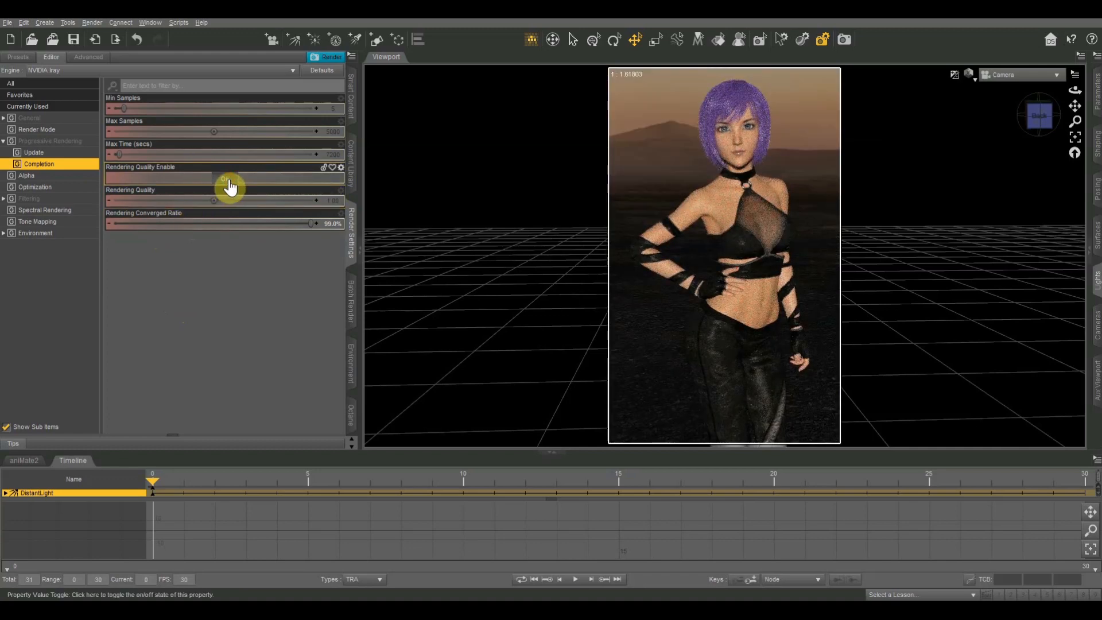
click(228, 179)
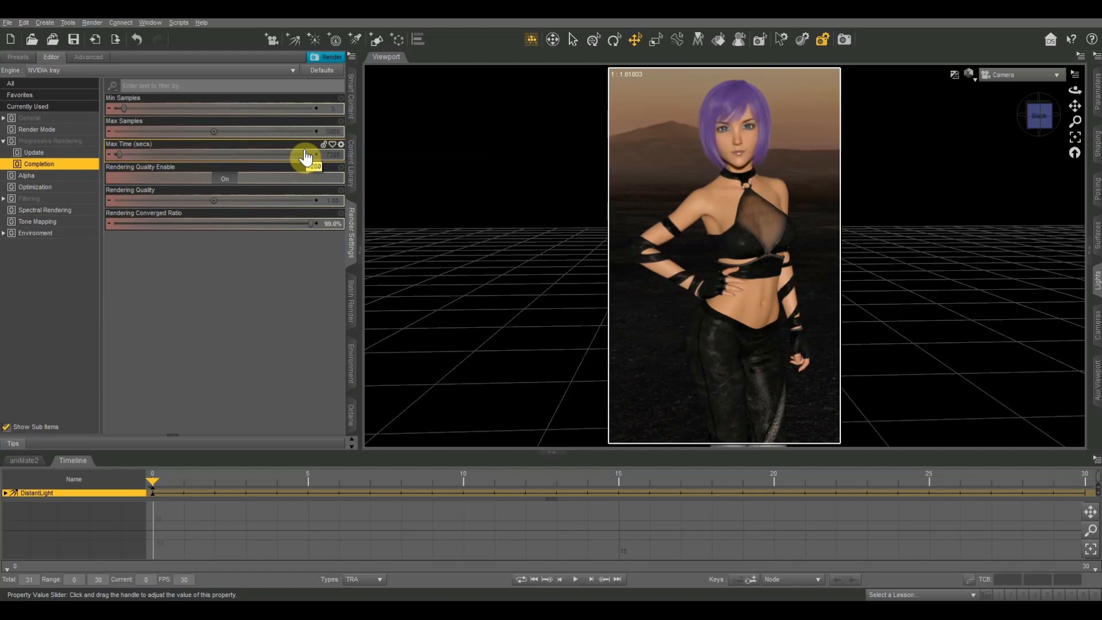
mouse_move(307, 114)
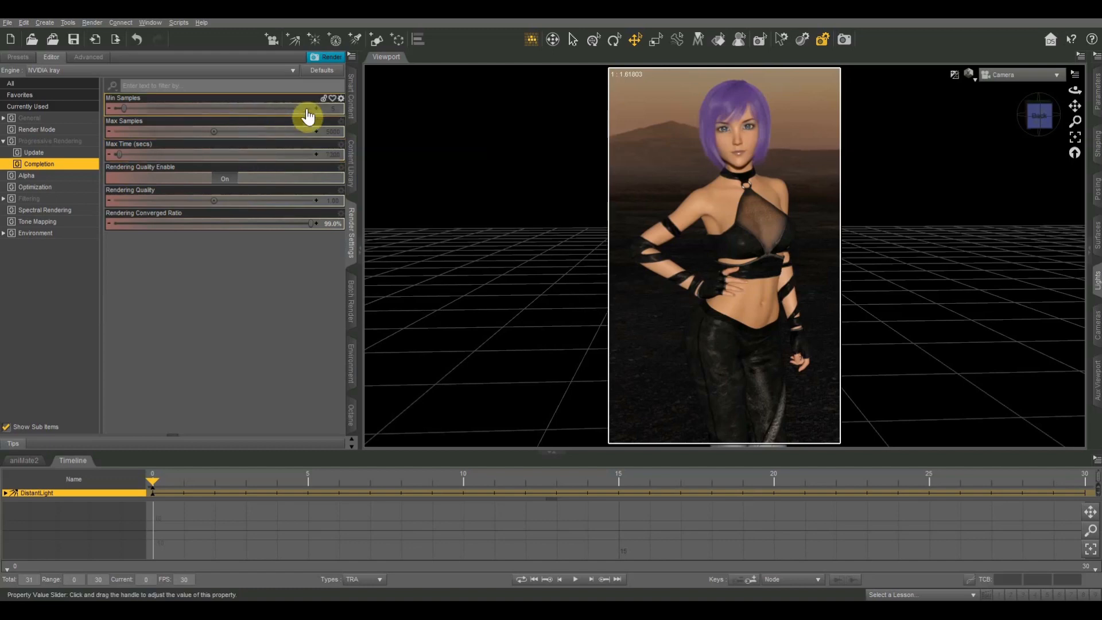
mouse_move(402, 129)
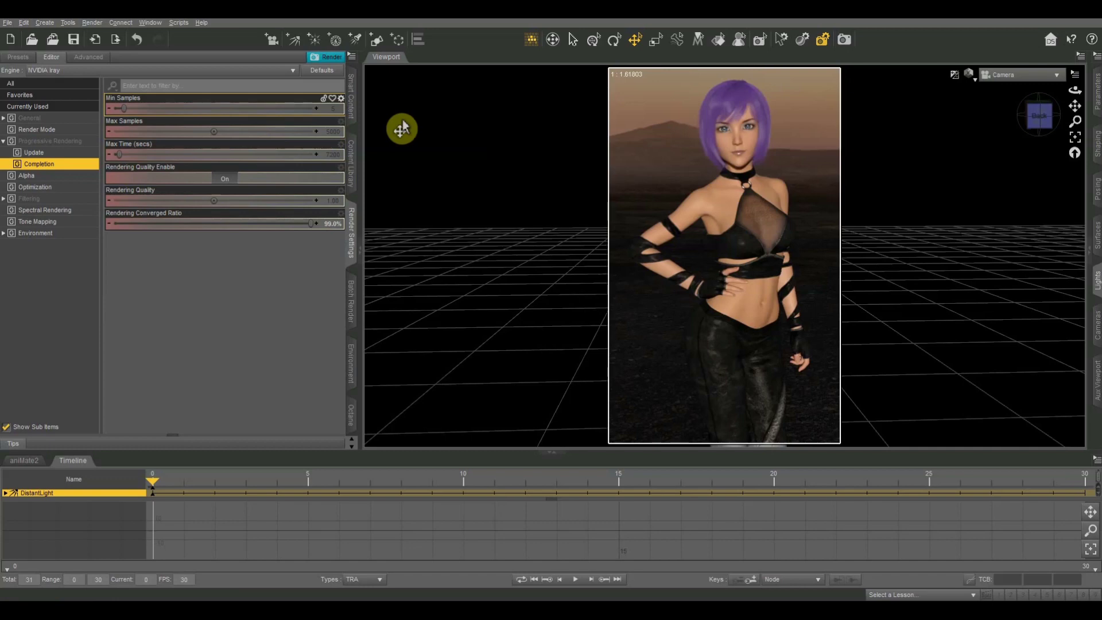
mouse_move(315, 140)
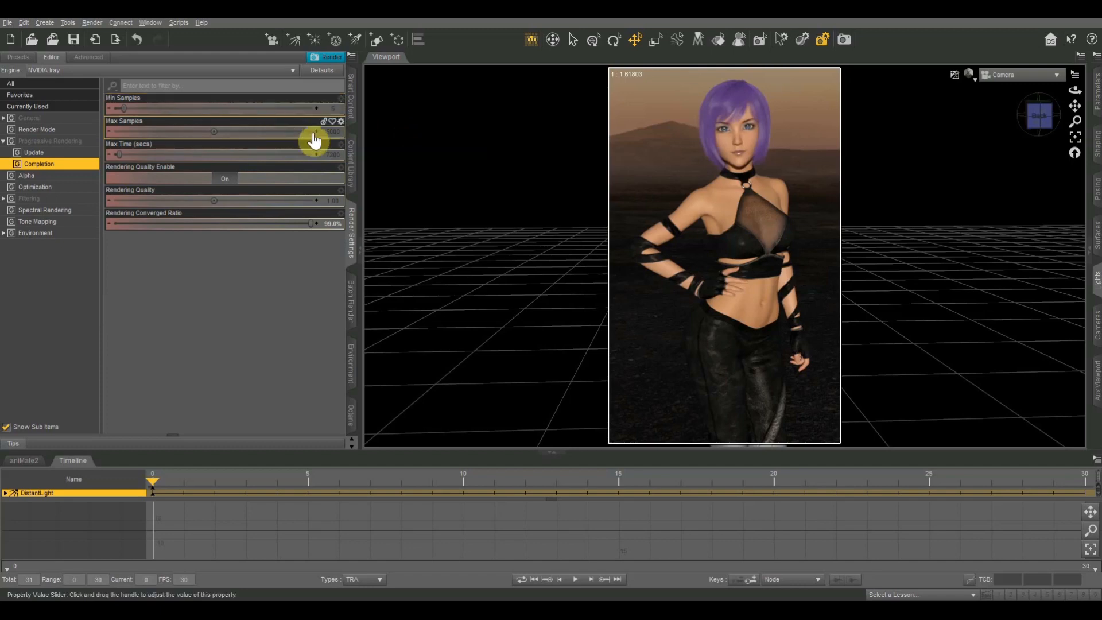
mouse_move(391, 139)
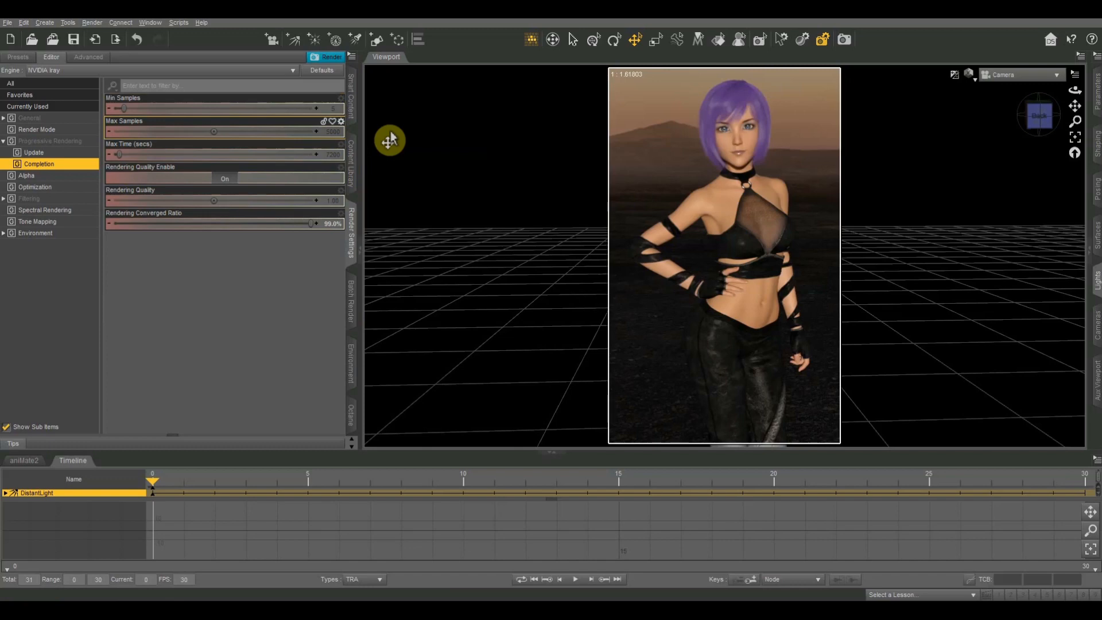
mouse_move(317, 133)
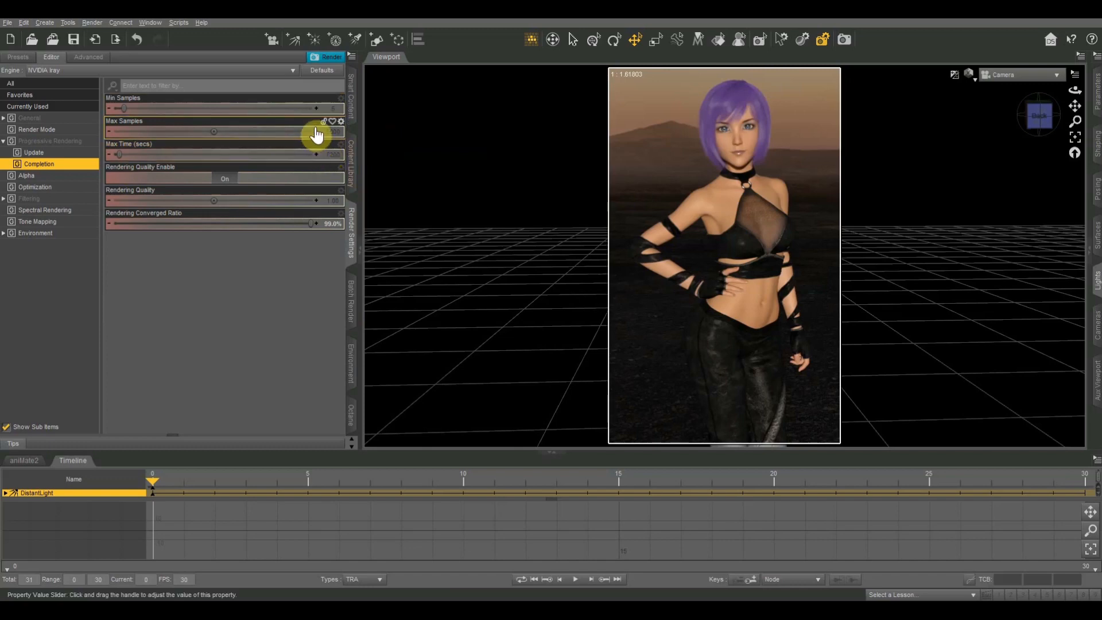
mouse_move(132, 157)
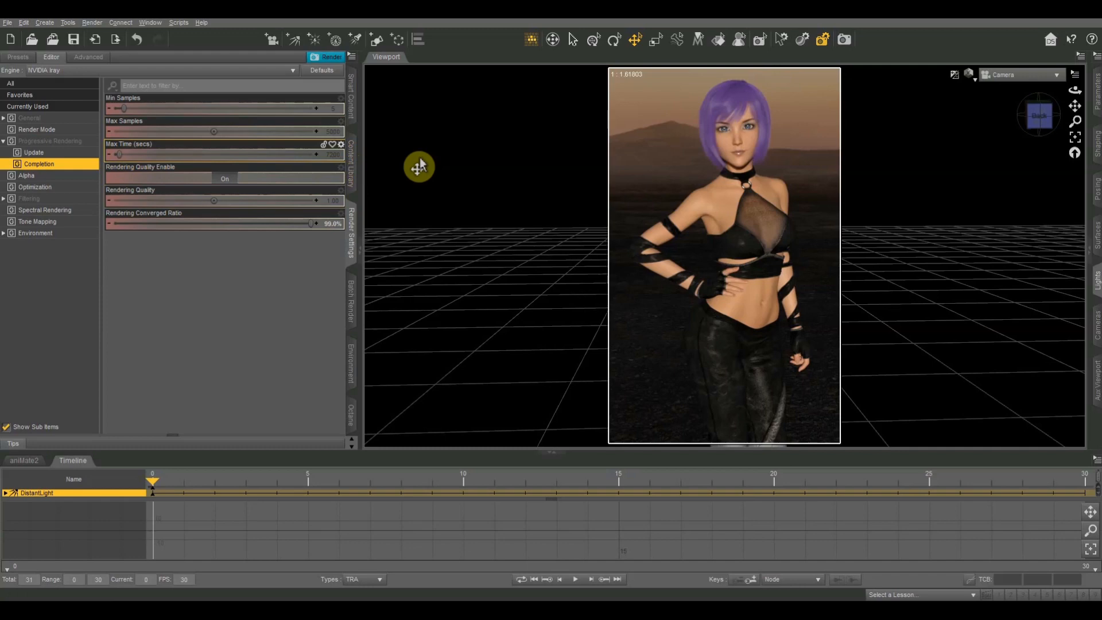
mouse_move(349, 163)
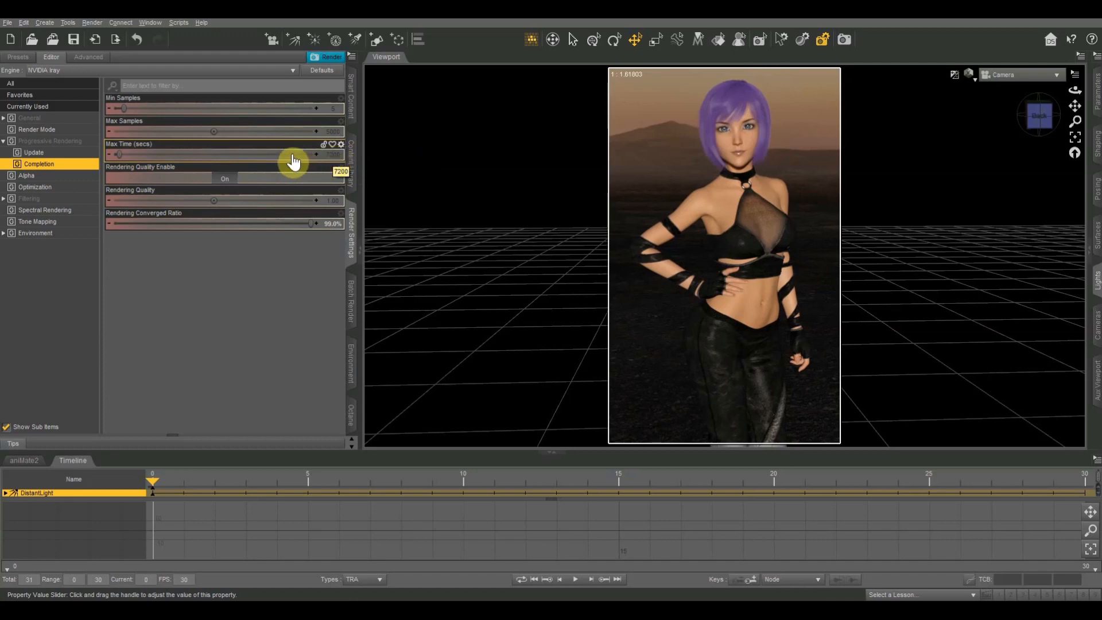
mouse_move(227, 116)
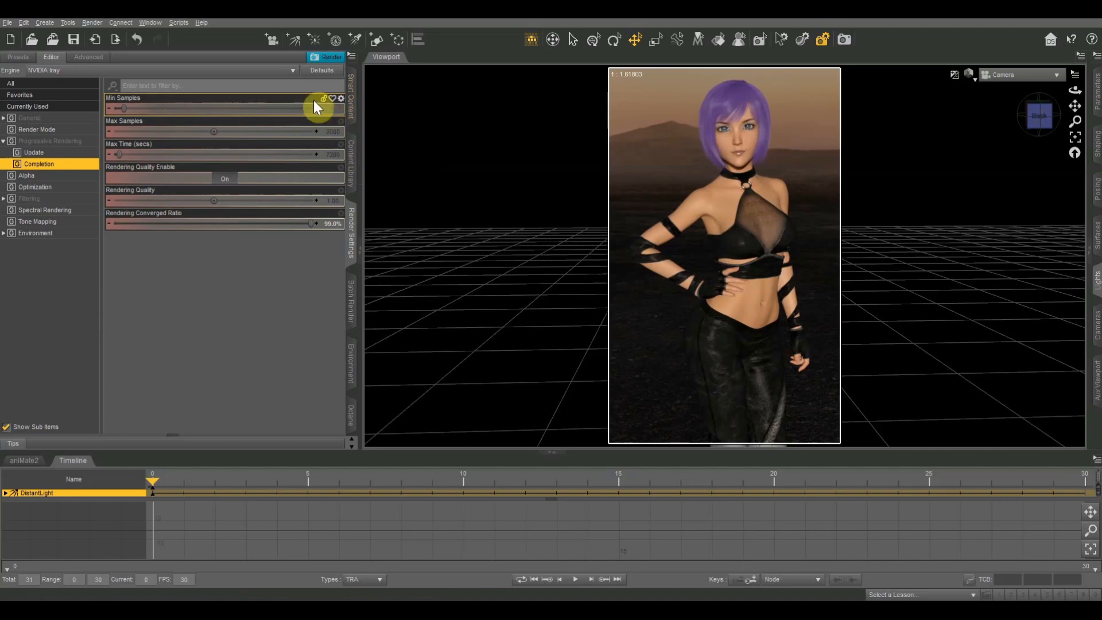
mouse_move(292, 106)
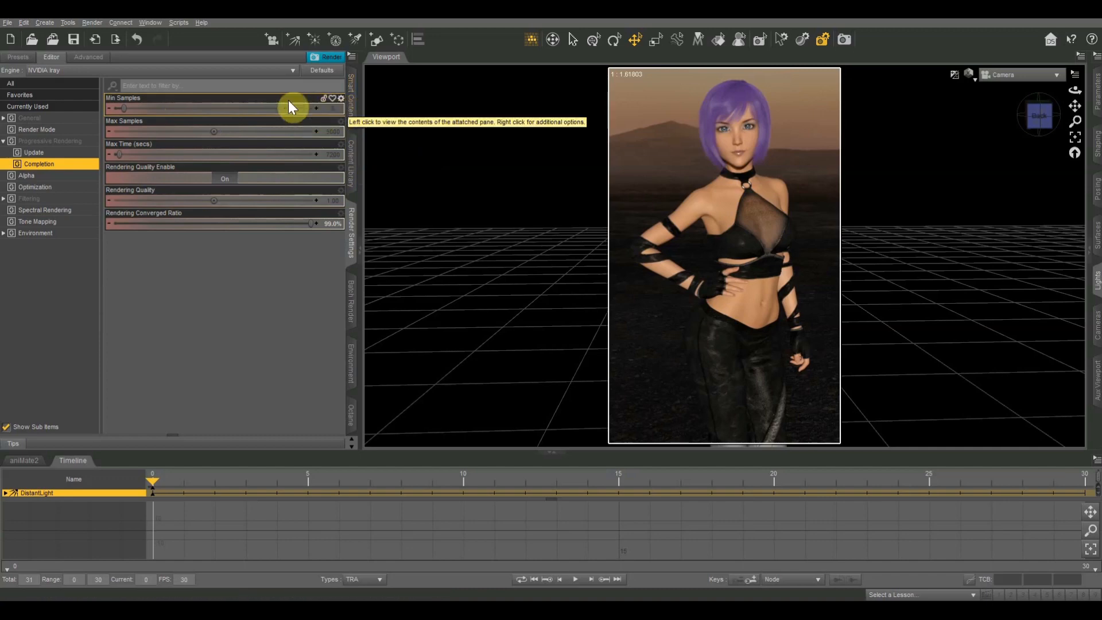
mouse_move(285, 131)
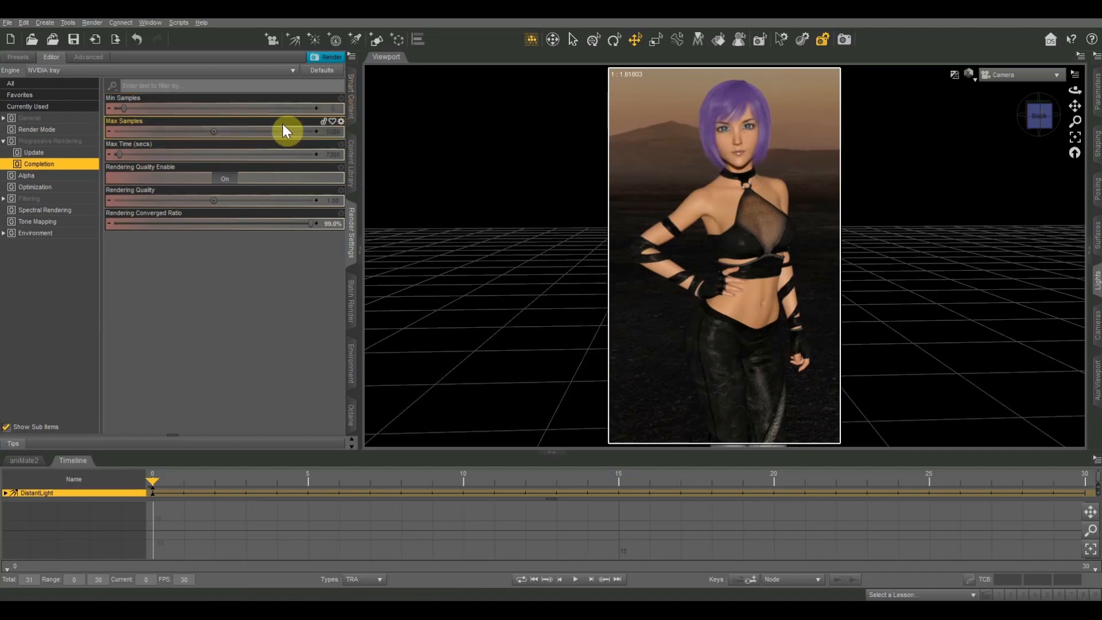
mouse_move(355, 163)
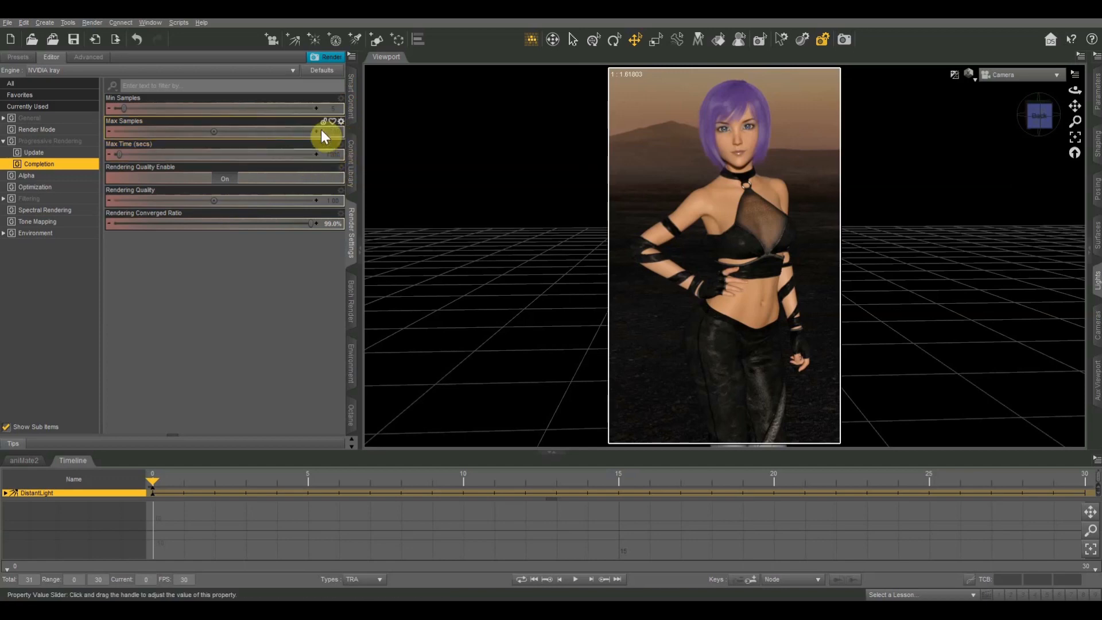
mouse_move(394, 150)
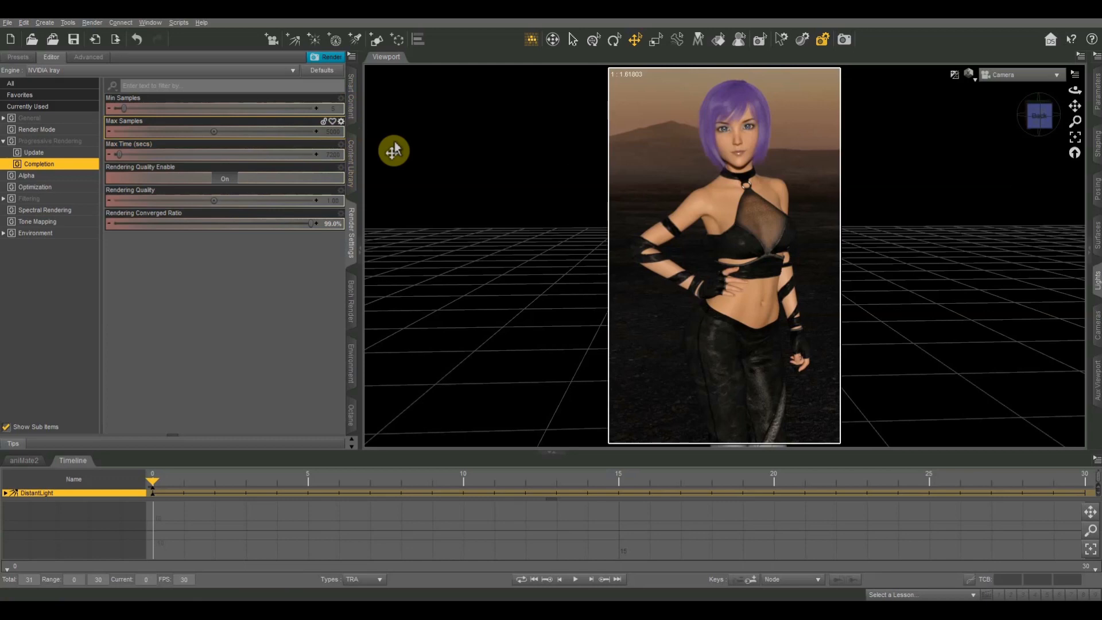
mouse_move(334, 135)
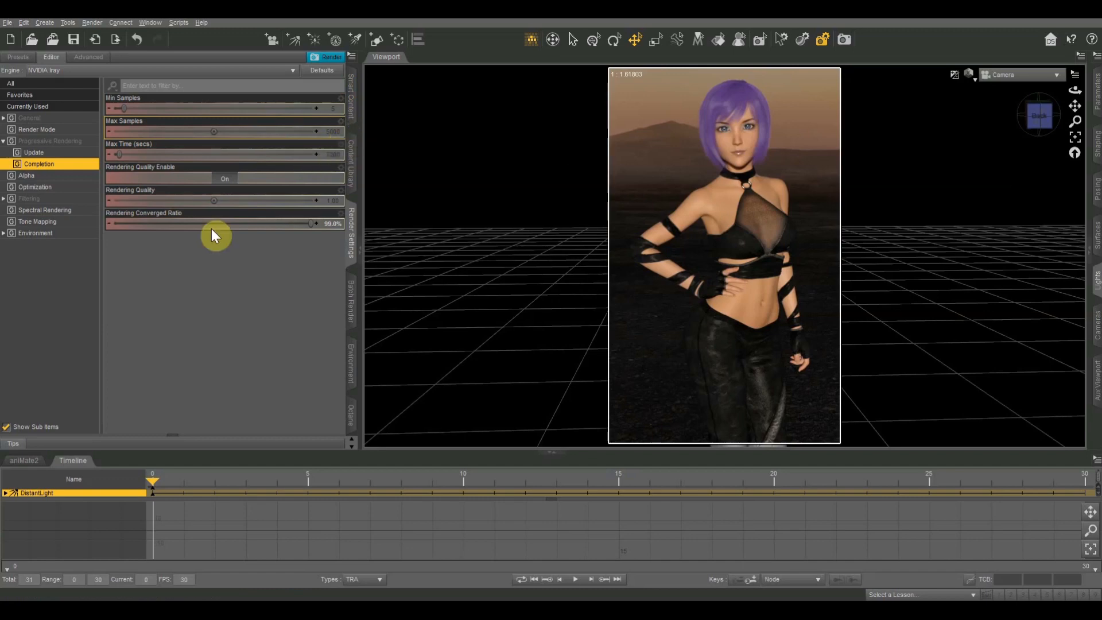
mouse_move(145, 238)
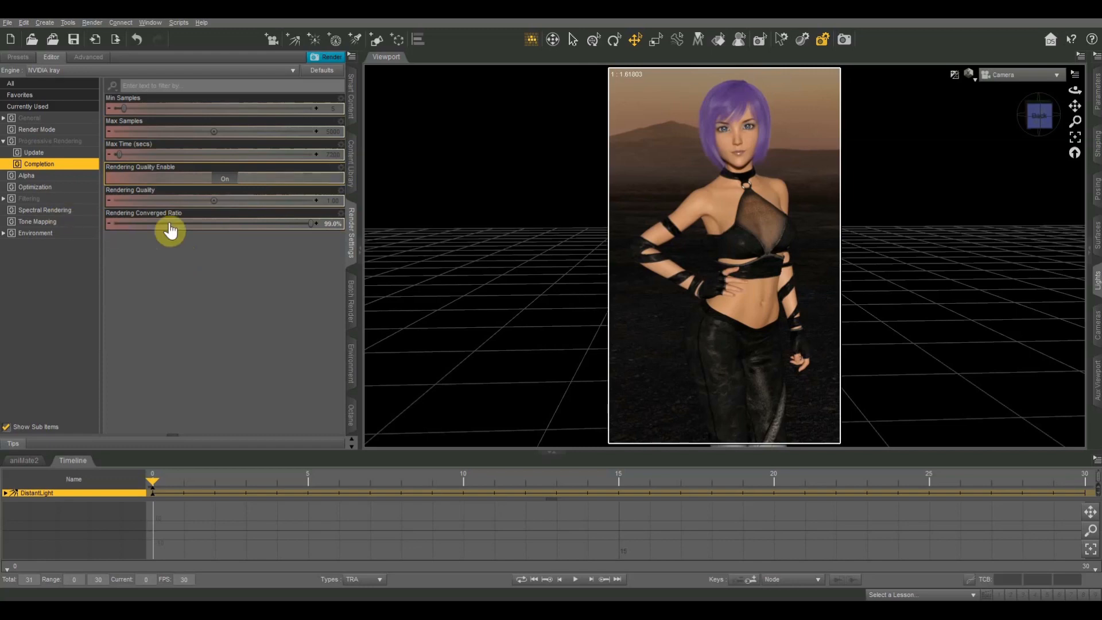
mouse_move(335, 225)
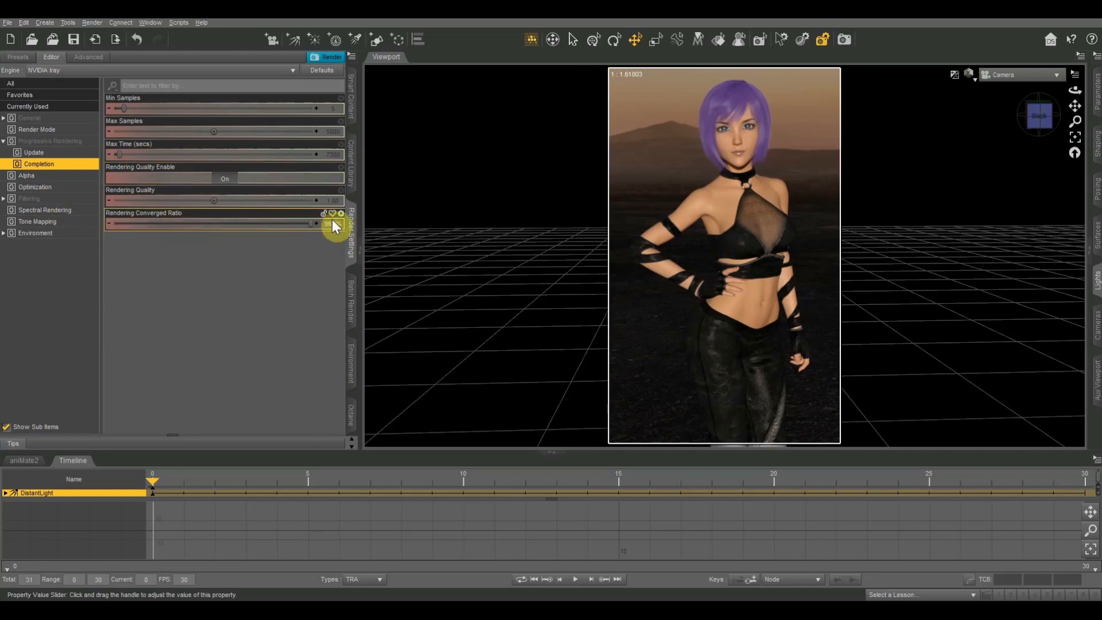
mouse_move(183, 140)
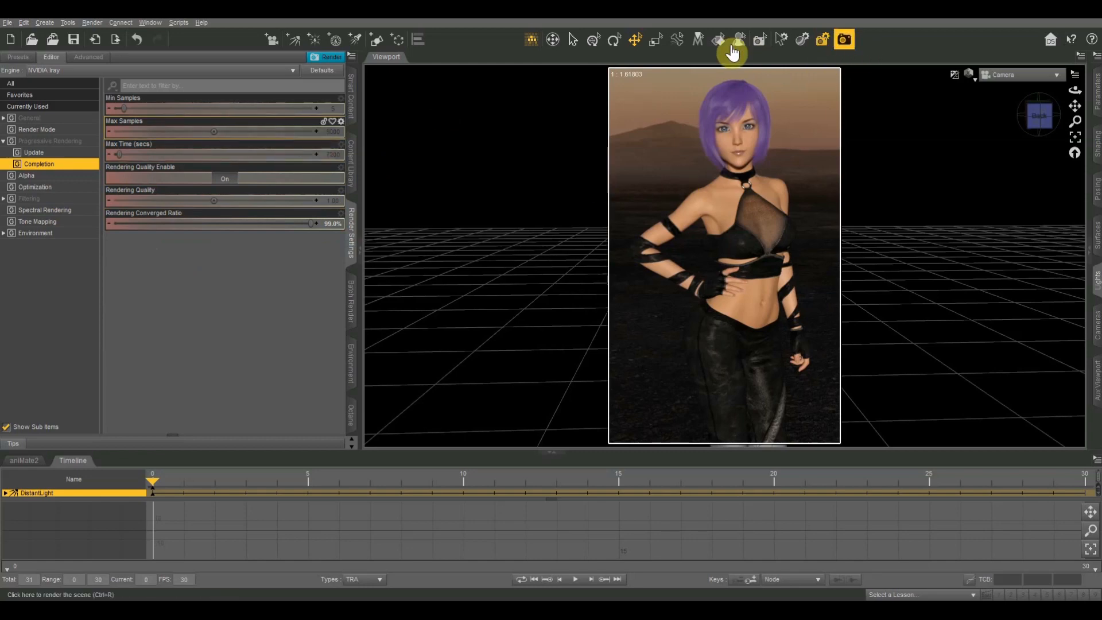
Run a final Iray test render of the figure with the current completion settings.
click(843, 39)
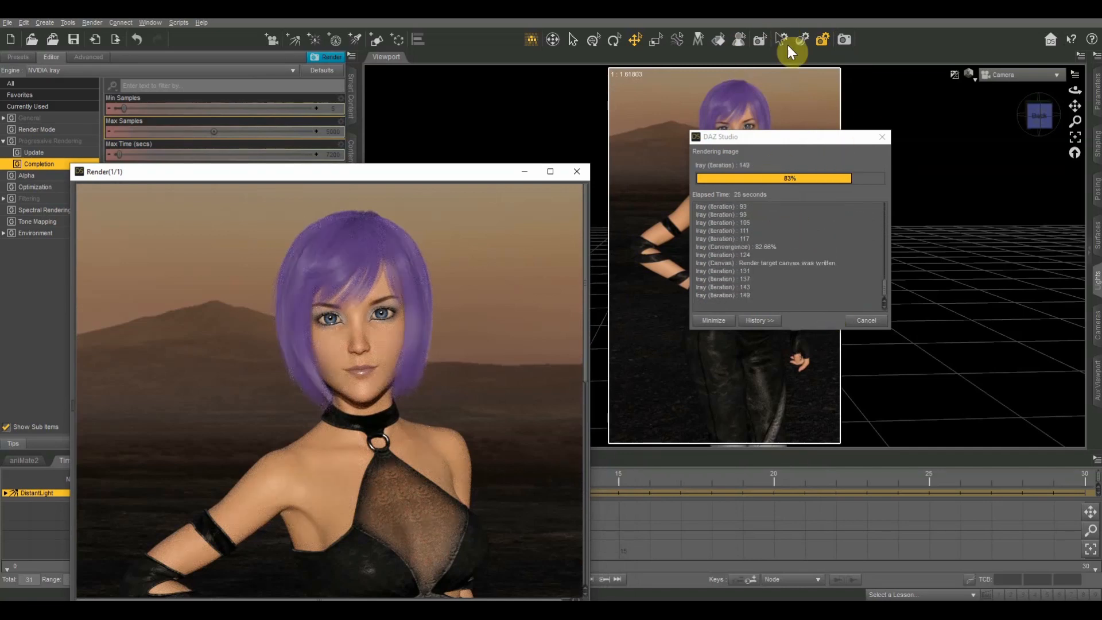
mouse_move(954, 117)
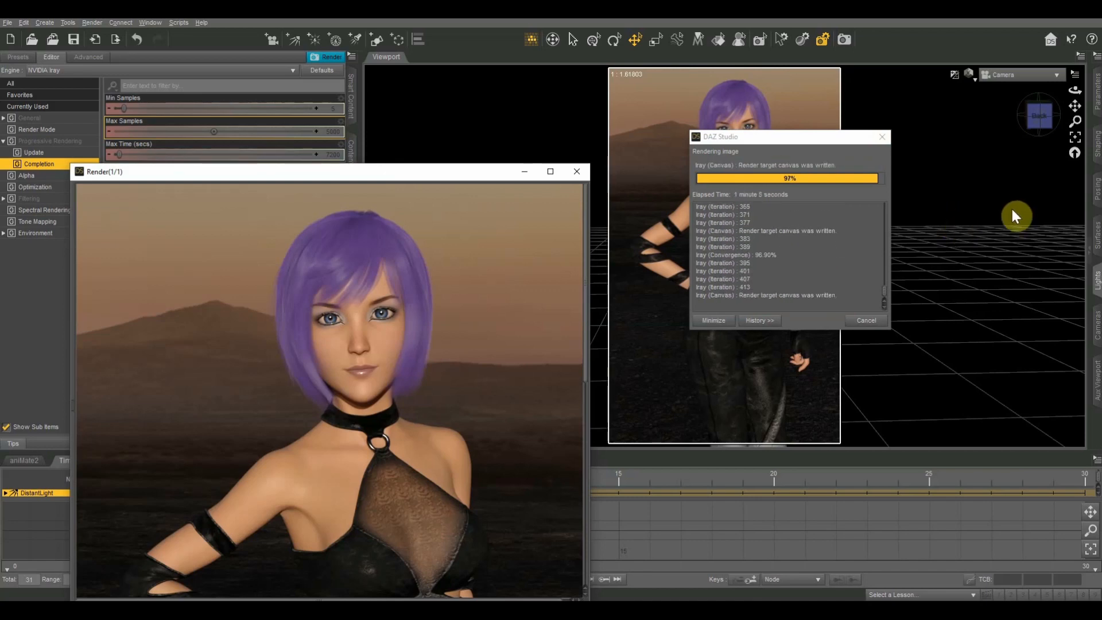
mouse_move(921, 83)
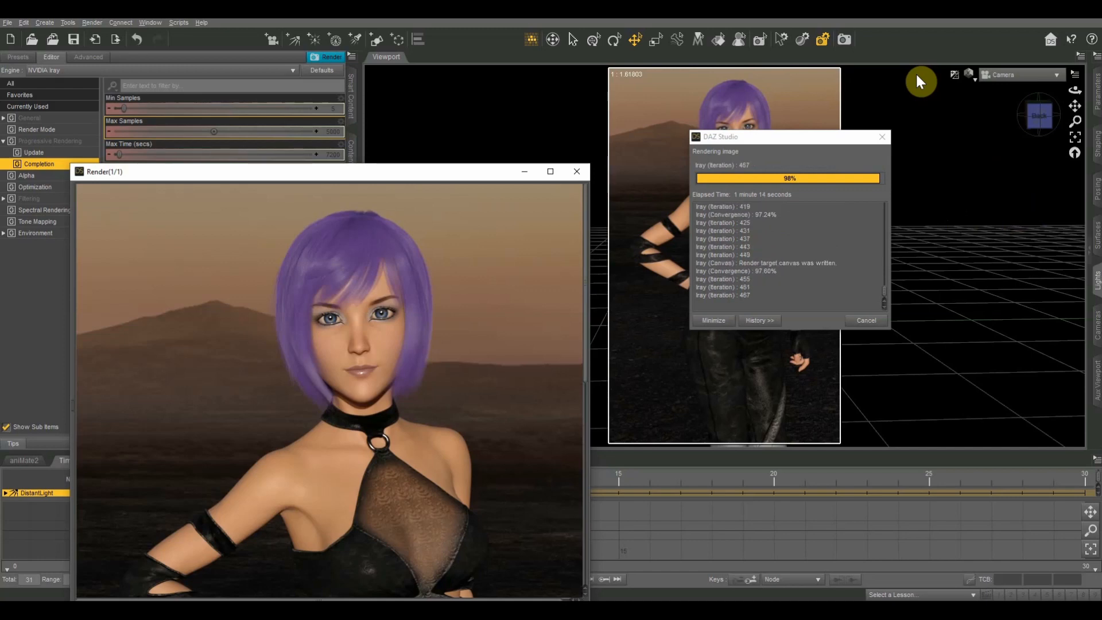
mouse_move(919, 117)
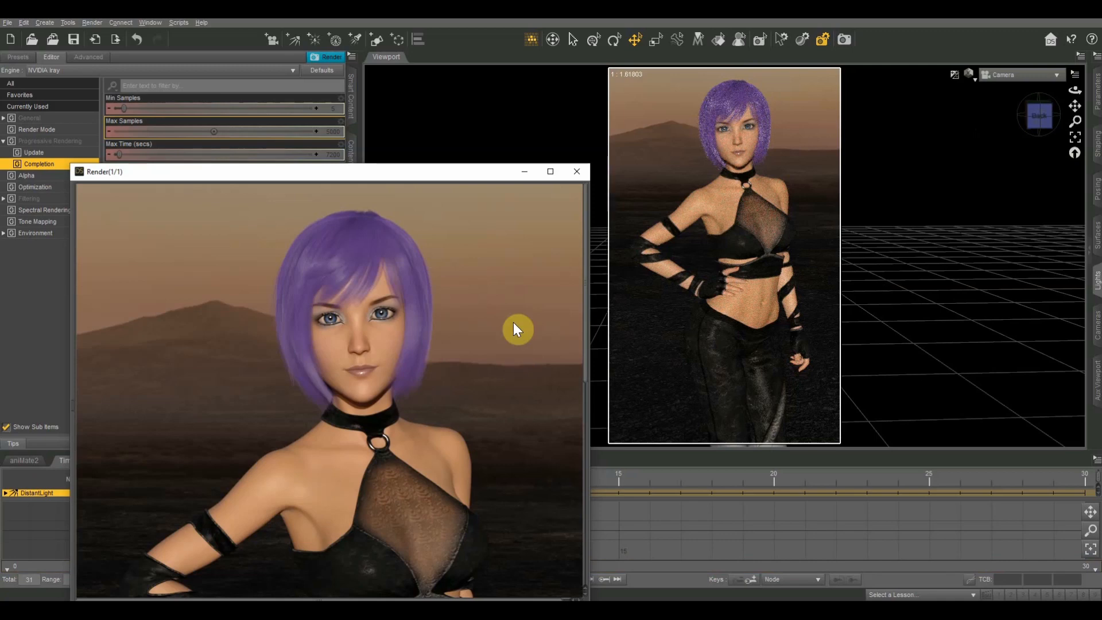
mouse_move(483, 183)
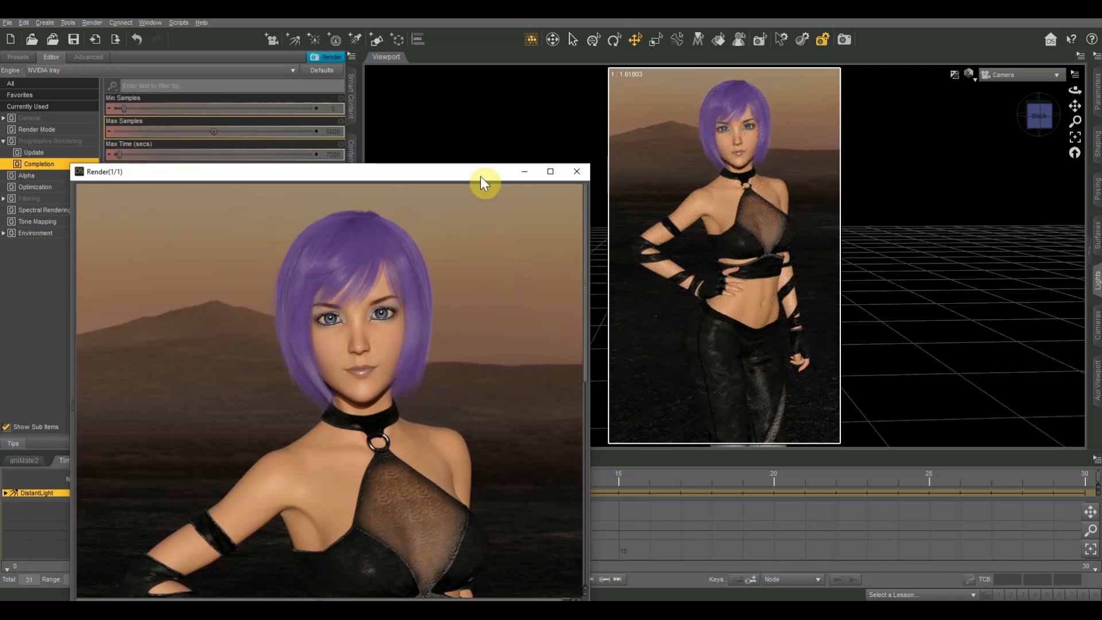
mouse_move(314, 137)
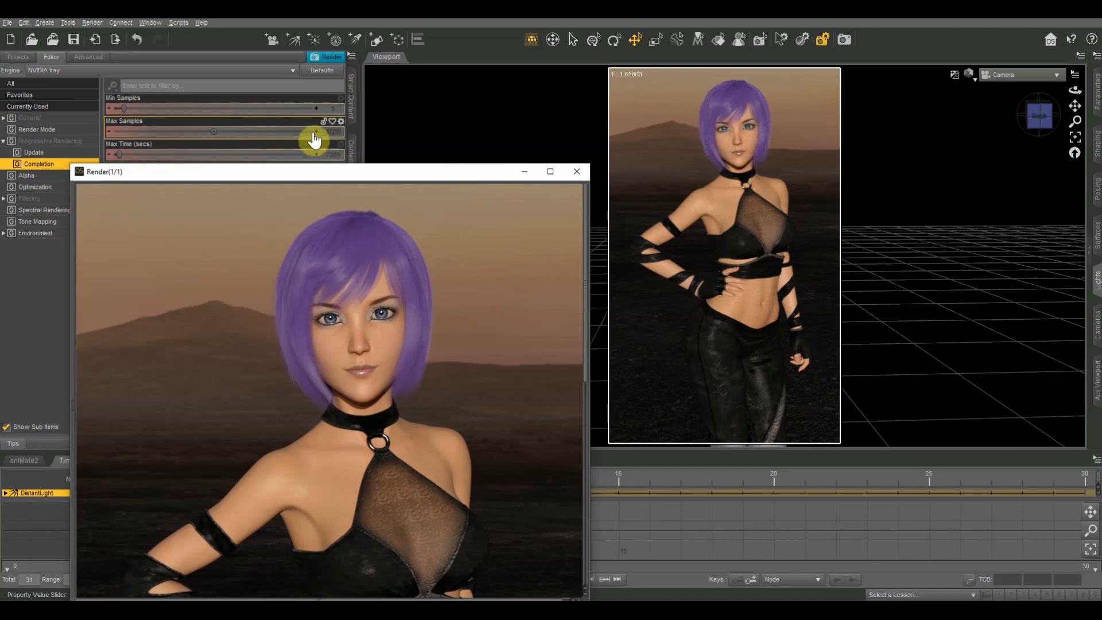
mouse_move(323, 168)
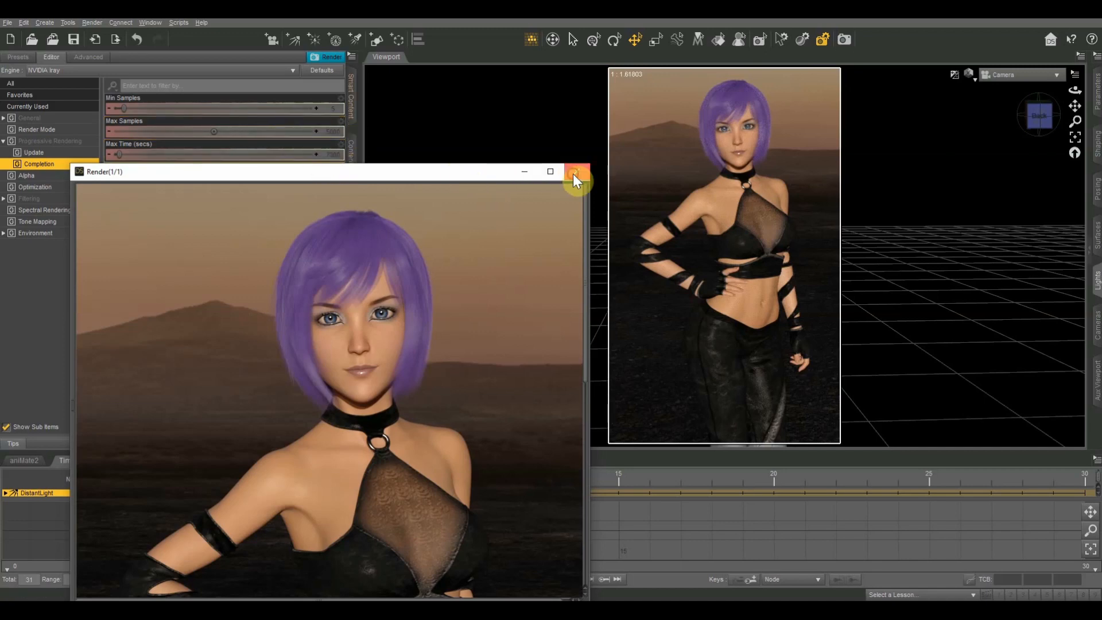
click(575, 177)
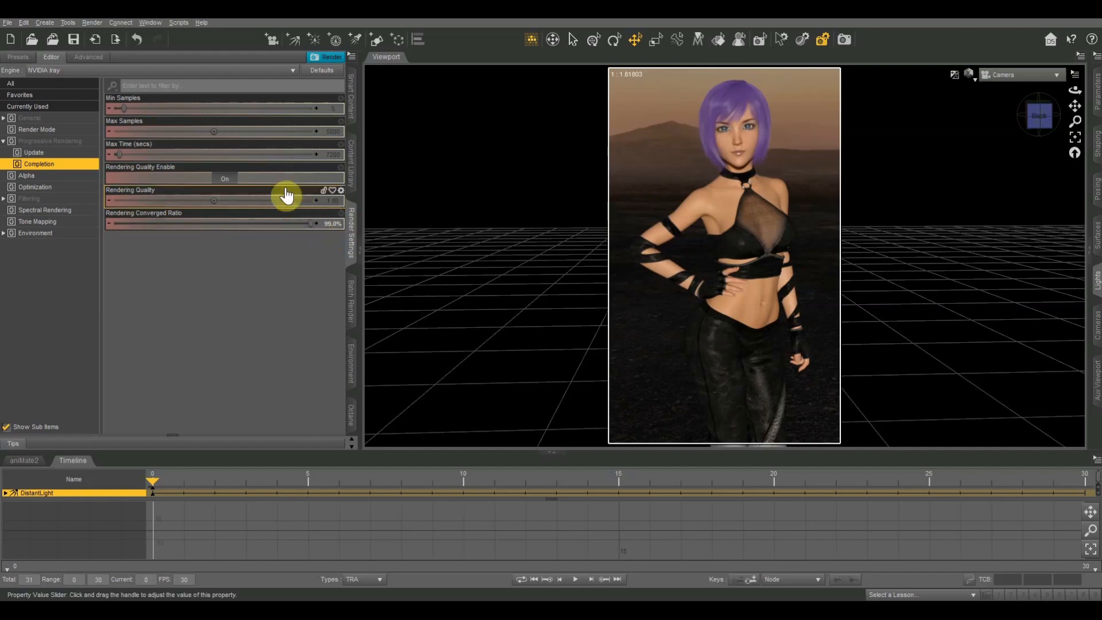
mouse_move(320, 133)
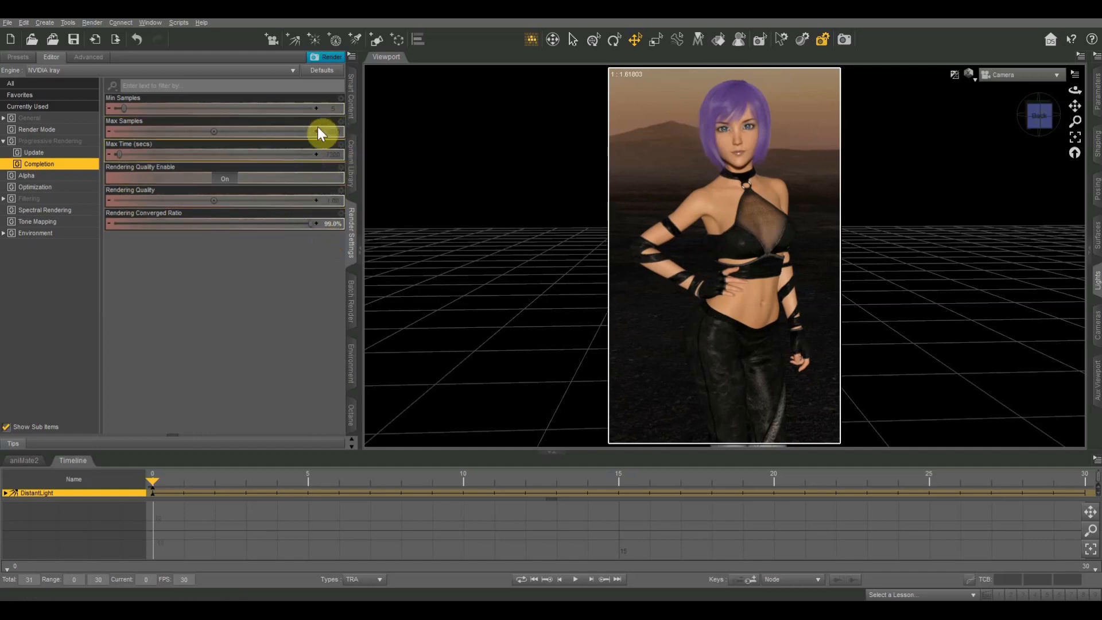
mouse_move(345, 232)
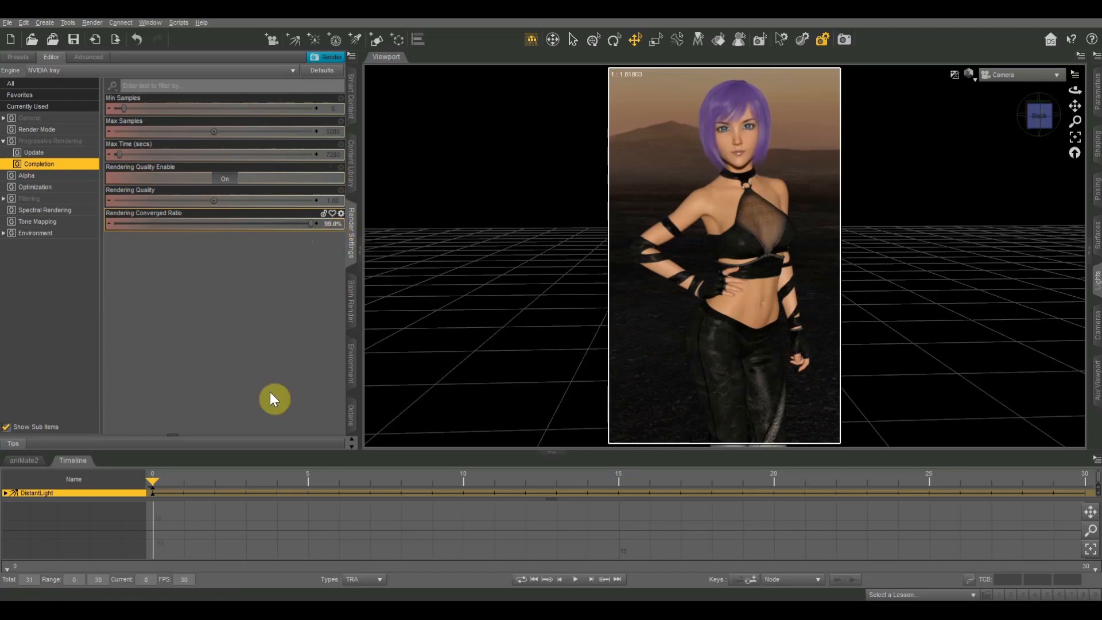
mouse_move(467, 405)
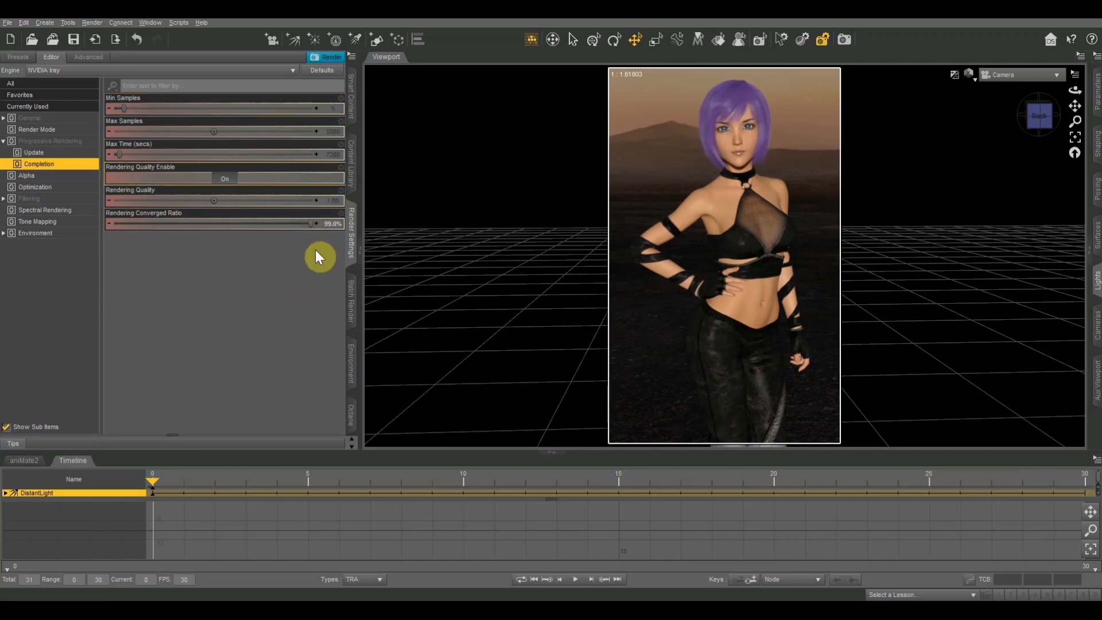
mouse_move(419, 306)
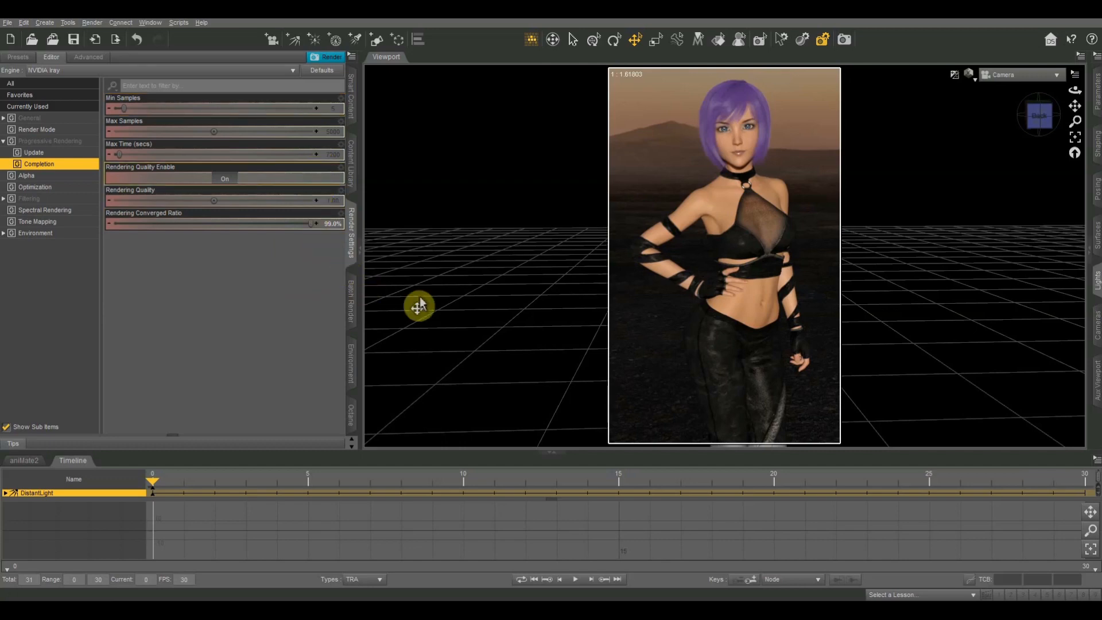
mouse_move(687, 160)
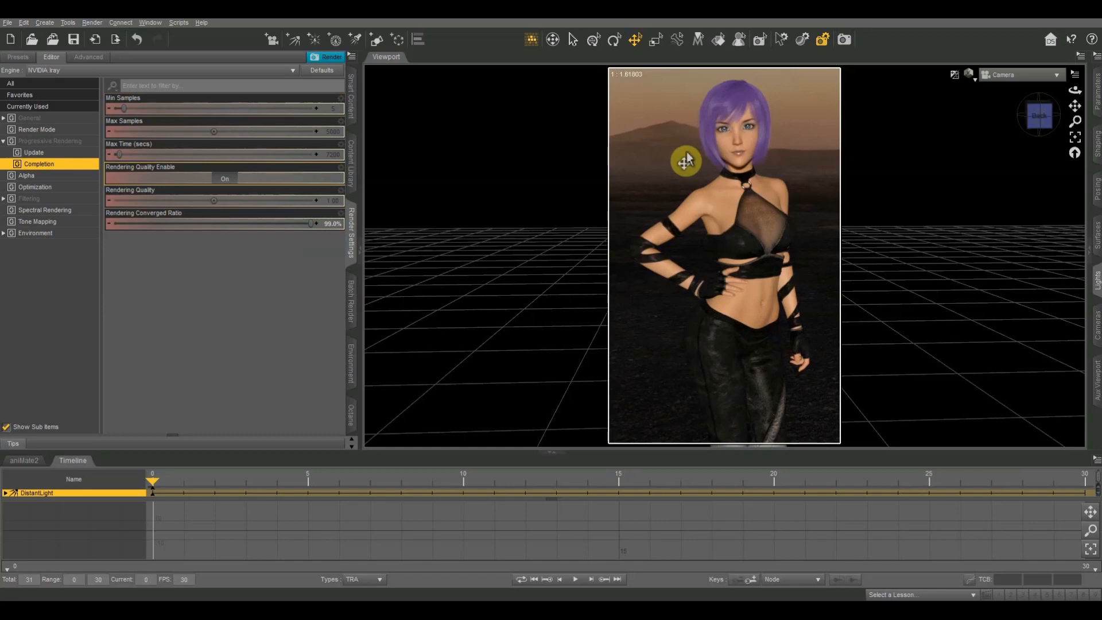
mouse_move(428, 156)
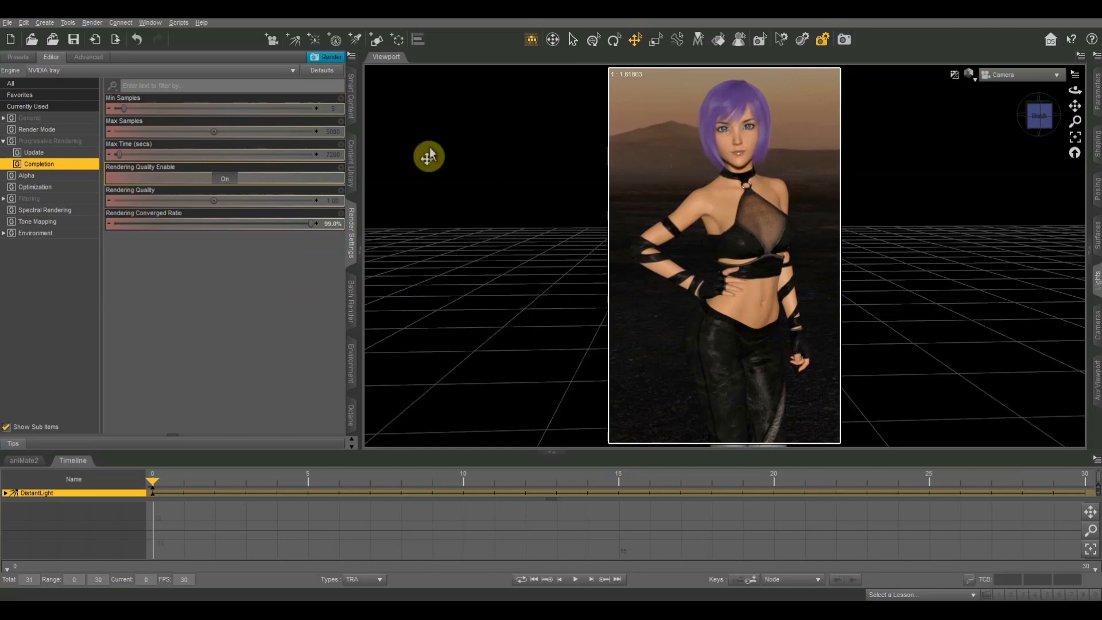
mouse_move(319, 232)
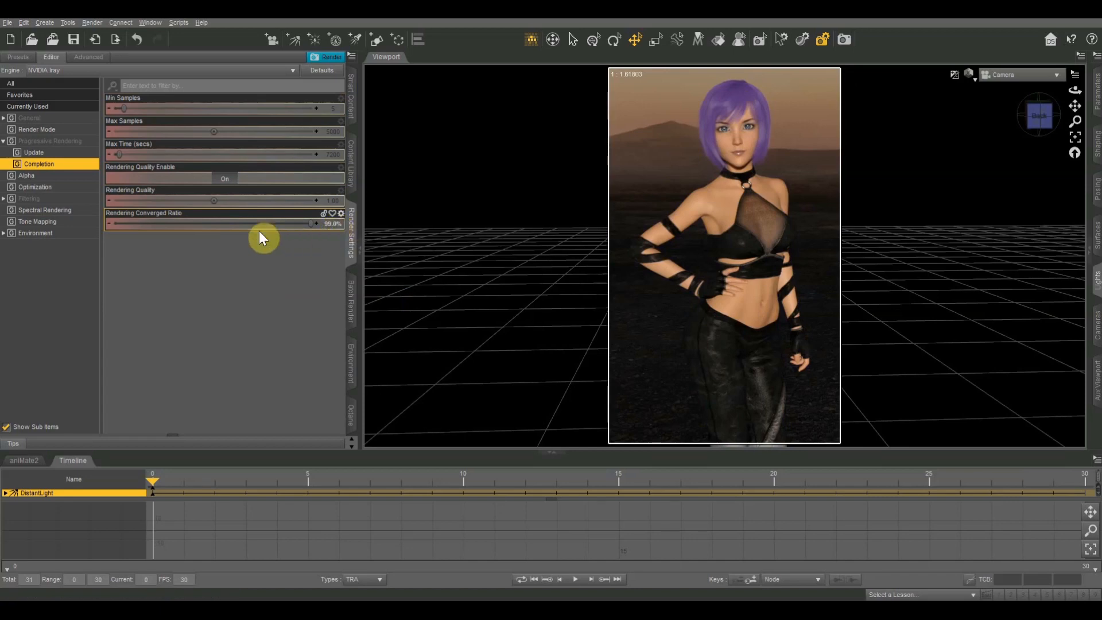
mouse_move(266, 244)
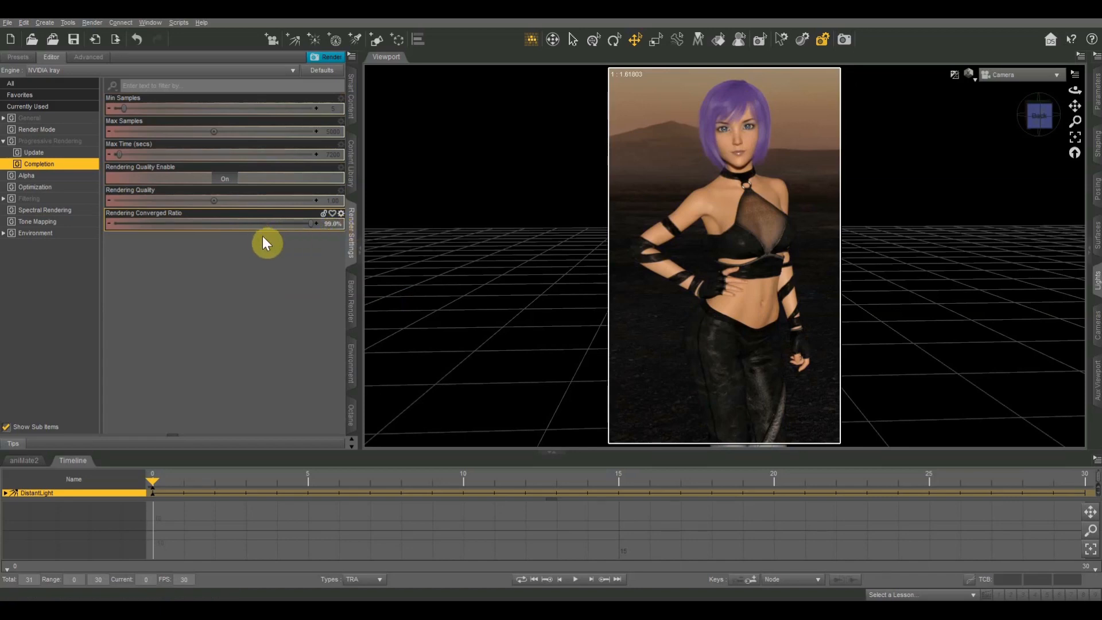
mouse_move(328, 230)
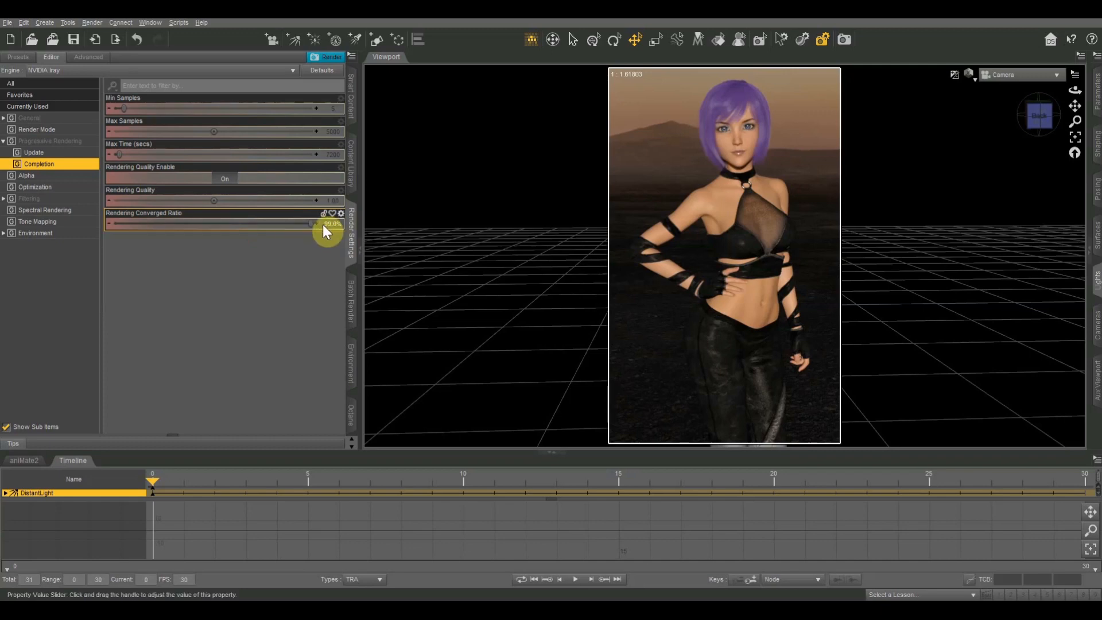
mouse_move(328, 232)
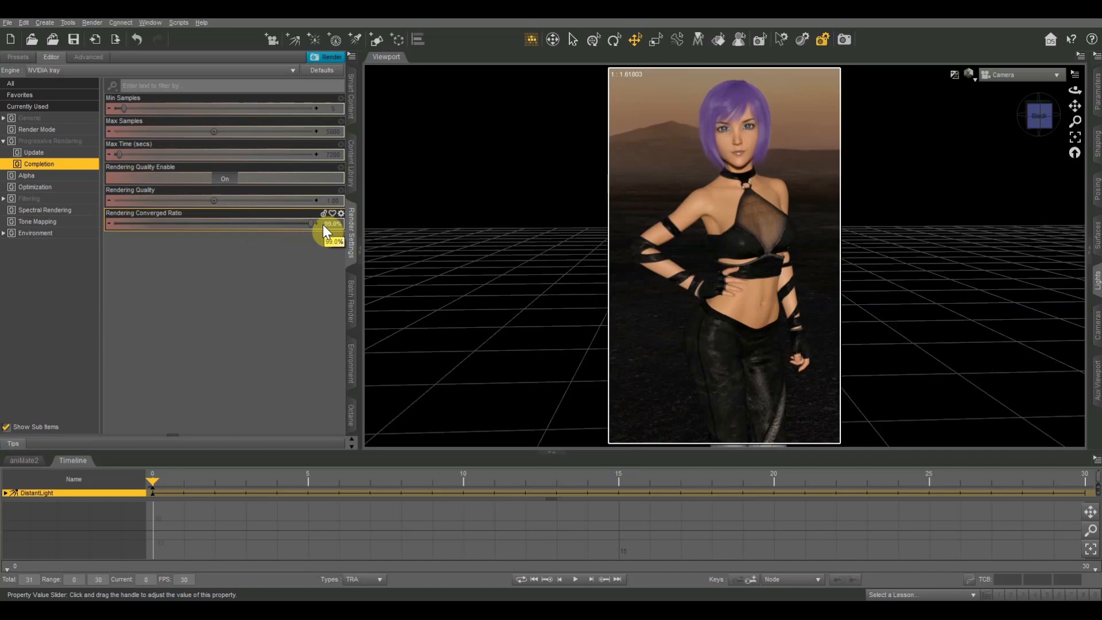
mouse_move(328, 232)
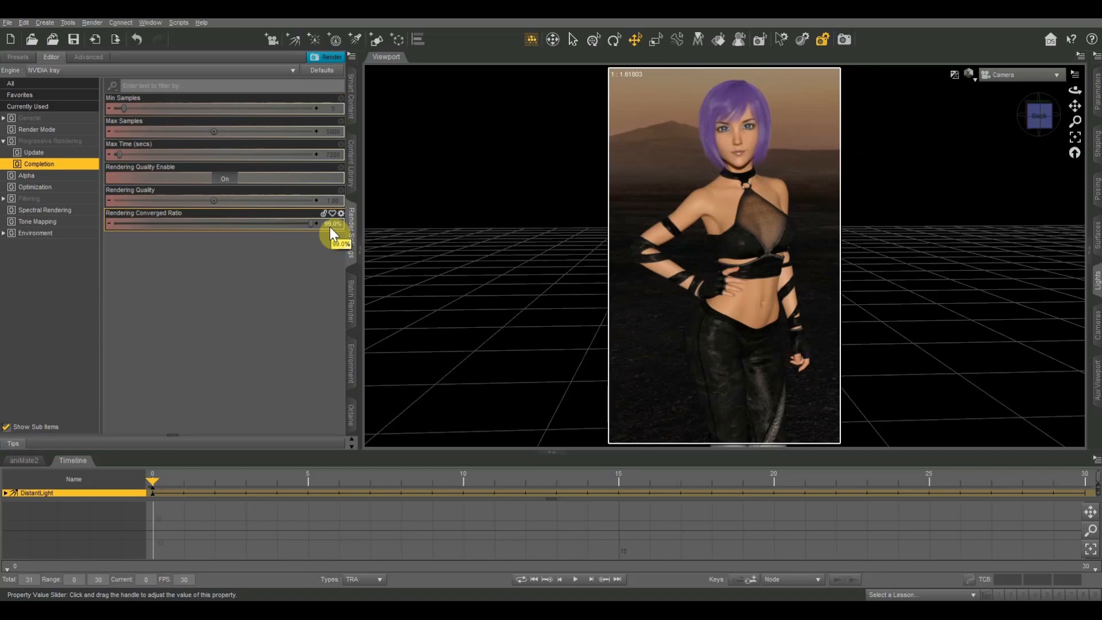
mouse_move(333, 219)
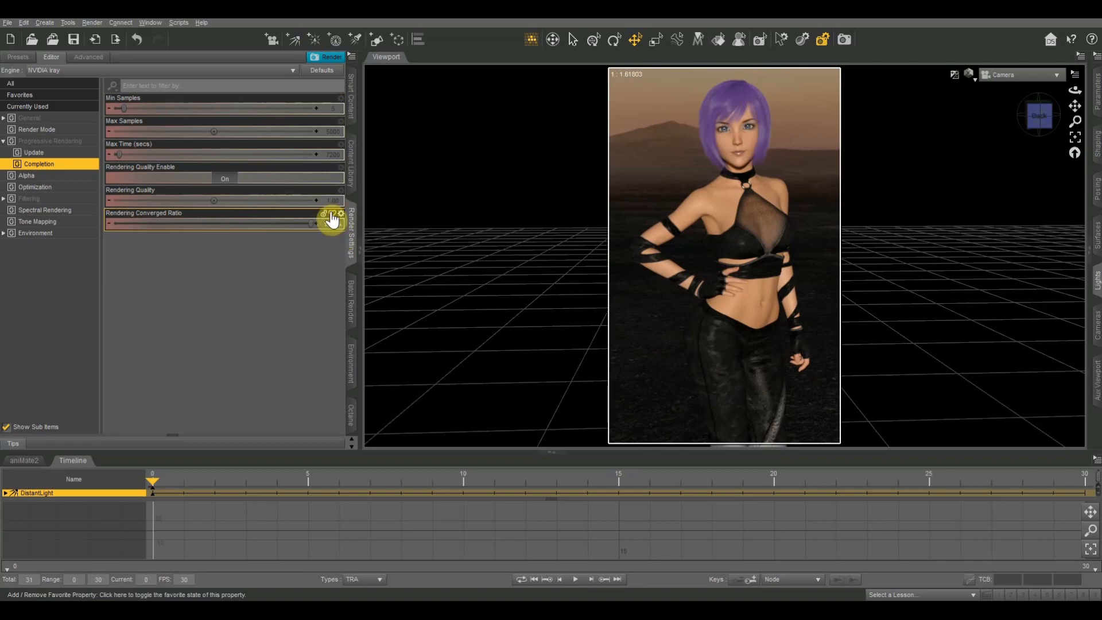
mouse_move(332, 218)
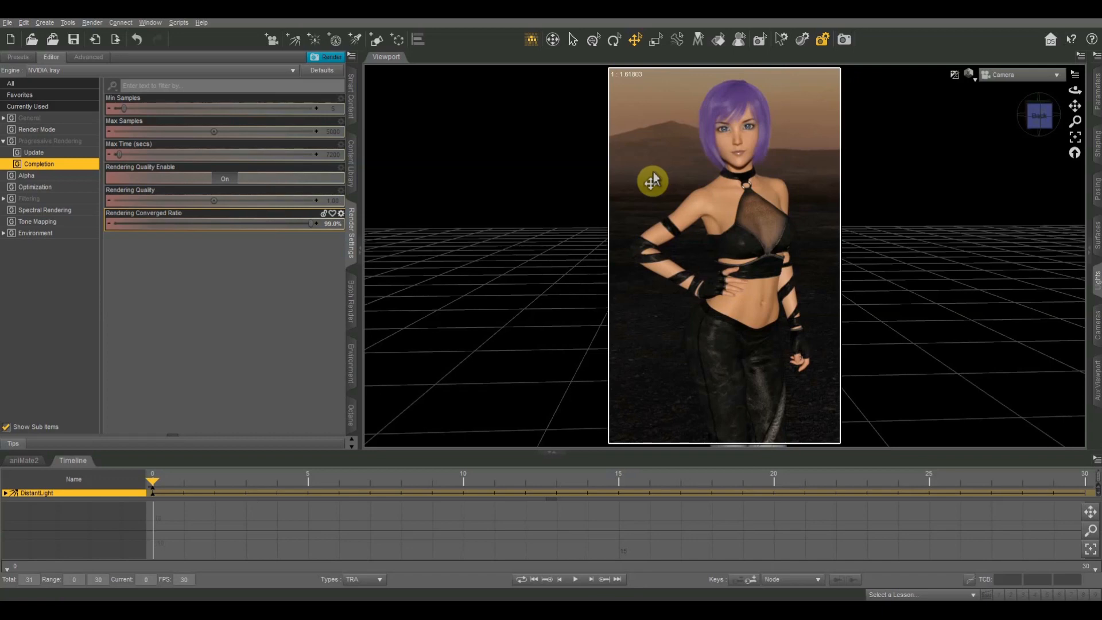
mouse_move(906, 231)
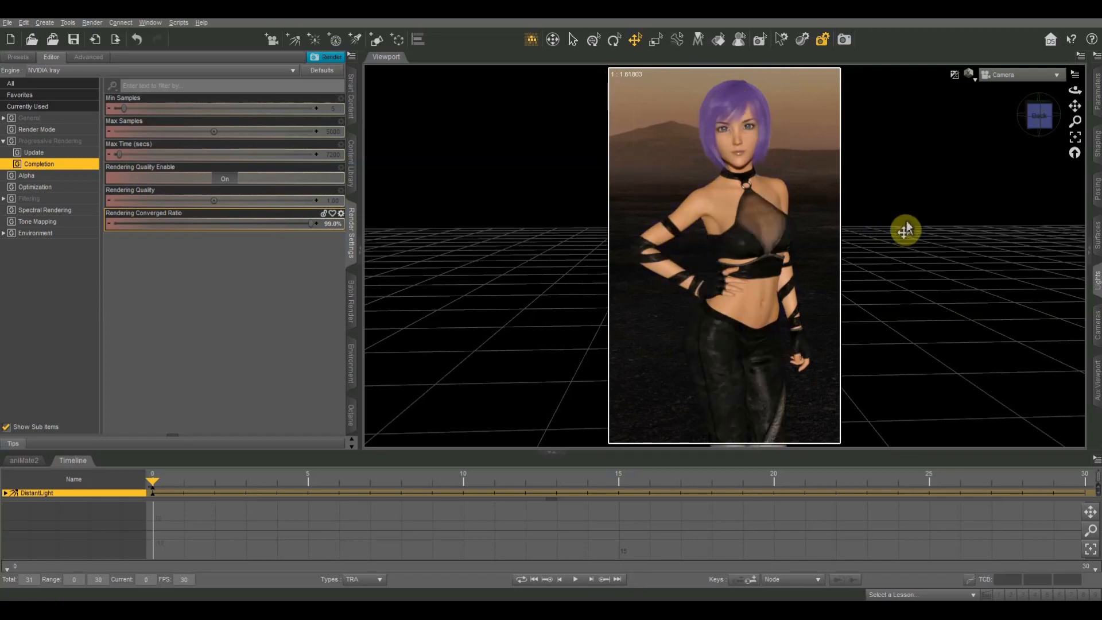
mouse_move(538, 267)
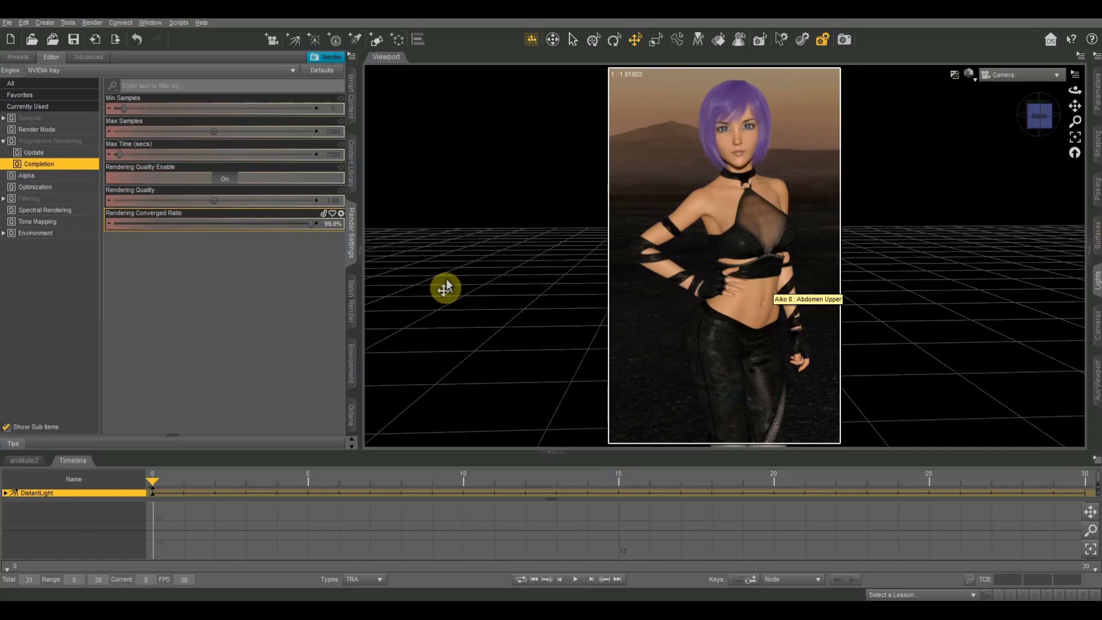
mouse_move(378, 221)
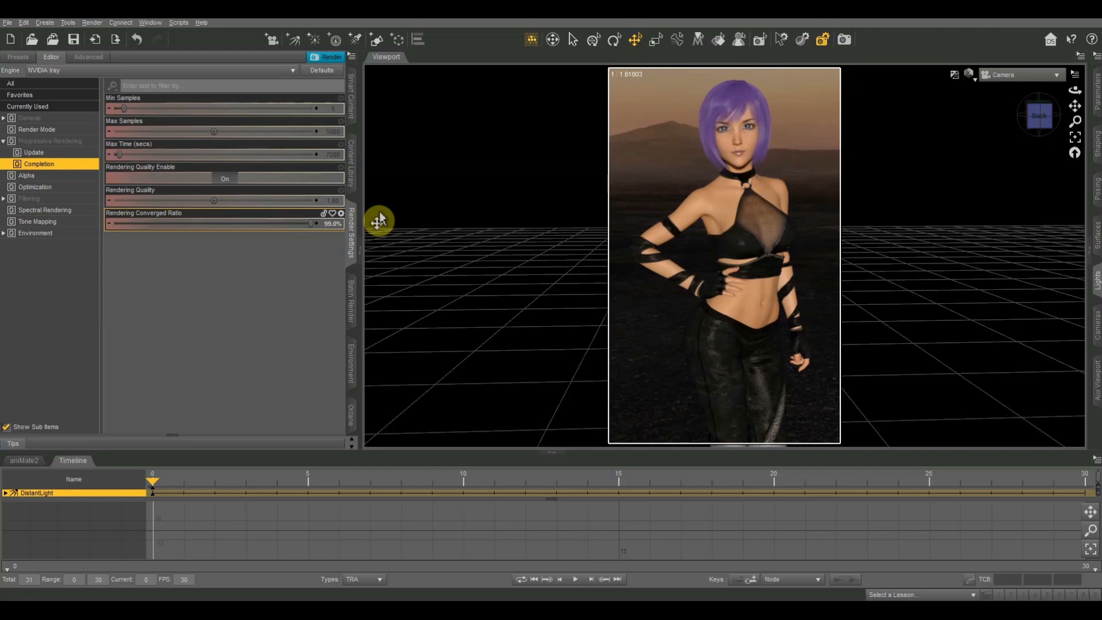
mouse_move(241, 290)
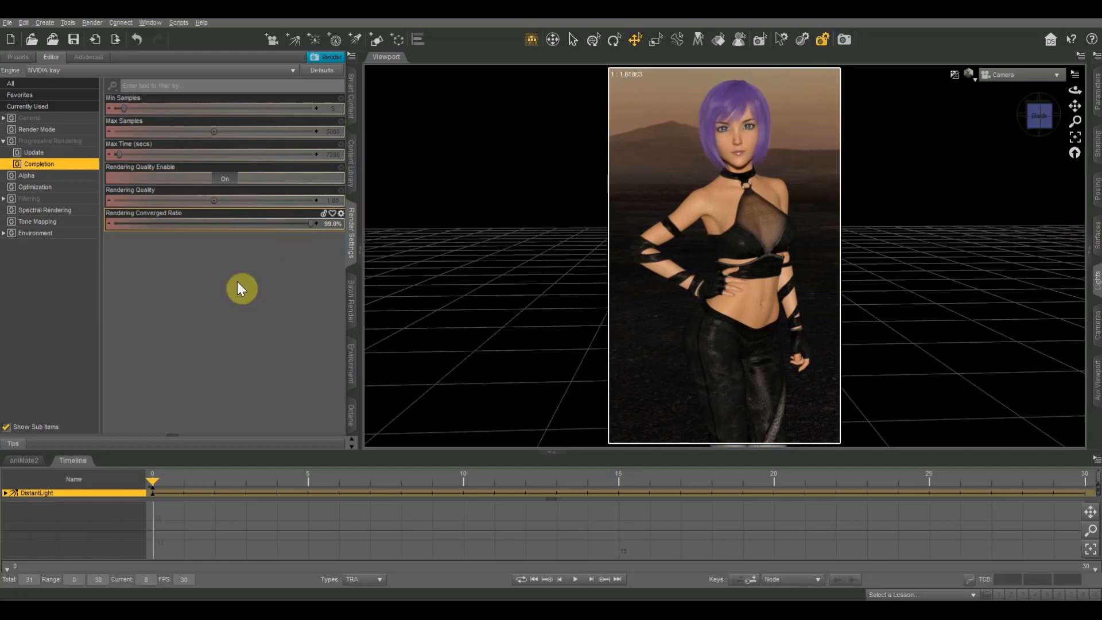
mouse_move(230, 286)
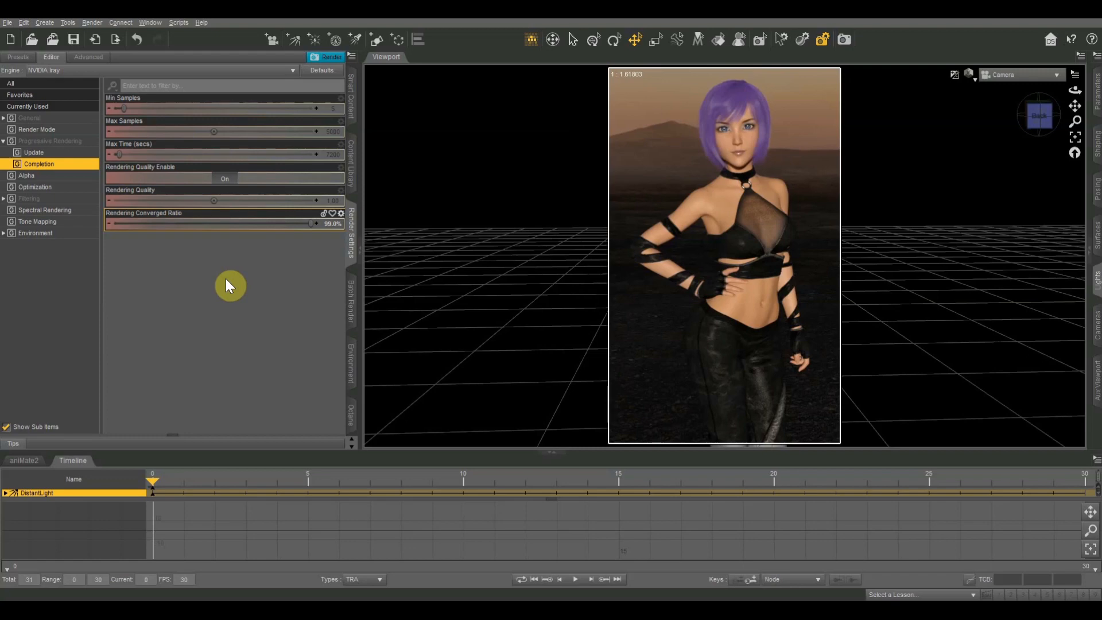
mouse_move(387, 265)
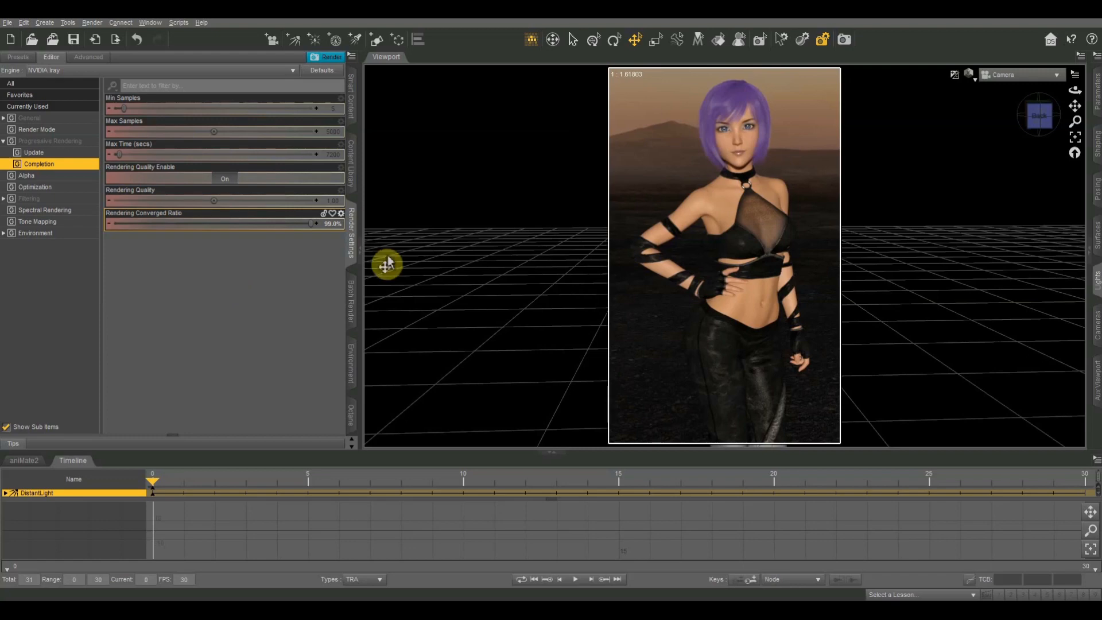
mouse_move(623, 202)
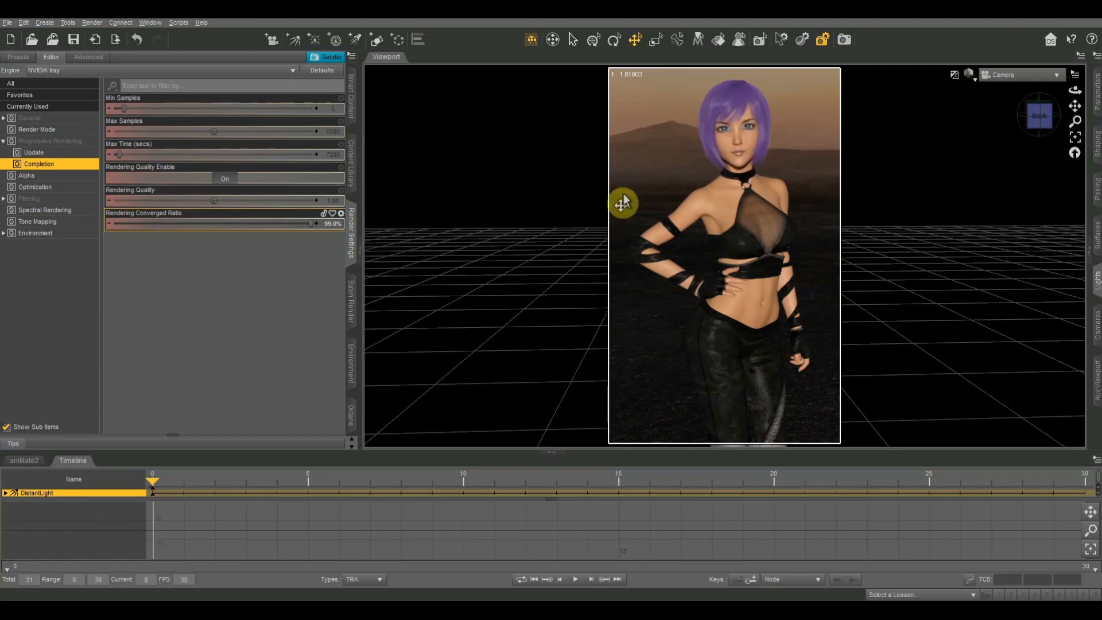
mouse_move(965, 86)
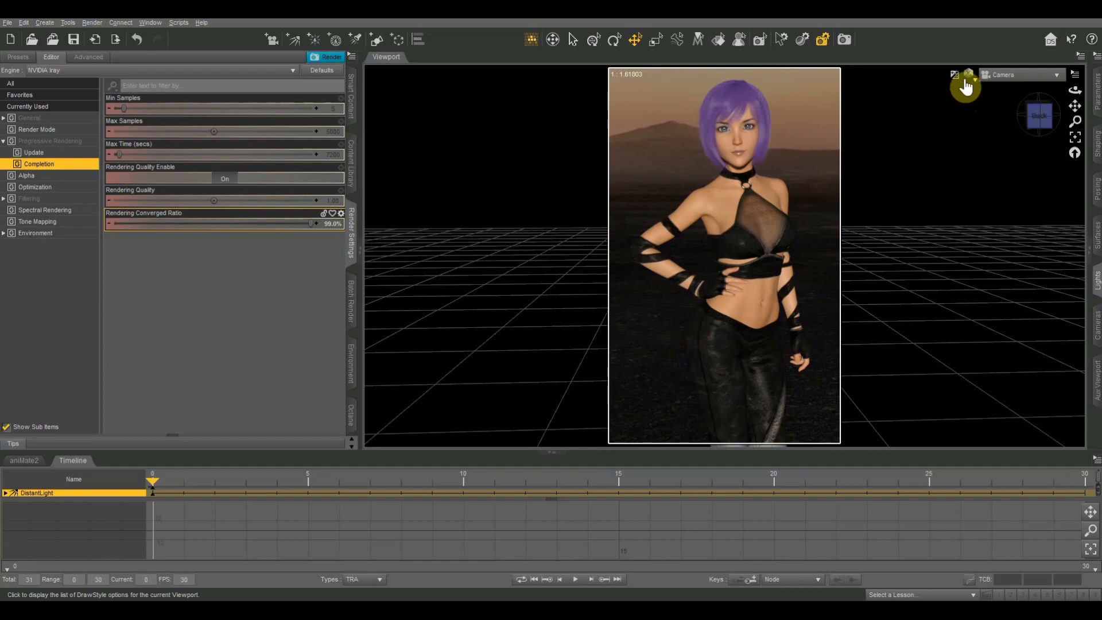
mouse_move(967, 82)
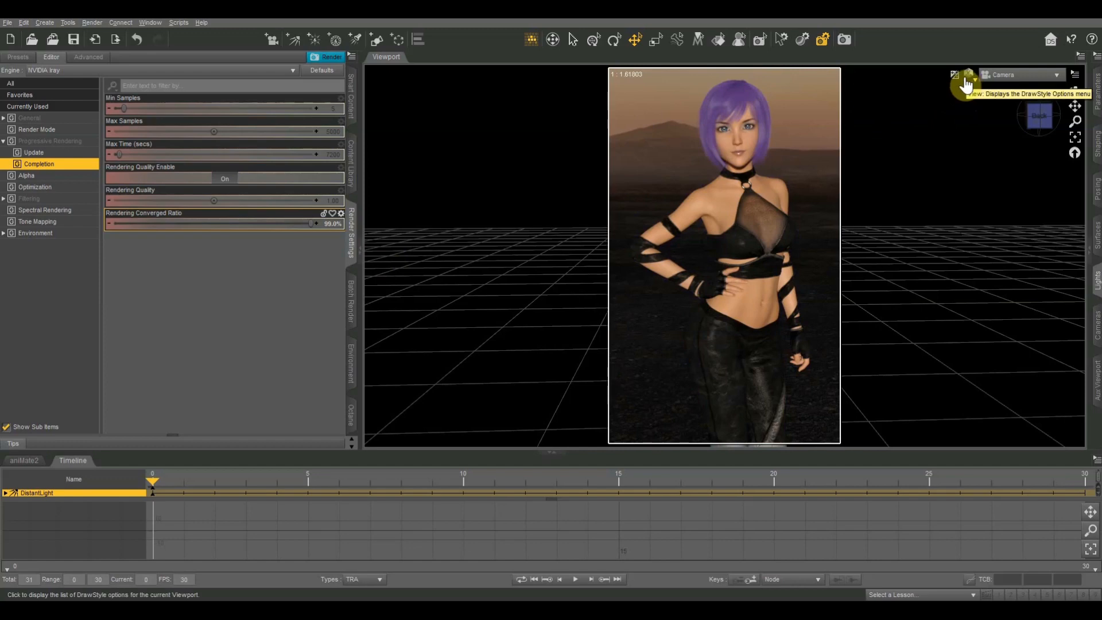
mouse_move(907, 187)
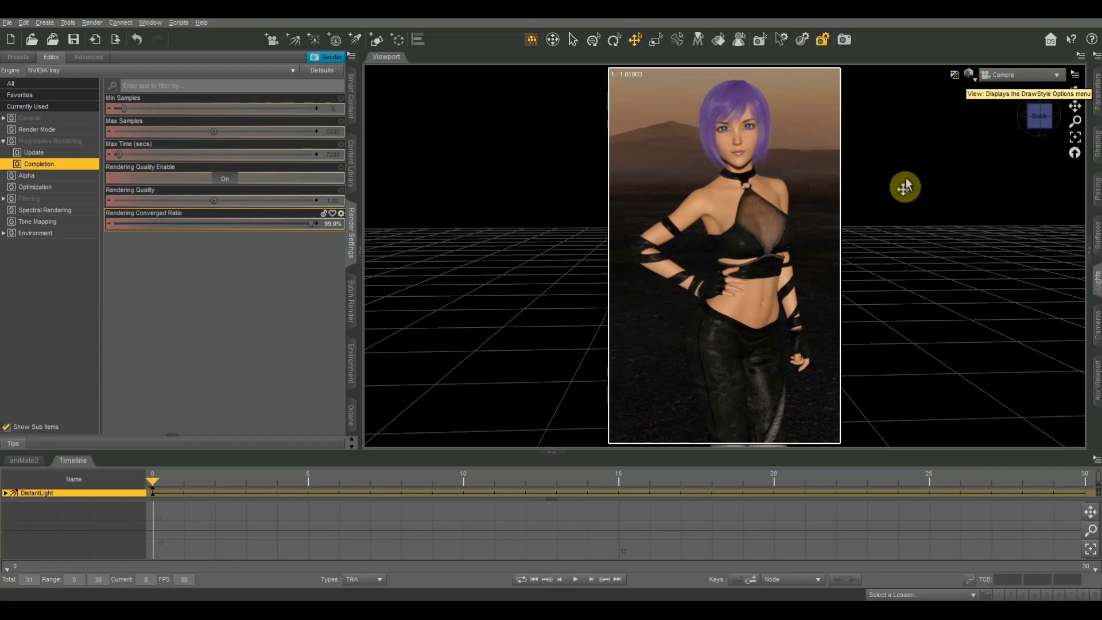
mouse_move(427, 203)
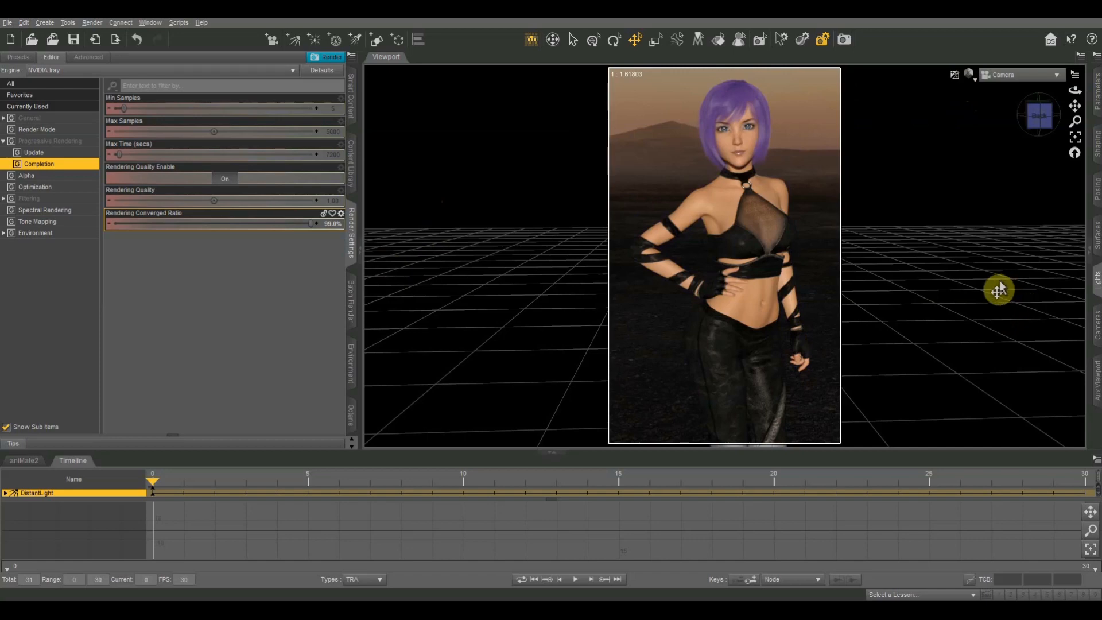
mouse_move(298, 265)
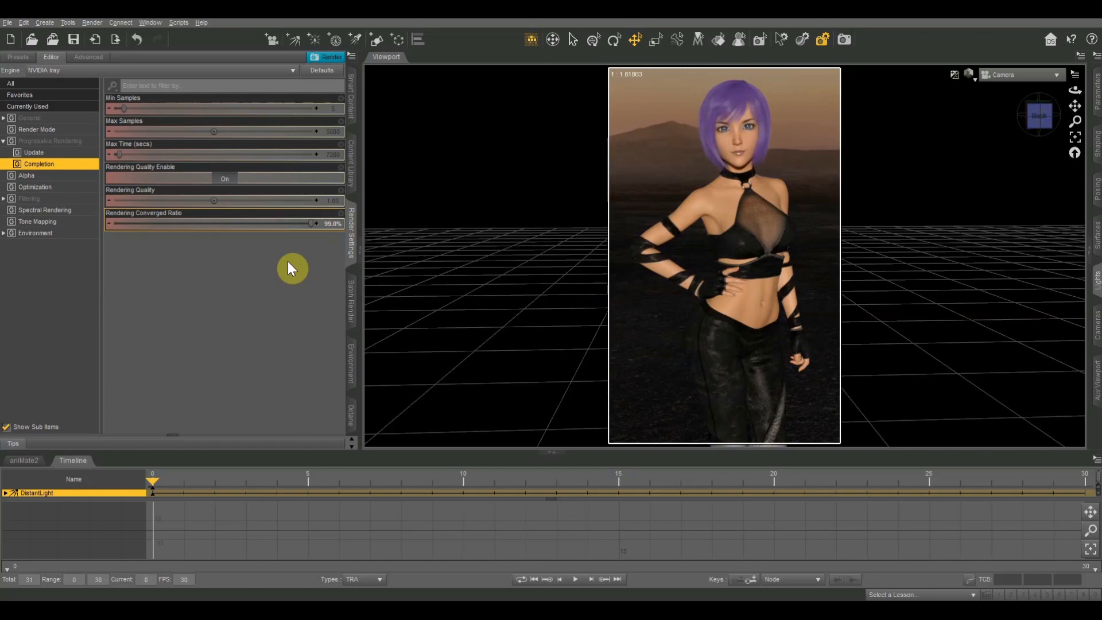
mouse_move(698, 265)
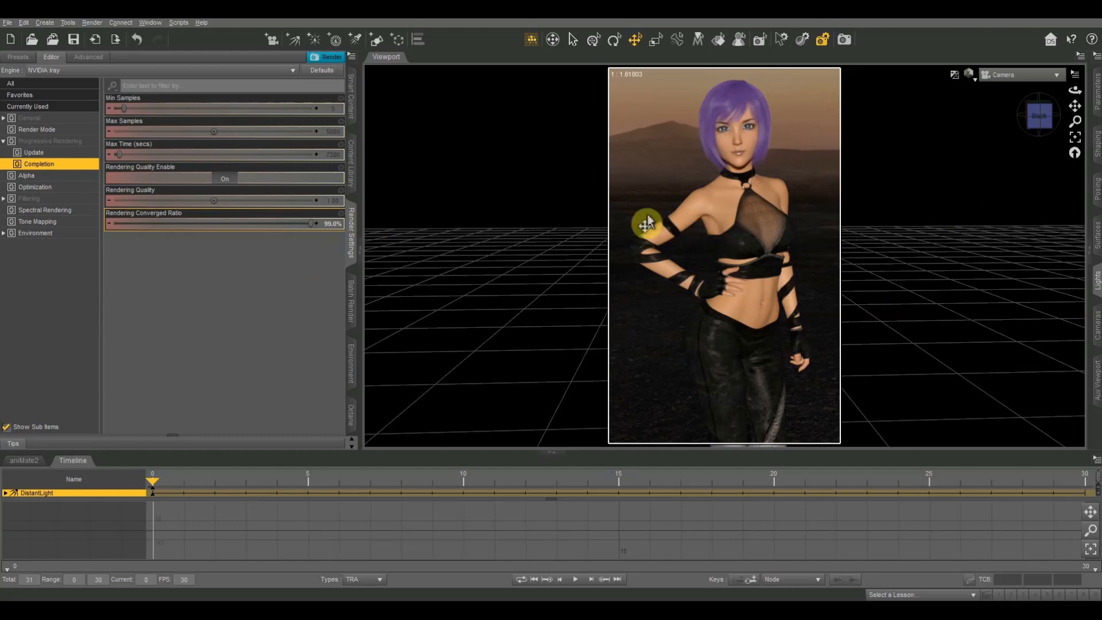
mouse_move(304, 294)
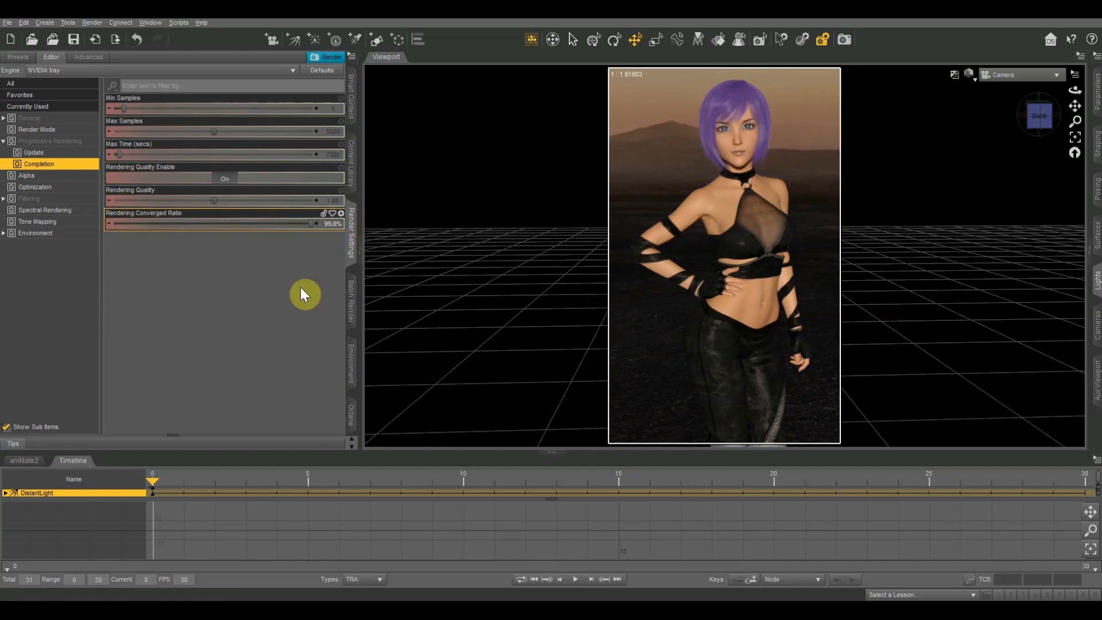
mouse_move(384, 269)
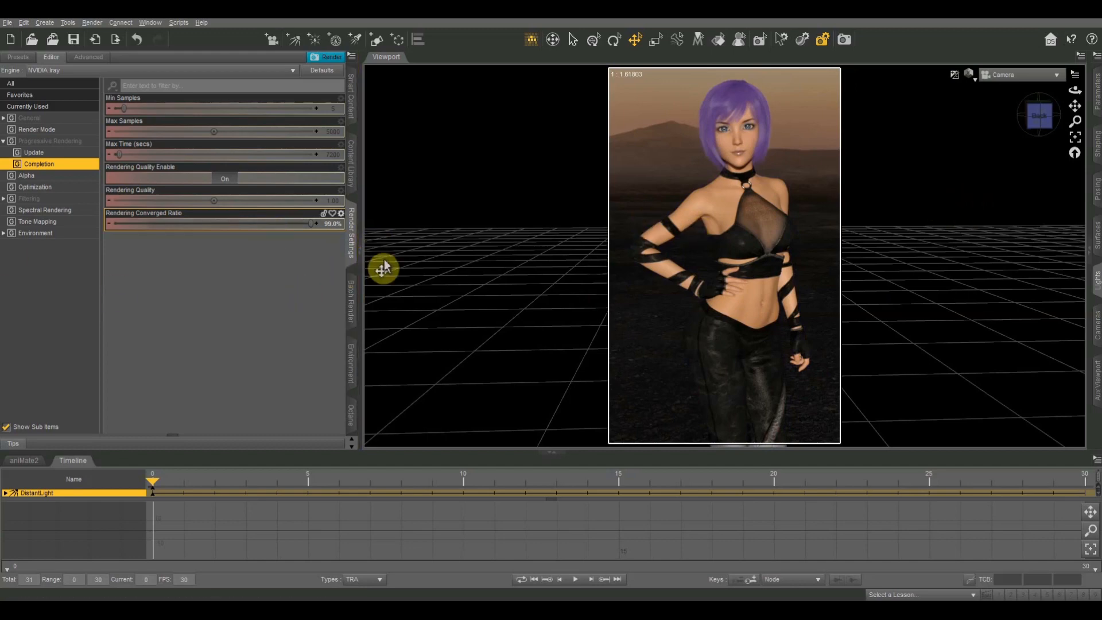
mouse_move(365, 125)
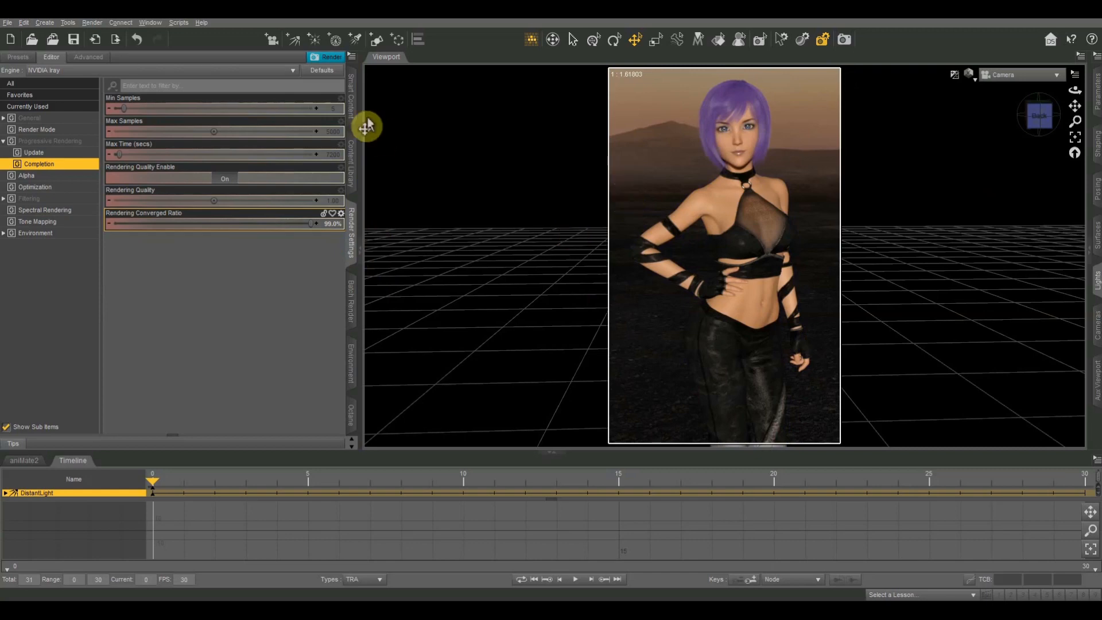